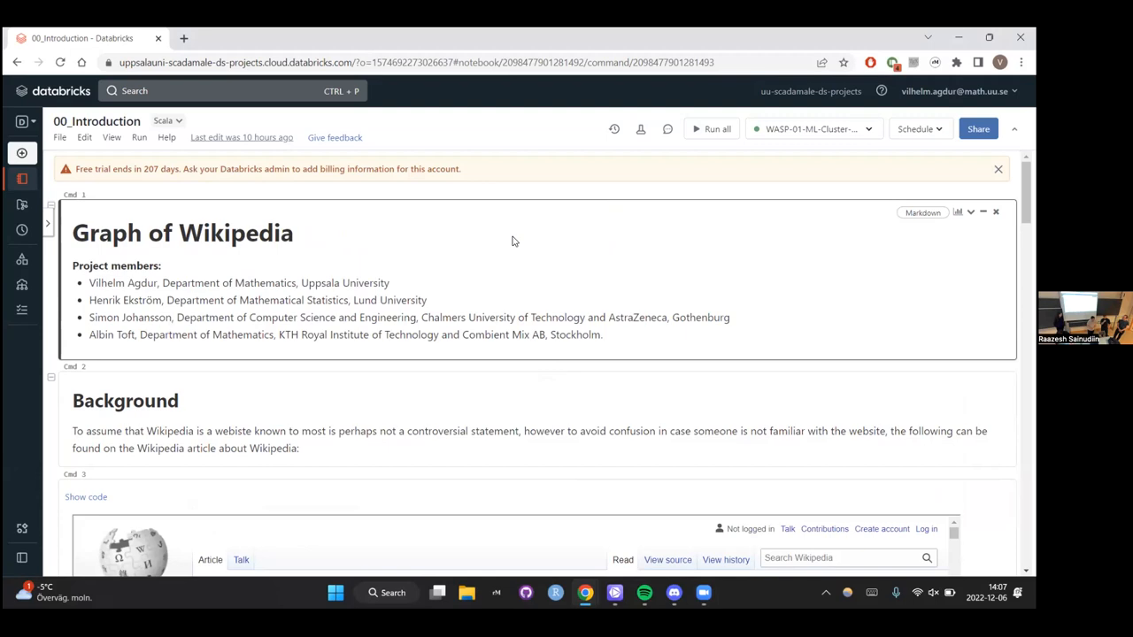
{"action": "mouse_move", "coordinate": [531, 333]}
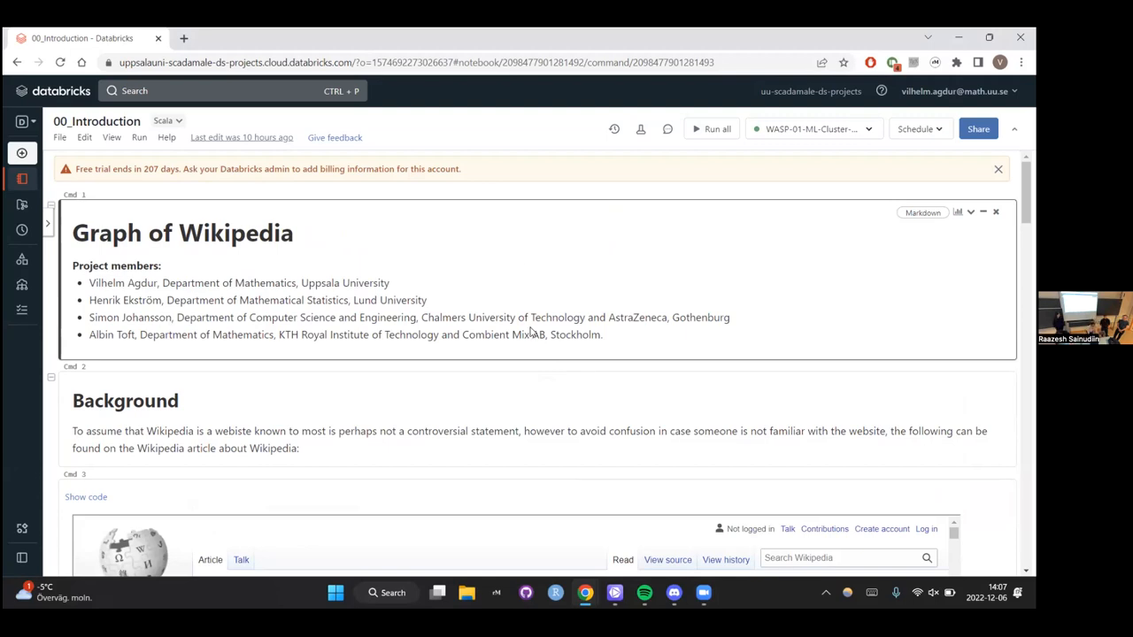
Scroll down through the current page before switching to the project workspace.
{"action": "scroll", "scroll_direction": "down", "scroll_amount": 3}
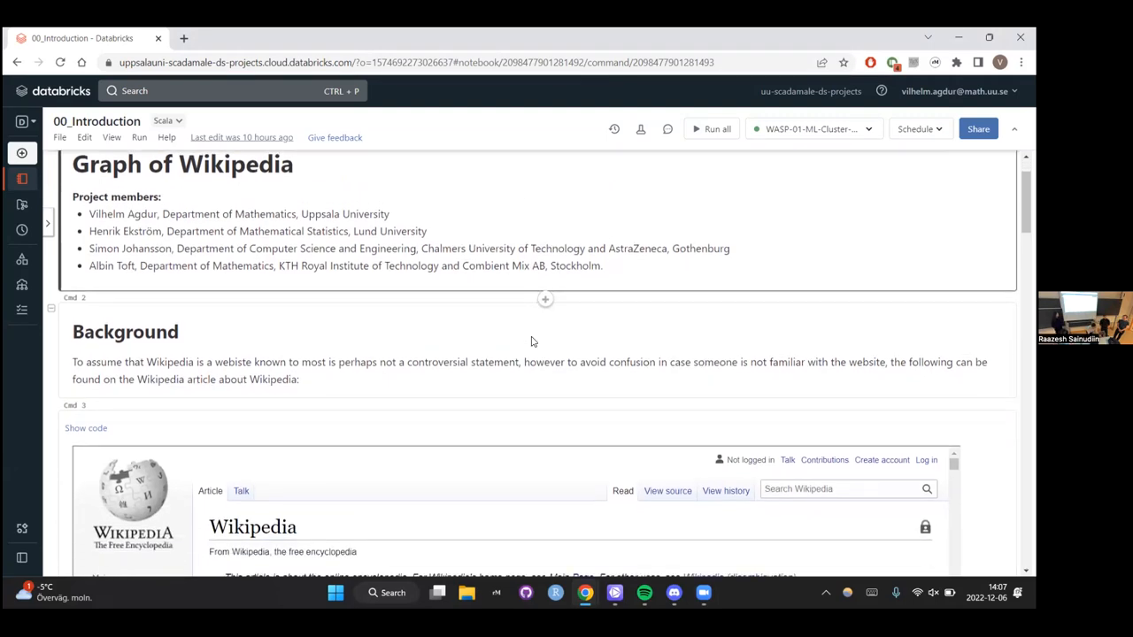
{"action": "scroll", "scroll_direction": "down", "scroll_amount": 3}
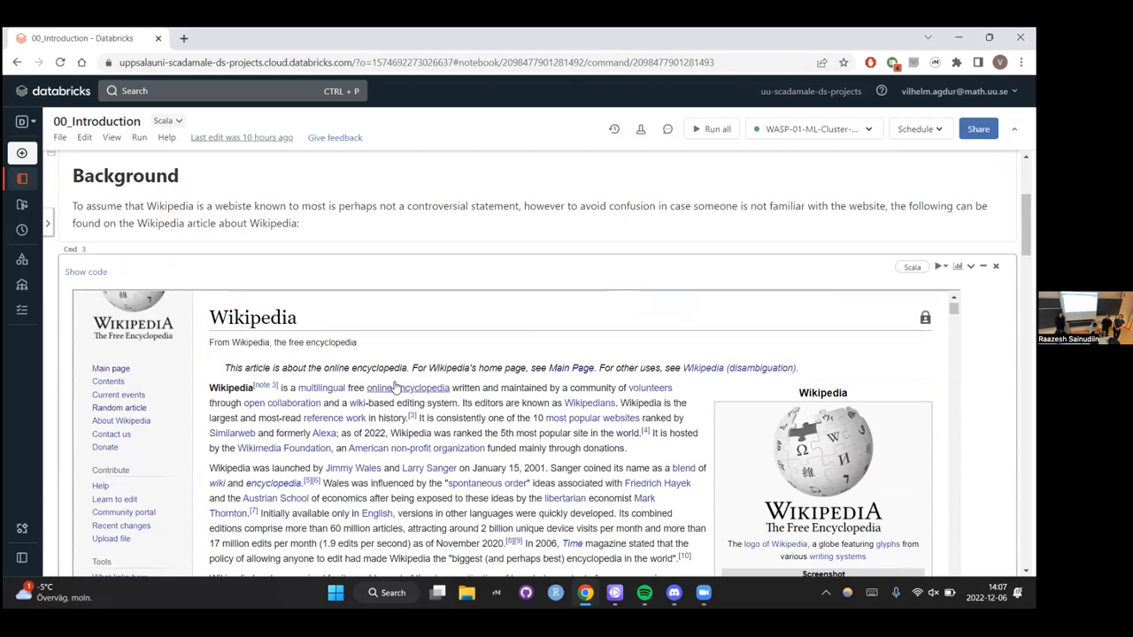
{"action": "mouse_move", "coordinate": [407, 387]}
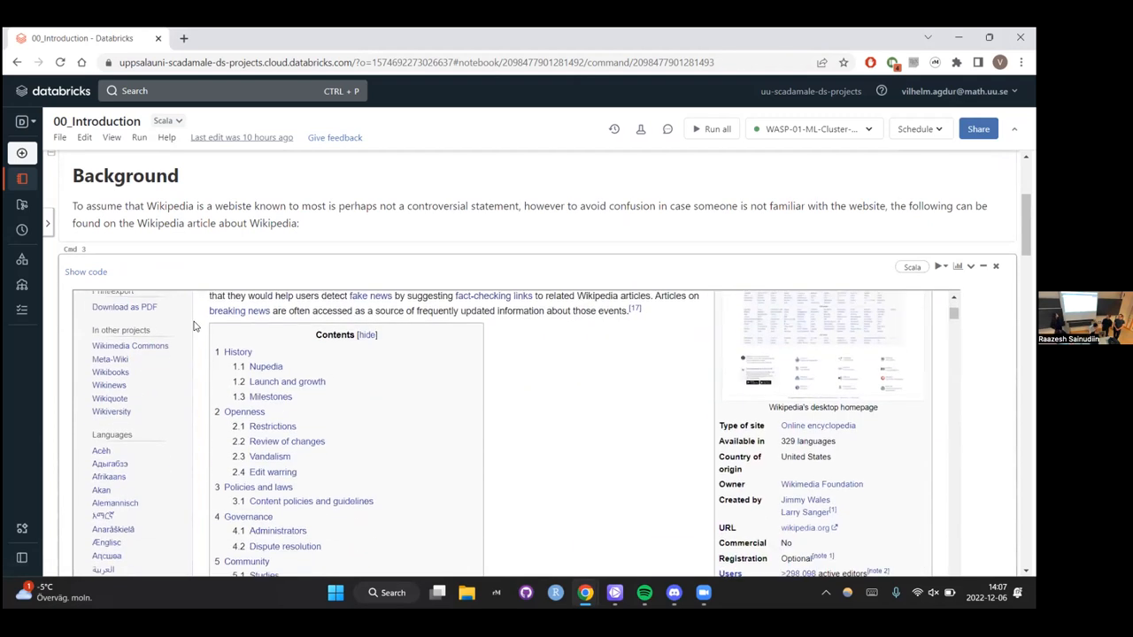
{"action": "scroll", "scroll_direction": "down", "scroll_amount": 3}
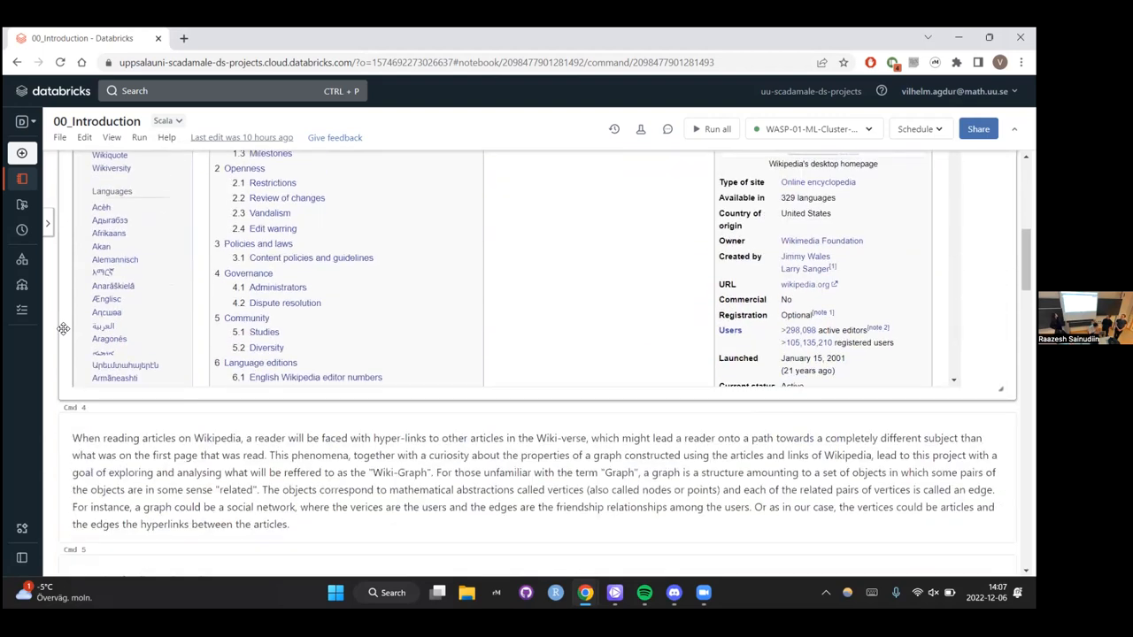
{"action": "scroll", "scroll_direction": "down", "scroll_amount": 3}
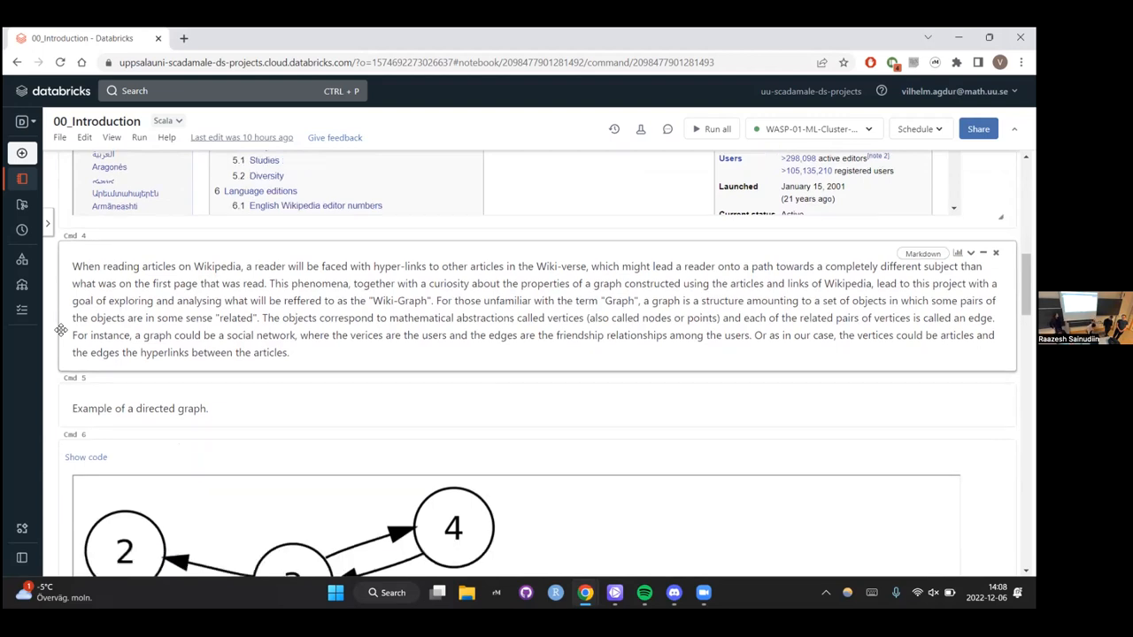
{"action": "scroll", "scroll_direction": "down", "scroll_amount": 3}
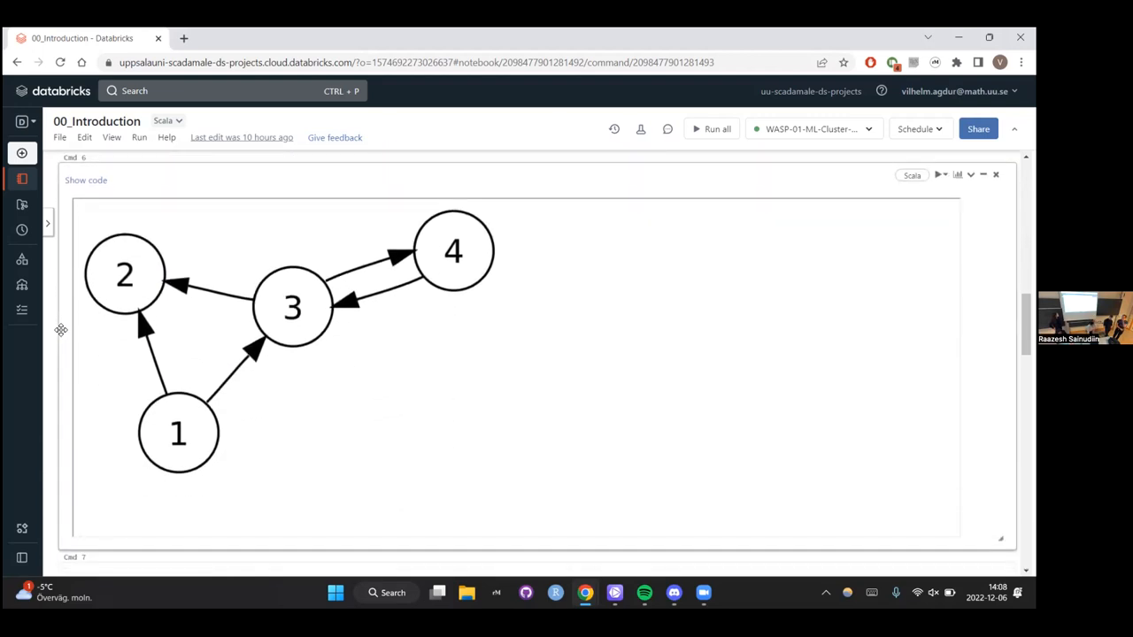
{"action": "scroll", "scroll_direction": "down", "scroll_amount": 3}
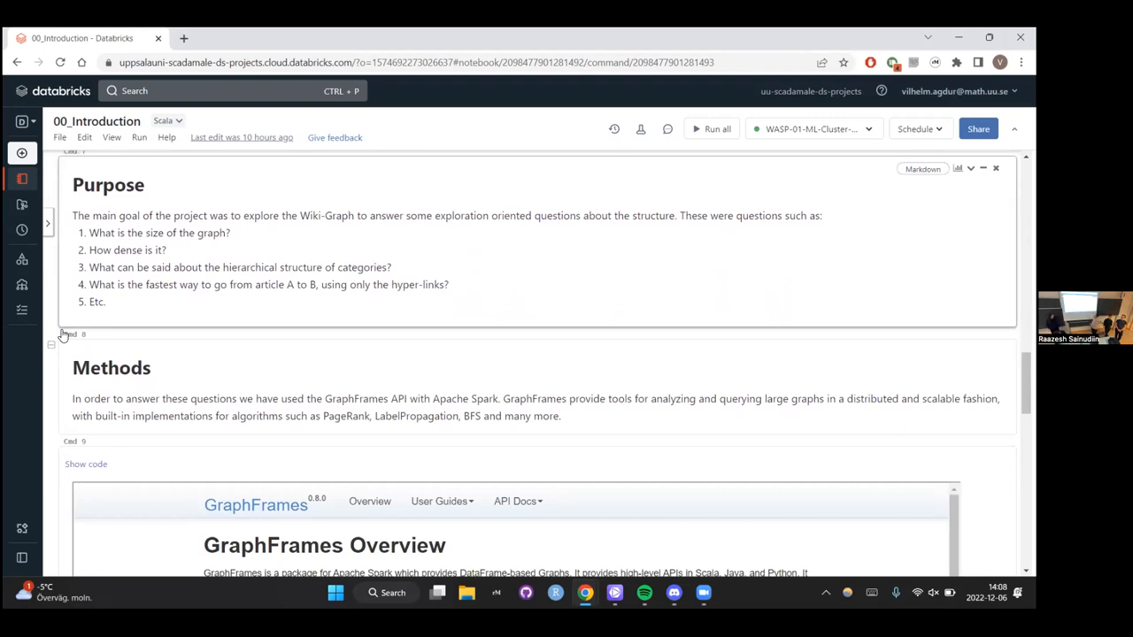
{"action": "scroll", "scroll_direction": "down", "scroll_amount": 3}
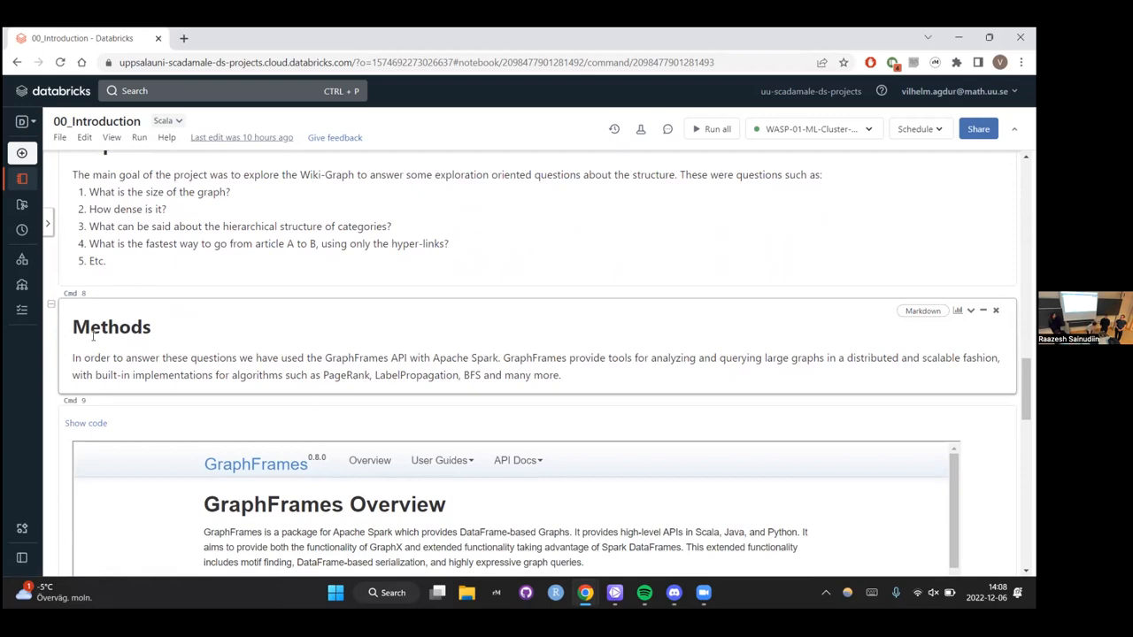
{"action": "scroll", "scroll_direction": "down", "scroll_amount": 3}
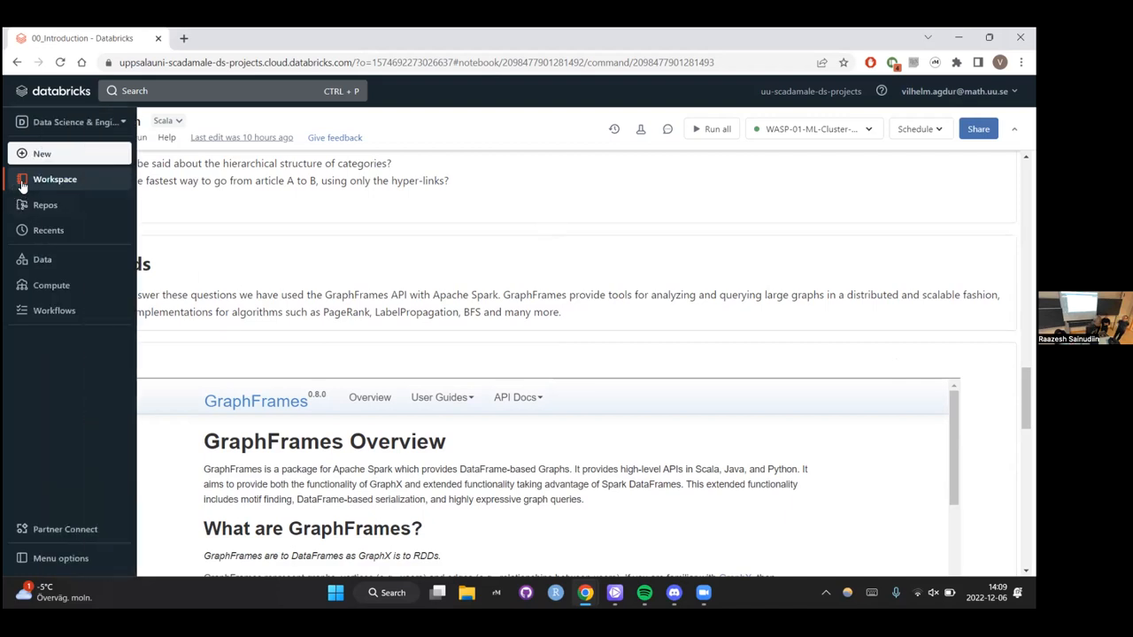
From the Workspace file browser, open the 01_DataLoading_redirectsTable notebook.
{"action": "left_click", "coordinate": [55, 178]}
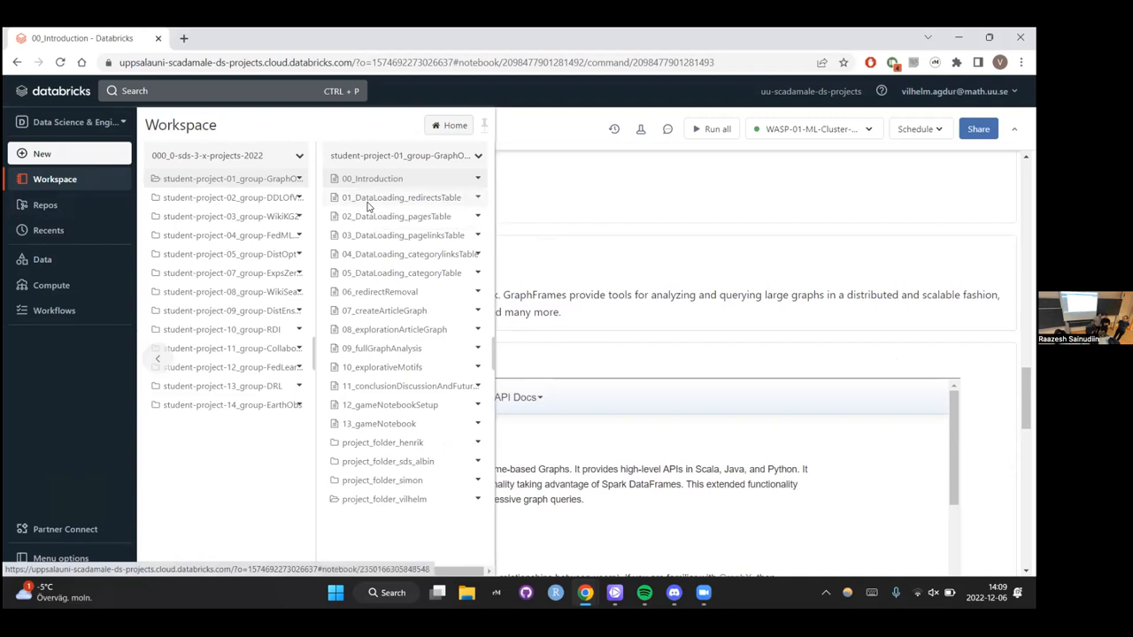
{"action": "left_click", "coordinate": [401, 199]}
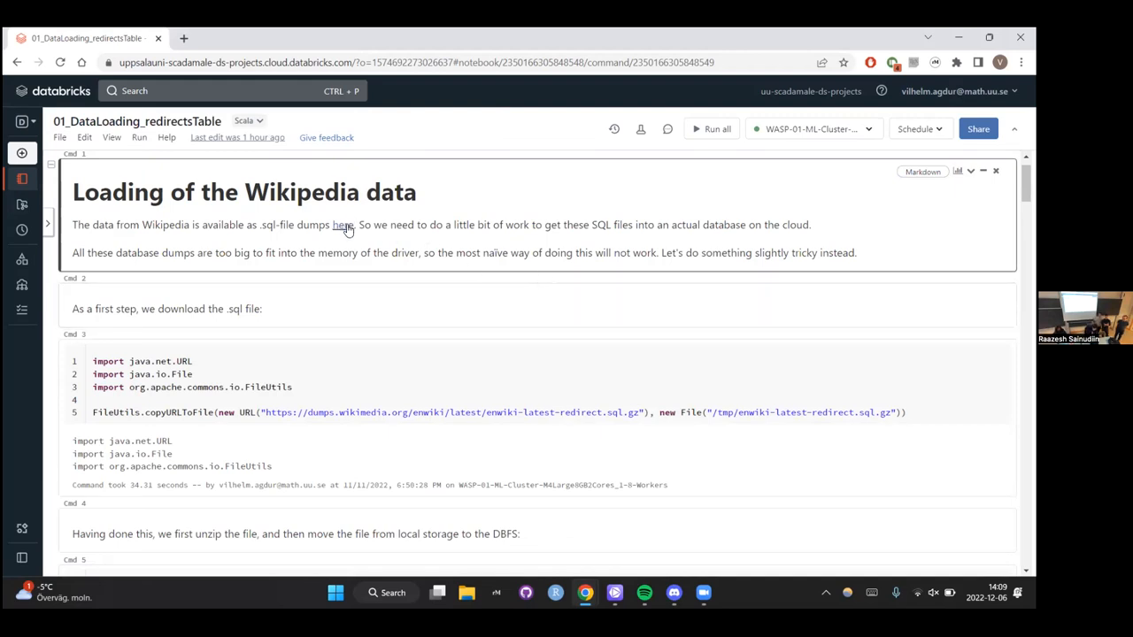
Open the enwiki latest dumps index from the 'here' link in a new tab, browse it, and return to the notebook.
{"action": "right_click", "coordinate": [344, 225]}
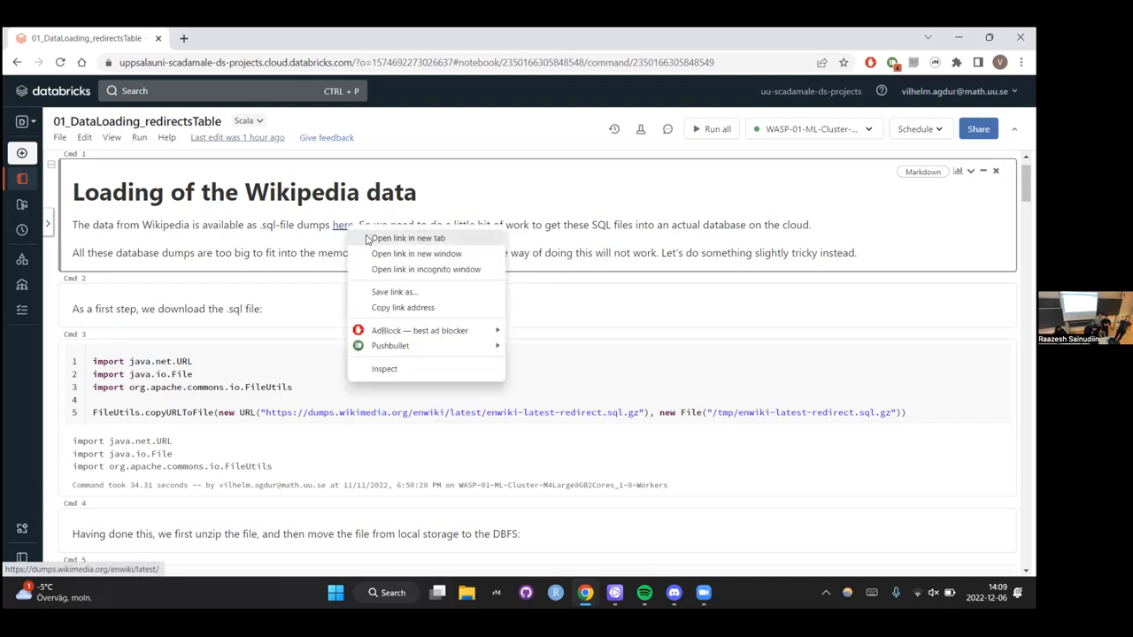
{"action": "left_click", "coordinate": [407, 238]}
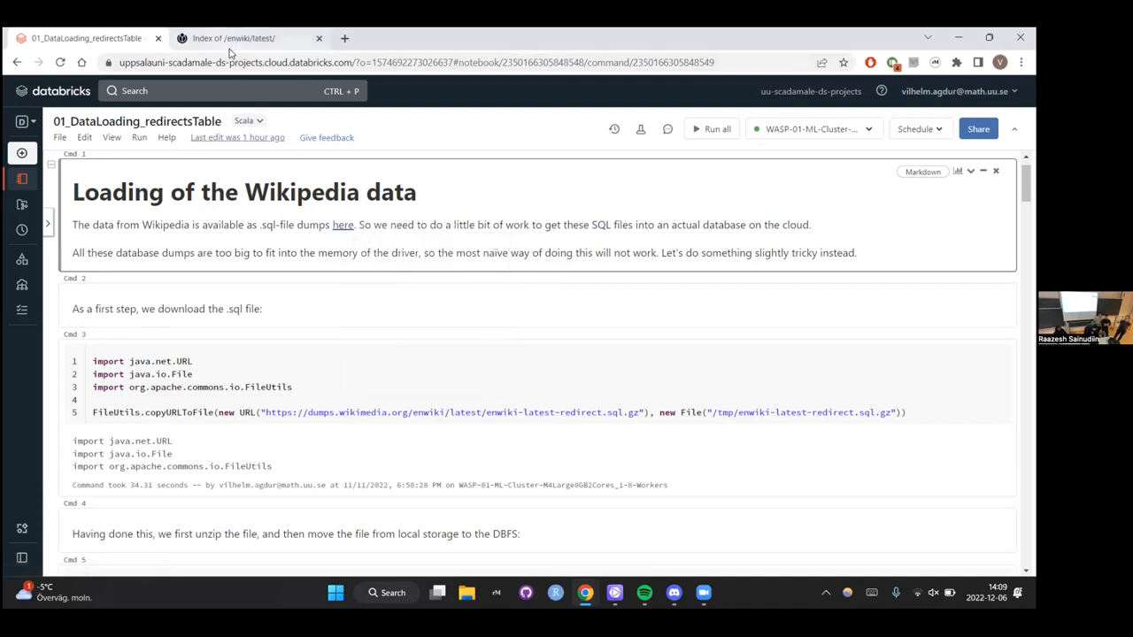
{"action": "left_click", "coordinate": [233, 39]}
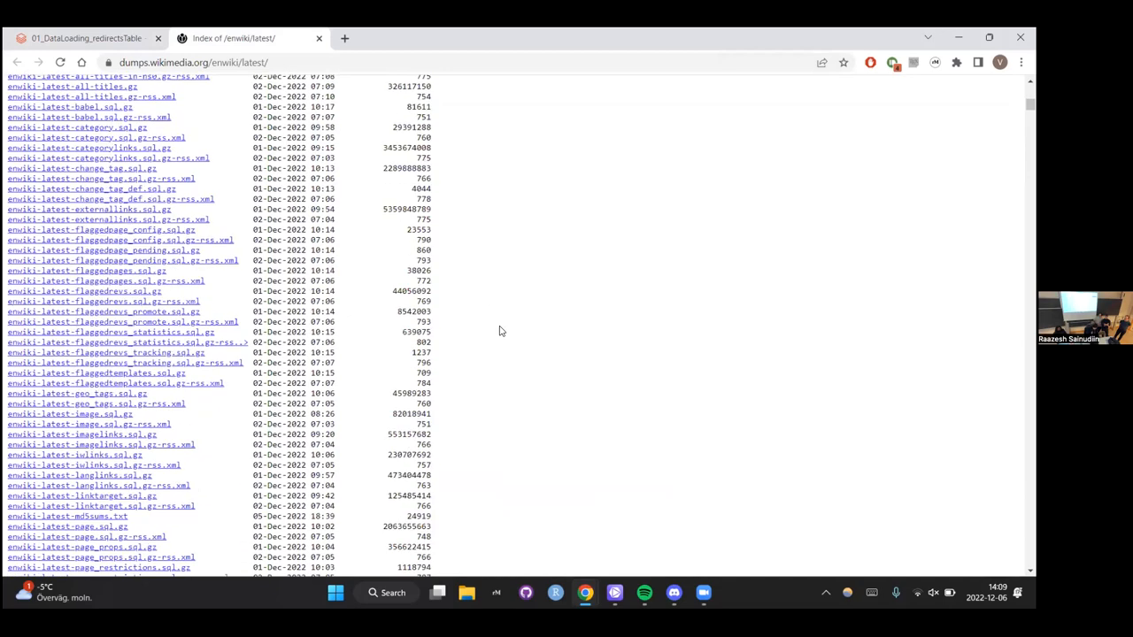
{"action": "scroll", "scroll_direction": "down", "scroll_amount": 3}
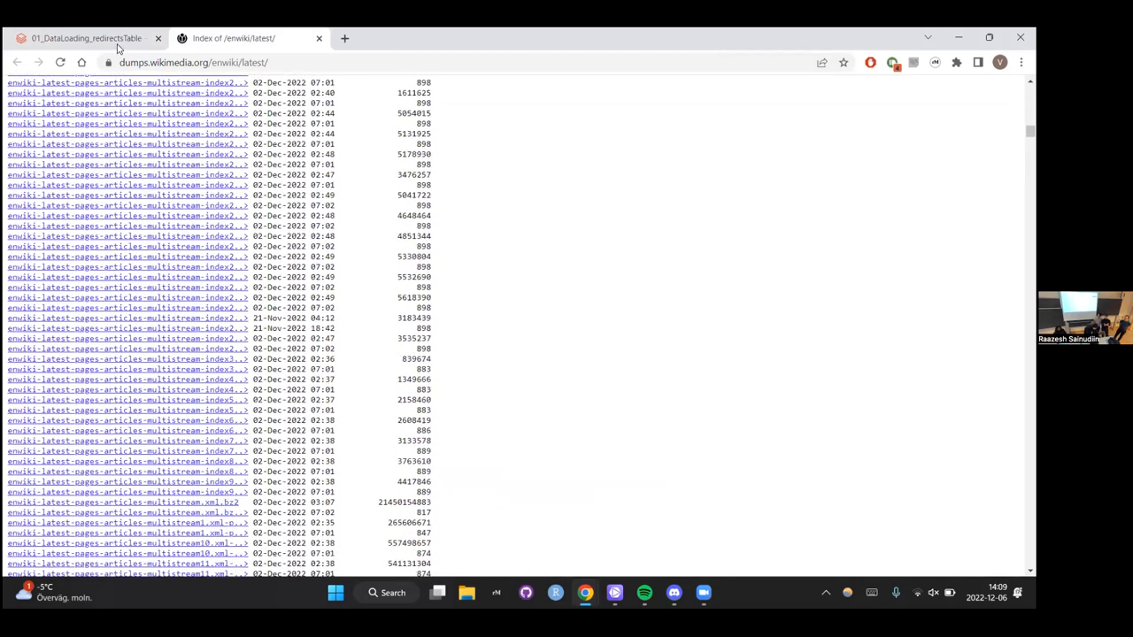
{"action": "scroll", "scroll_direction": "down", "scroll_amount": 3}
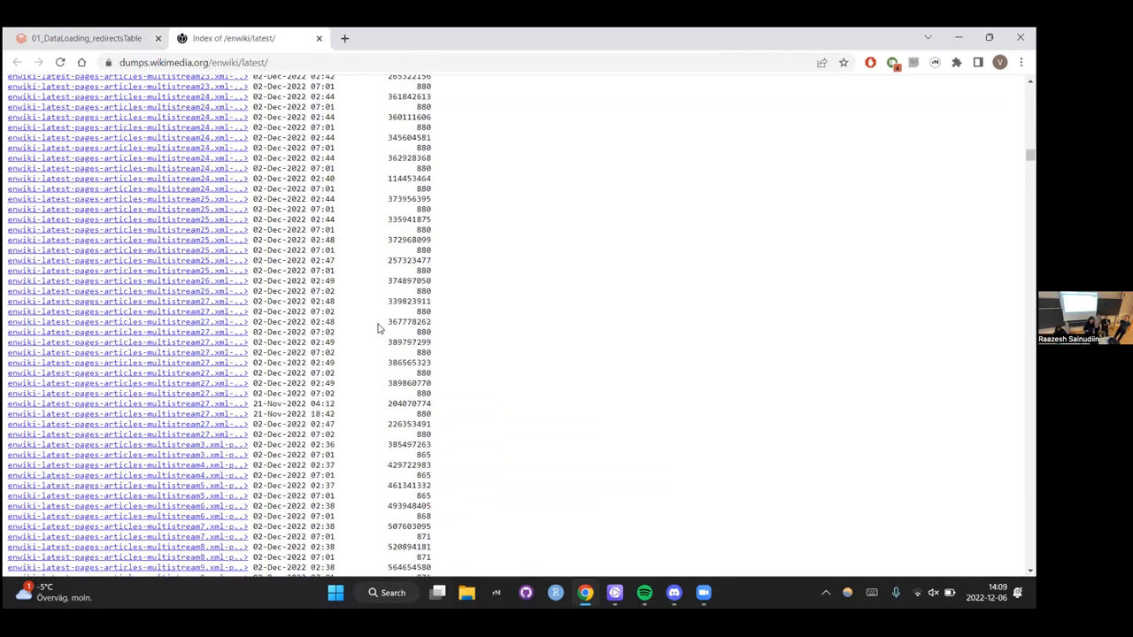
{"action": "scroll", "scroll_direction": "down", "scroll_amount": 3}
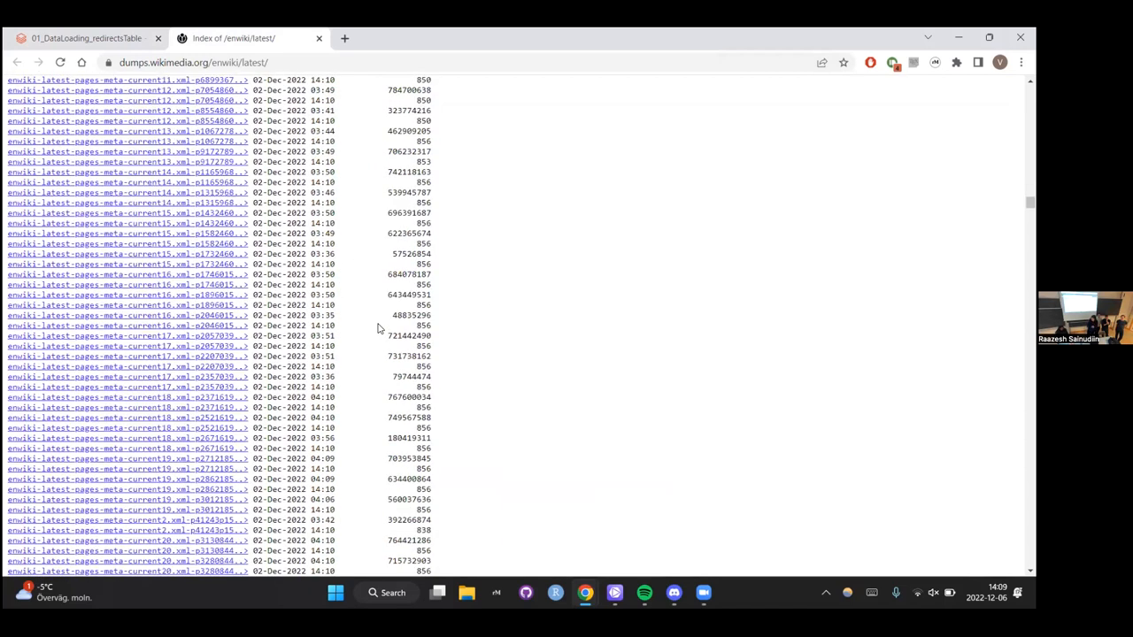
{"action": "left_click", "coordinate": [85, 39]}
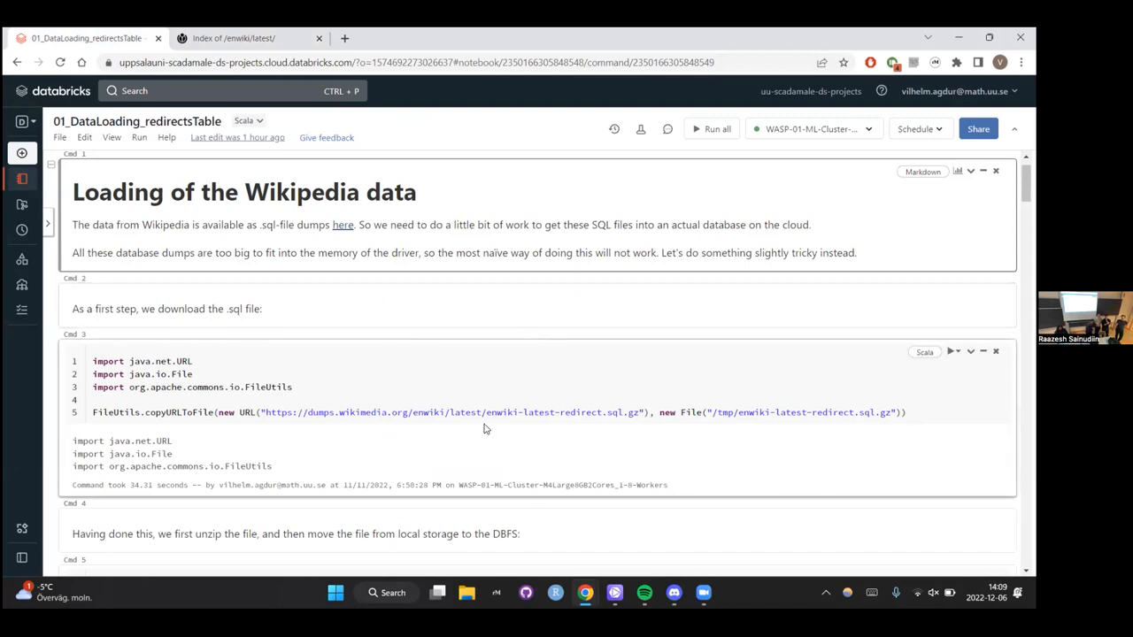
{"action": "scroll", "scroll_direction": "down", "scroll_amount": 3}
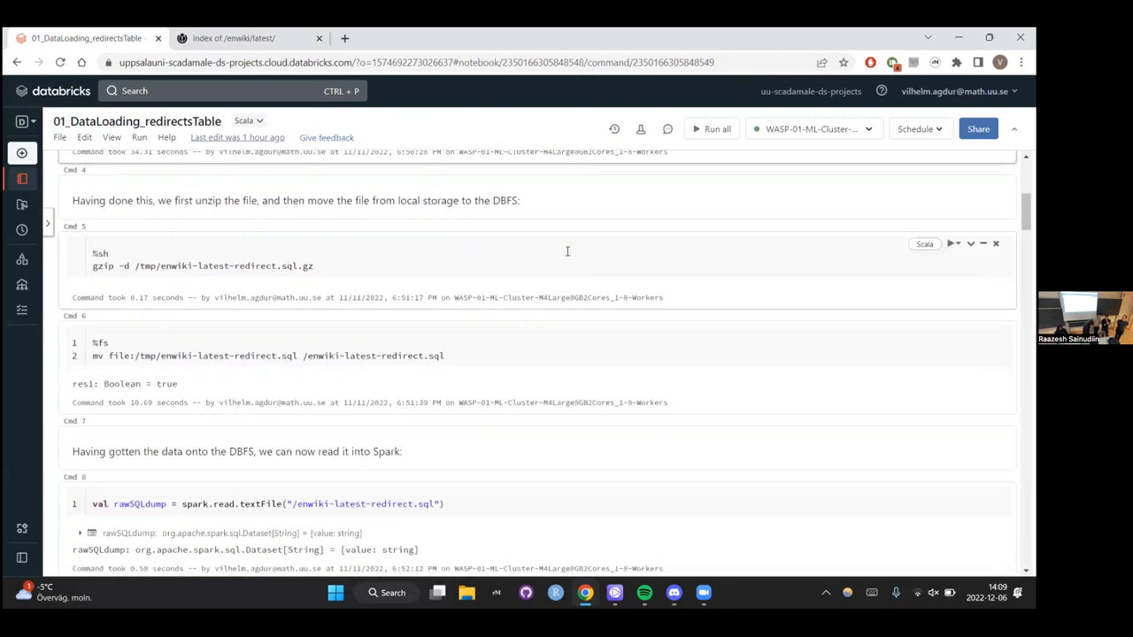
{"action": "scroll", "scroll_direction": "down", "scroll_amount": 3}
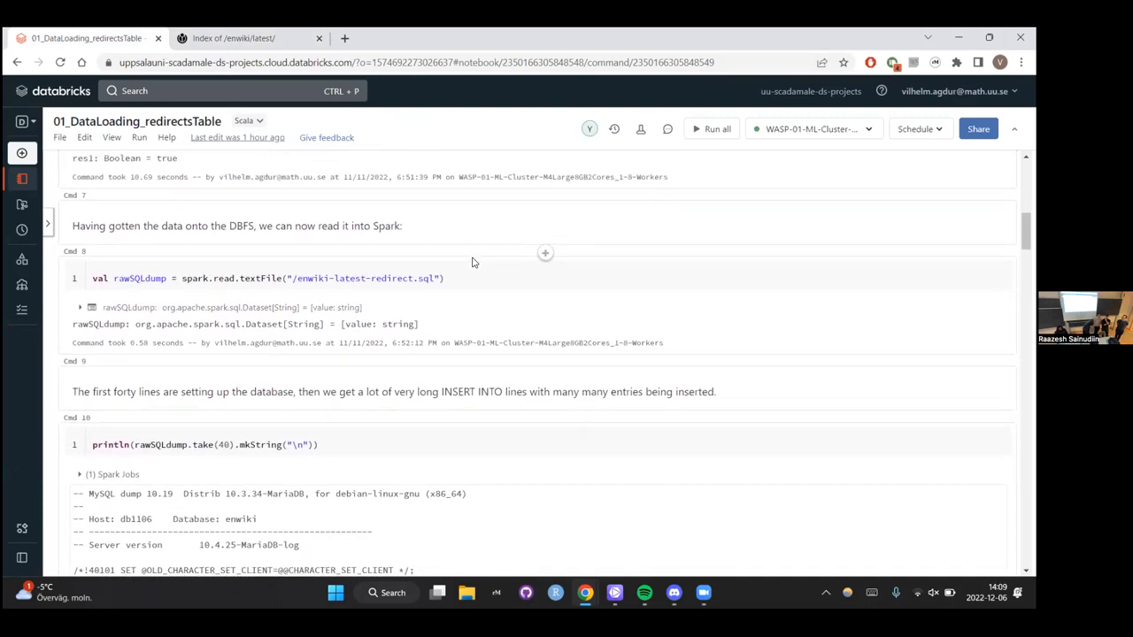
{"action": "scroll", "scroll_direction": "down", "scroll_amount": 3}
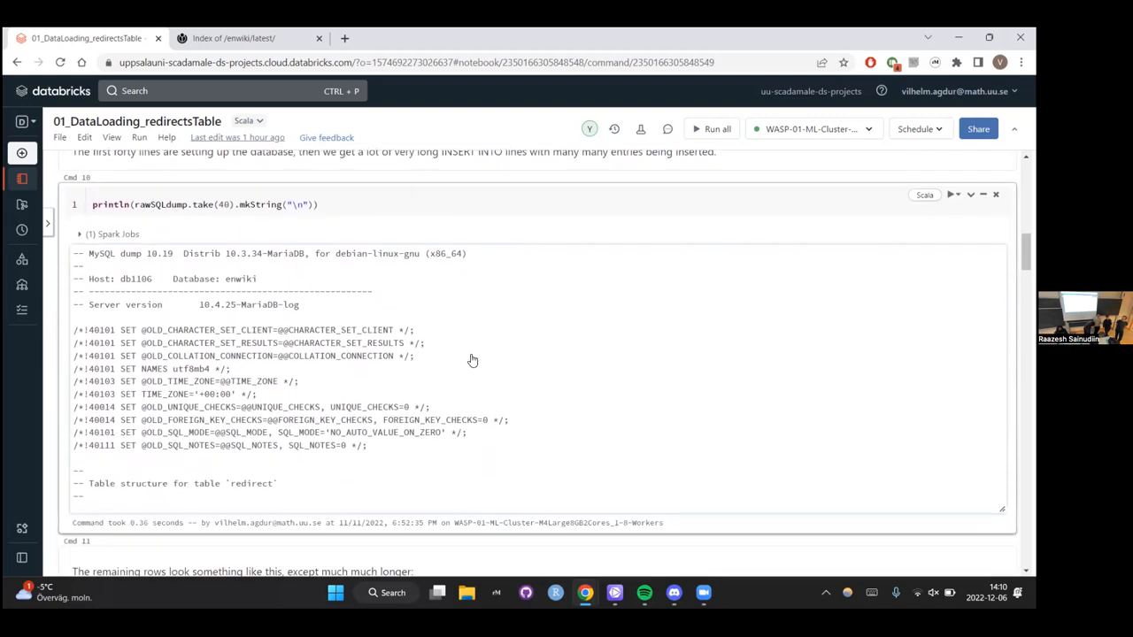
{"action": "scroll", "scroll_direction": "down", "scroll_amount": 3}
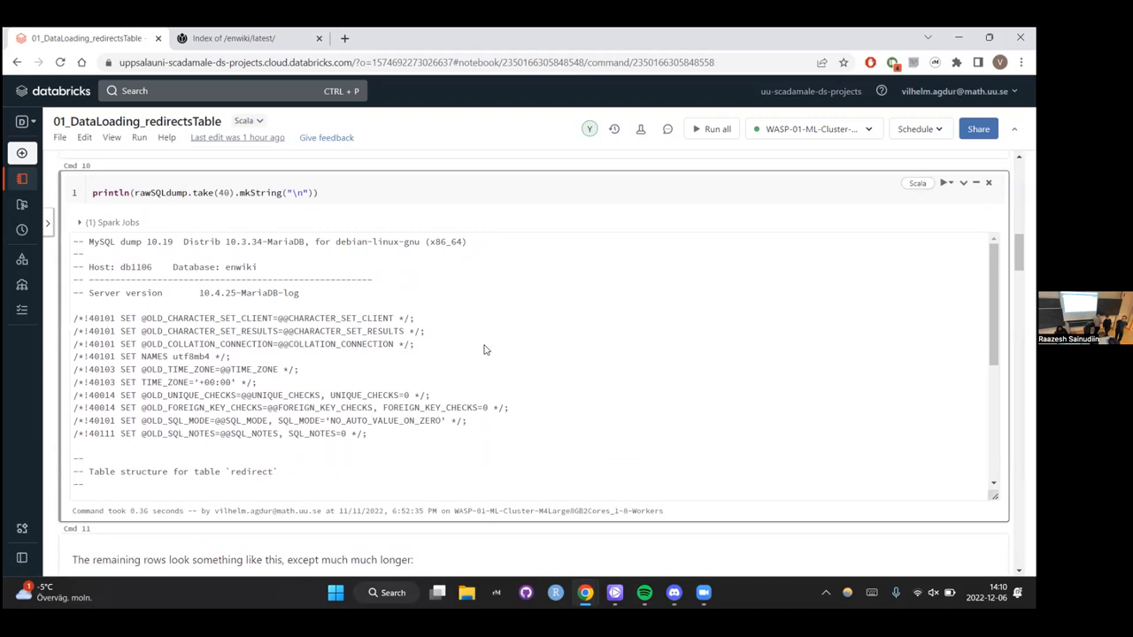
{"action": "scroll", "scroll_direction": "down", "scroll_amount": 3}
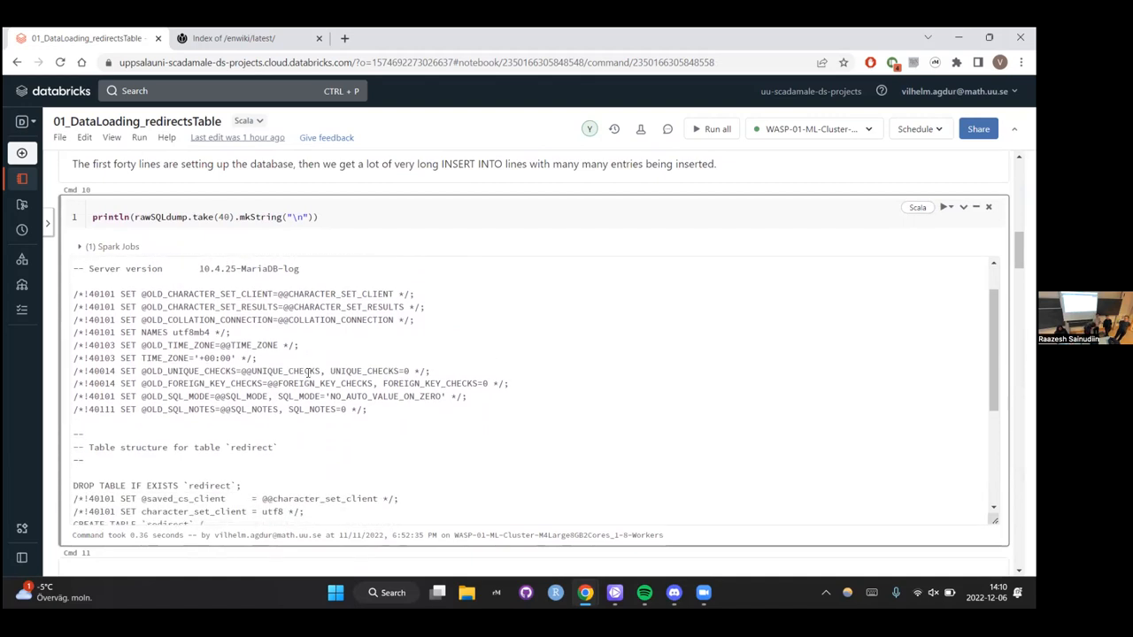
{"action": "scroll", "scroll_direction": "down", "scroll_amount": 3}
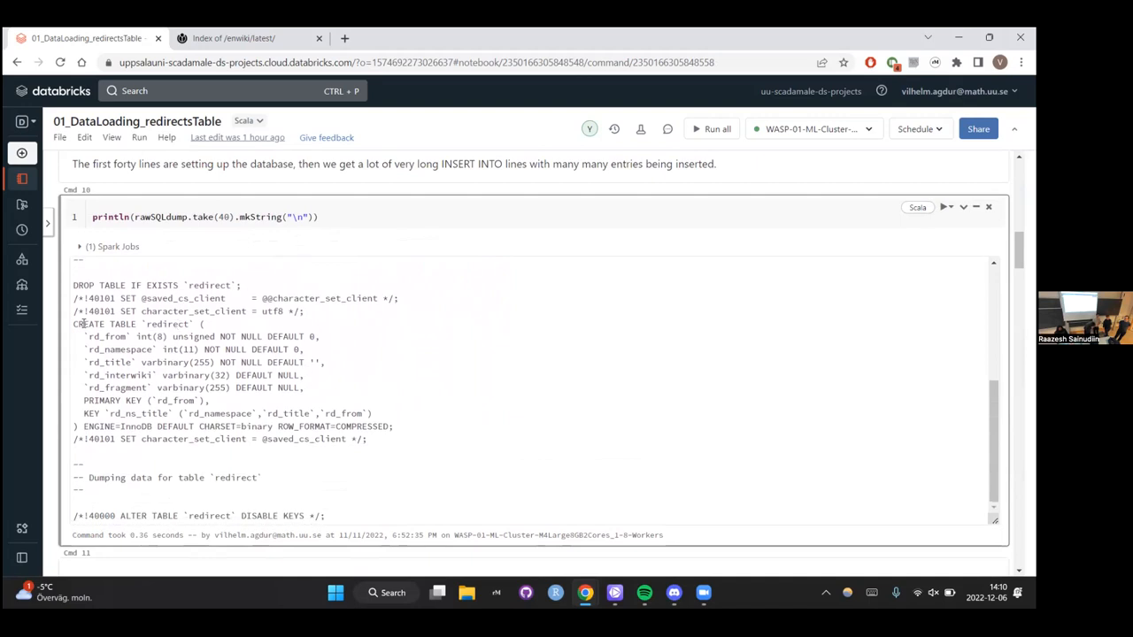
{"action": "mouse_move", "coordinate": [159, 361]}
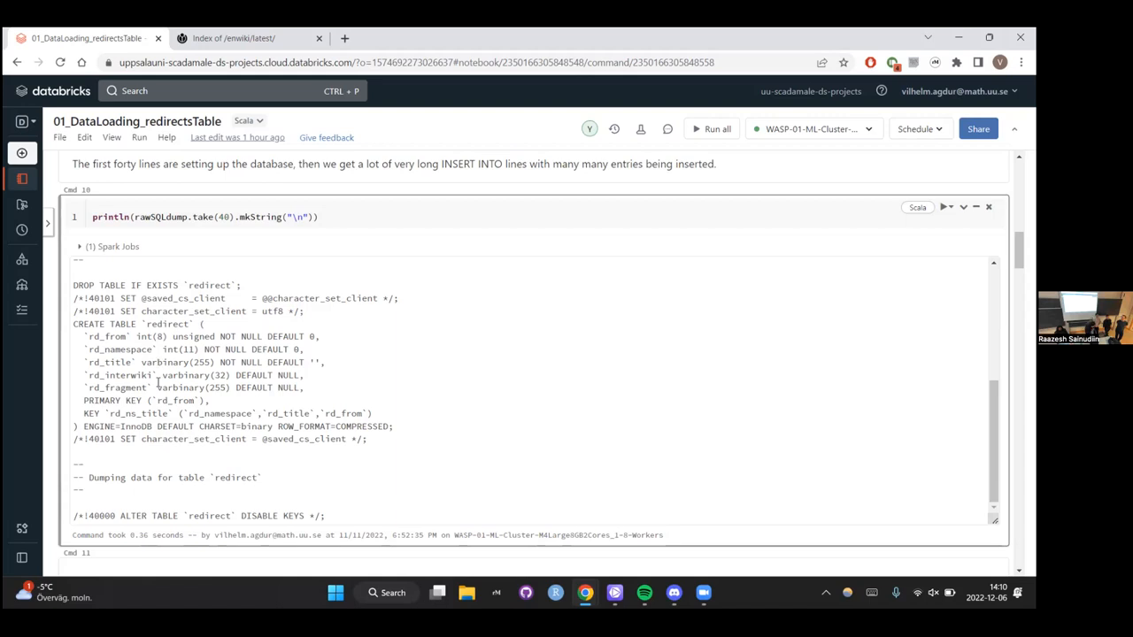
{"action": "scroll", "scroll_direction": "down", "scroll_amount": 3}
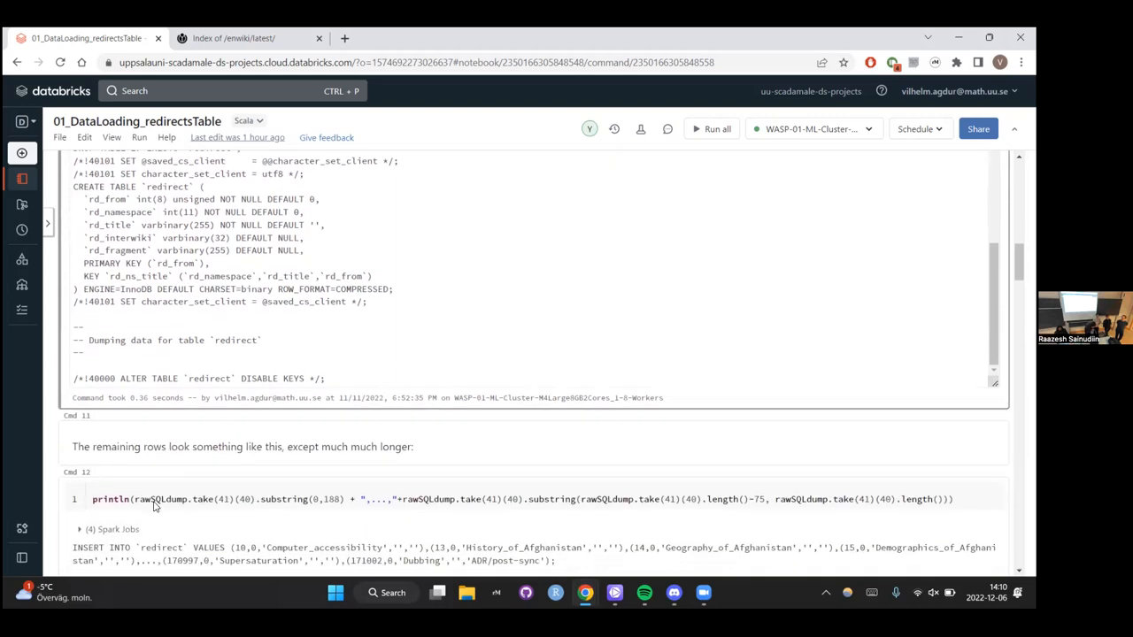
Read through the INSERT INTO sample row and pageDataRows split cell to the twenty printed entry strings.
{"action": "scroll", "scroll_direction": "down", "scroll_amount": 3}
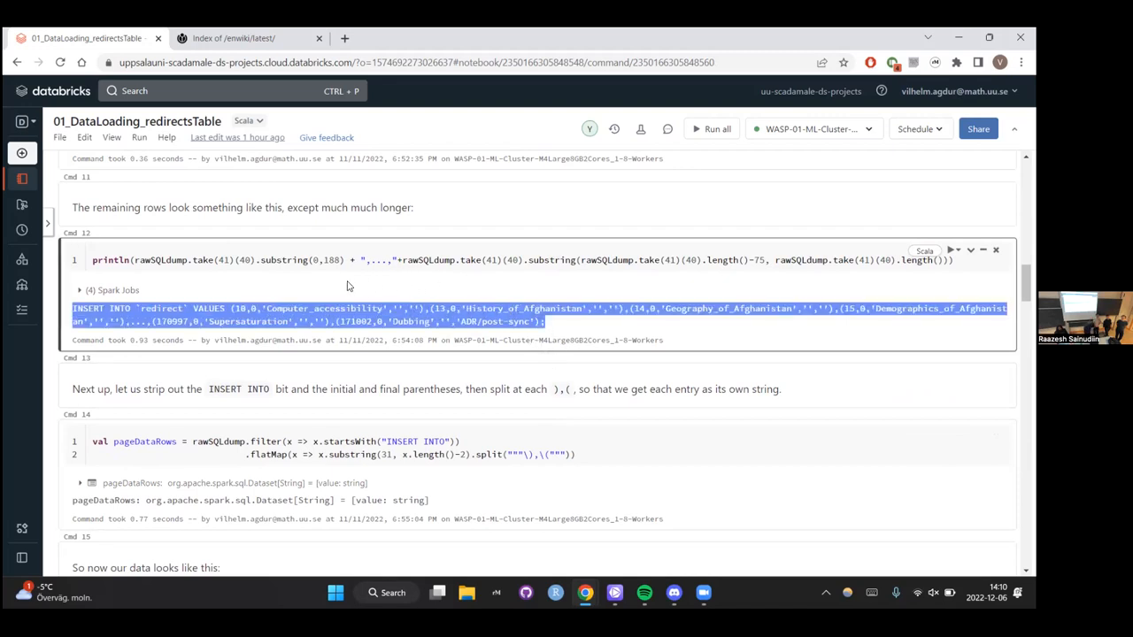
{"action": "left_click", "coordinate": [545, 360]}
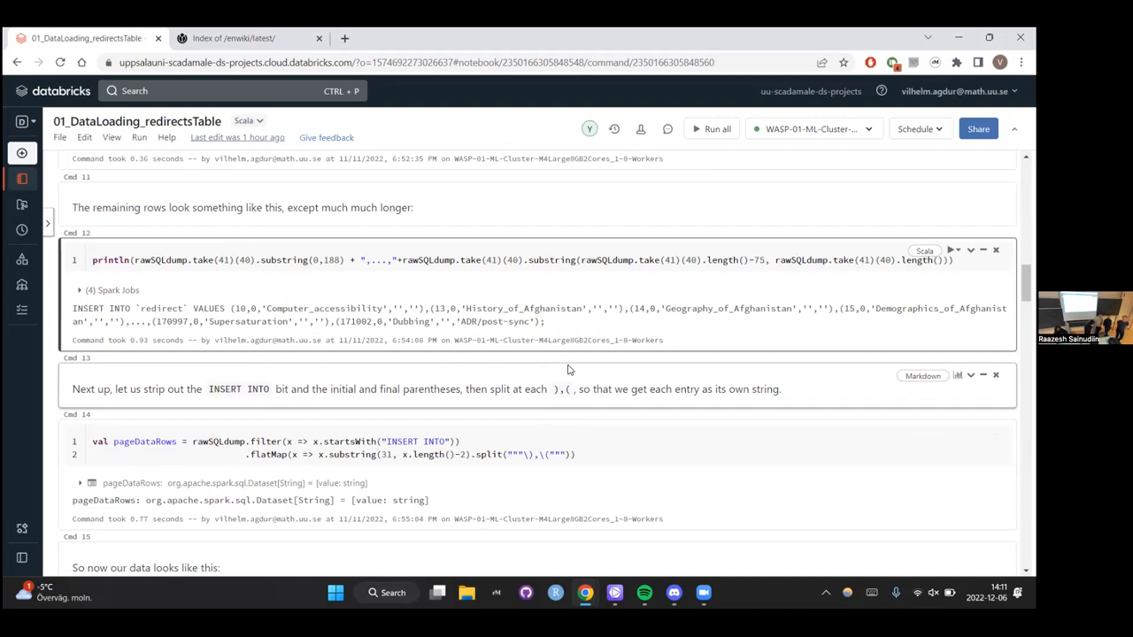
{"action": "scroll", "scroll_direction": "down", "scroll_amount": 3}
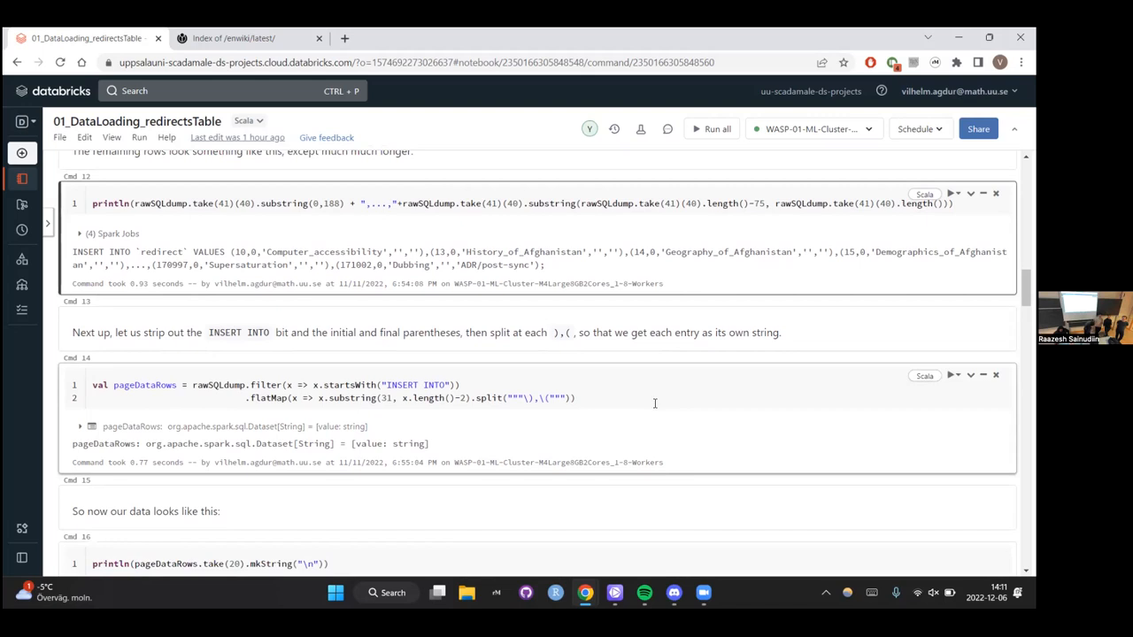
{"action": "scroll", "scroll_direction": "down", "scroll_amount": 3}
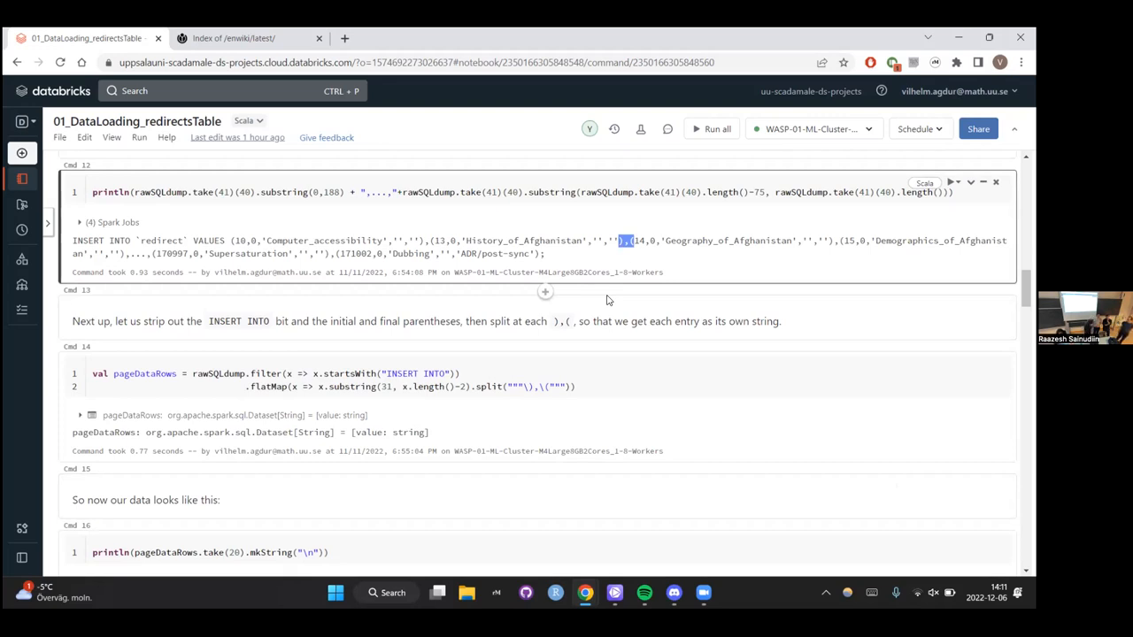
{"action": "left_click", "coordinate": [528, 386]}
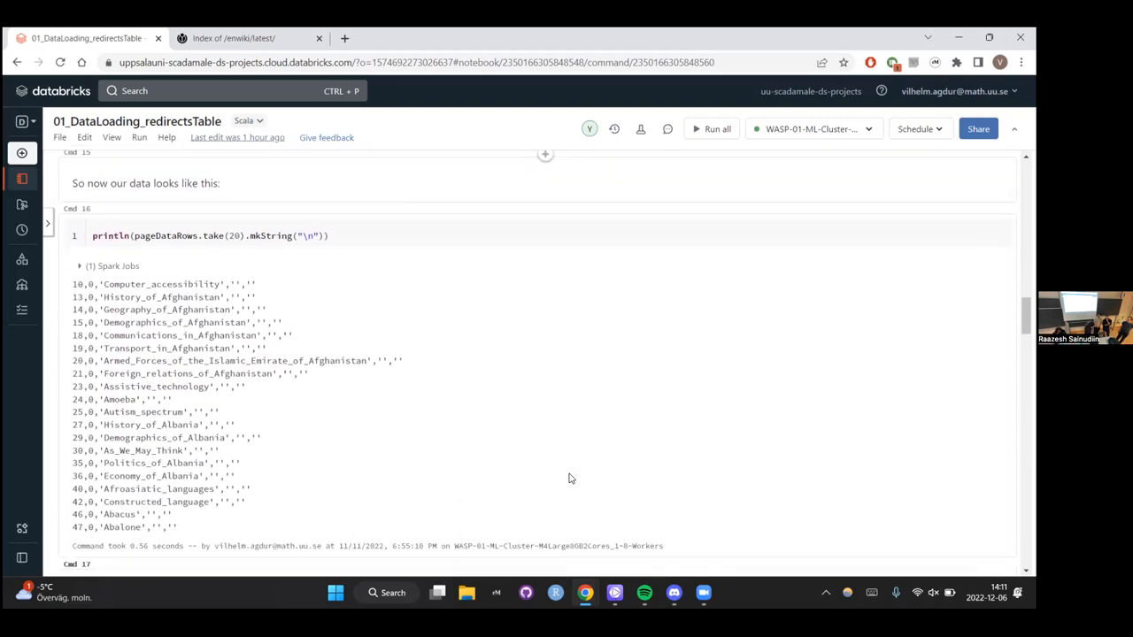
Scroll through cells 17–29: 12.9-million row count, CSV write, schema read-back, redirects temp view and corrupt-record query.
{"action": "scroll", "scroll_direction": "down", "scroll_amount": 3}
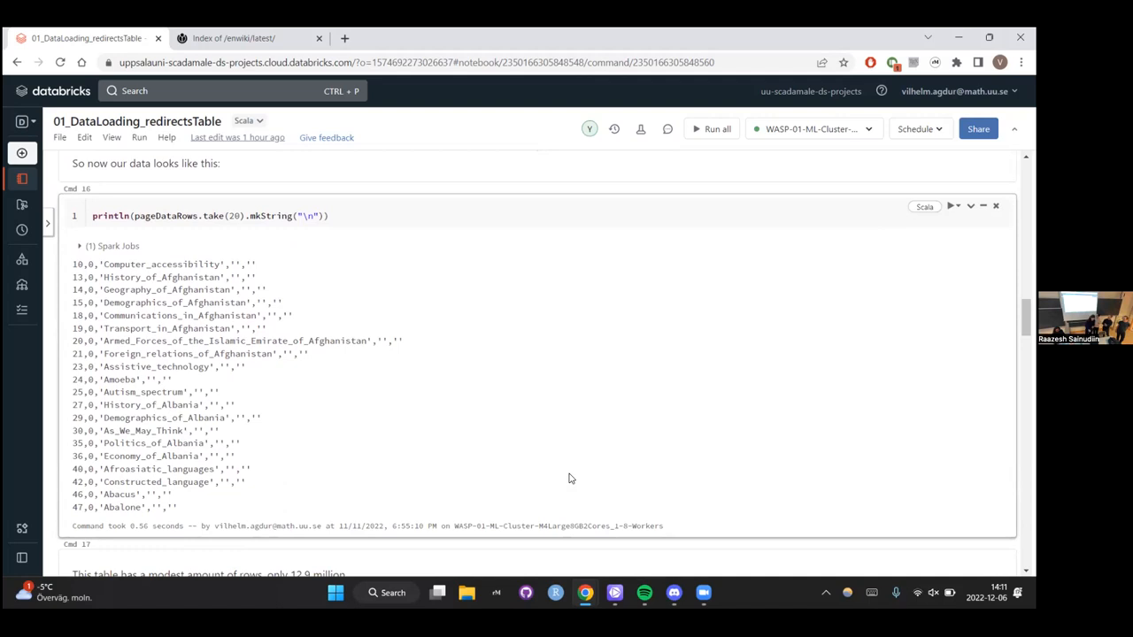
{"action": "scroll", "scroll_direction": "down", "scroll_amount": 3}
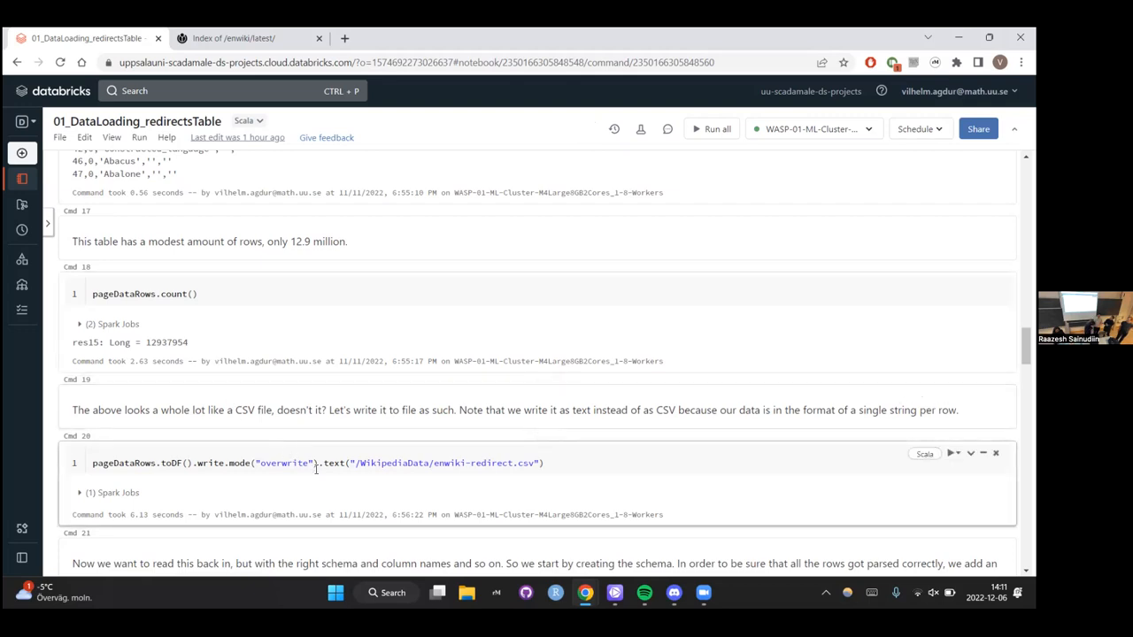
{"action": "scroll", "scroll_direction": "down", "scroll_amount": 3}
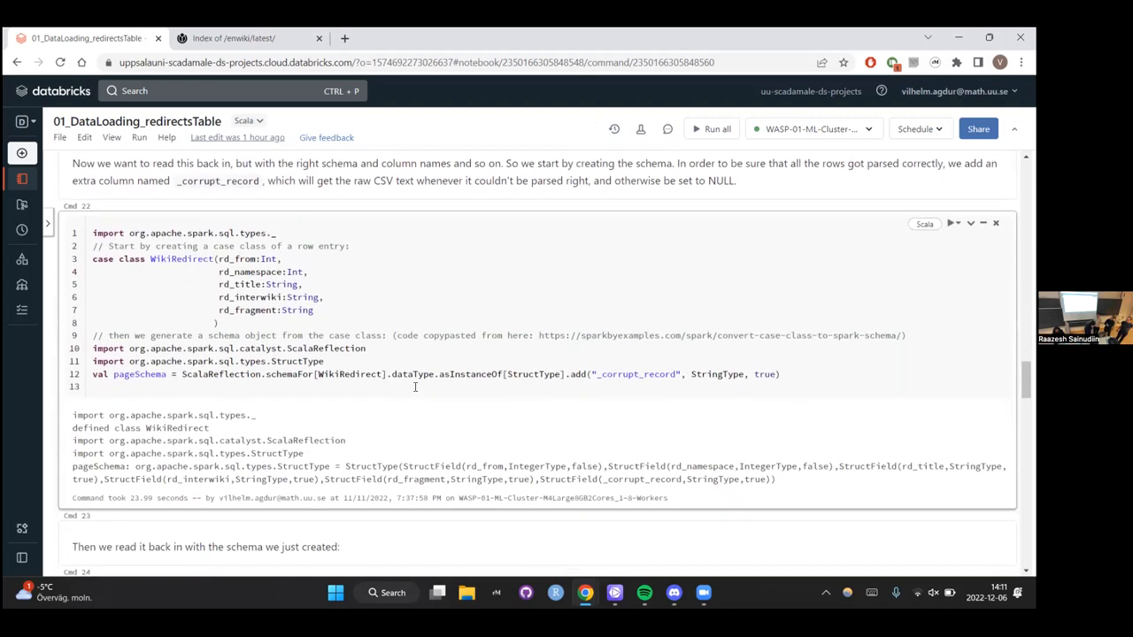
{"action": "scroll", "scroll_direction": "down", "scroll_amount": 3}
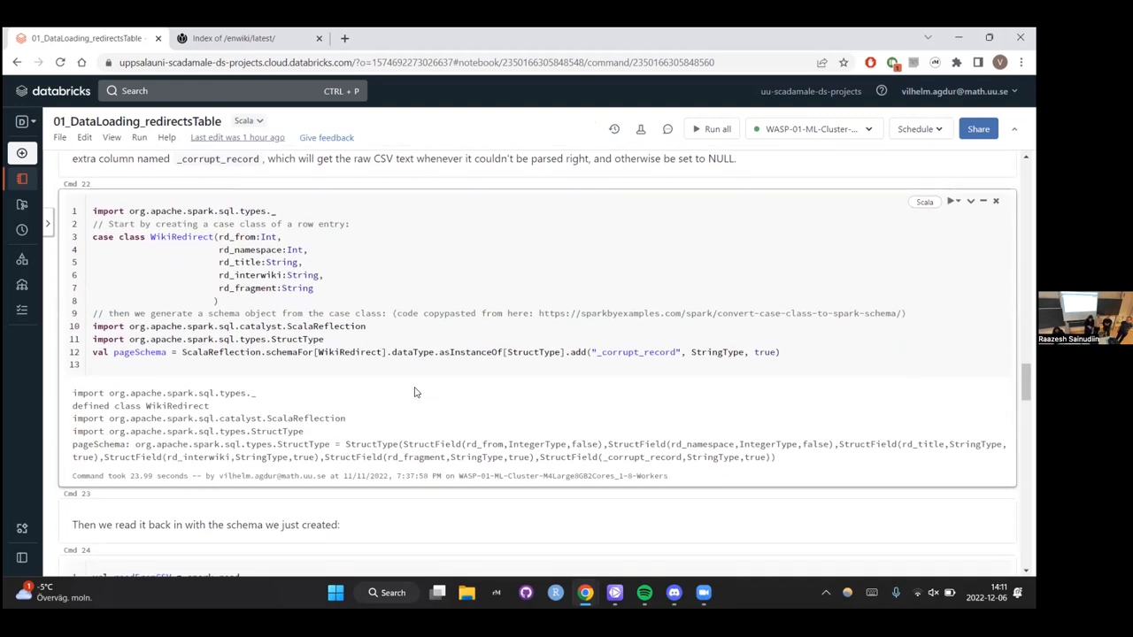
{"action": "scroll", "scroll_direction": "down", "scroll_amount": 3}
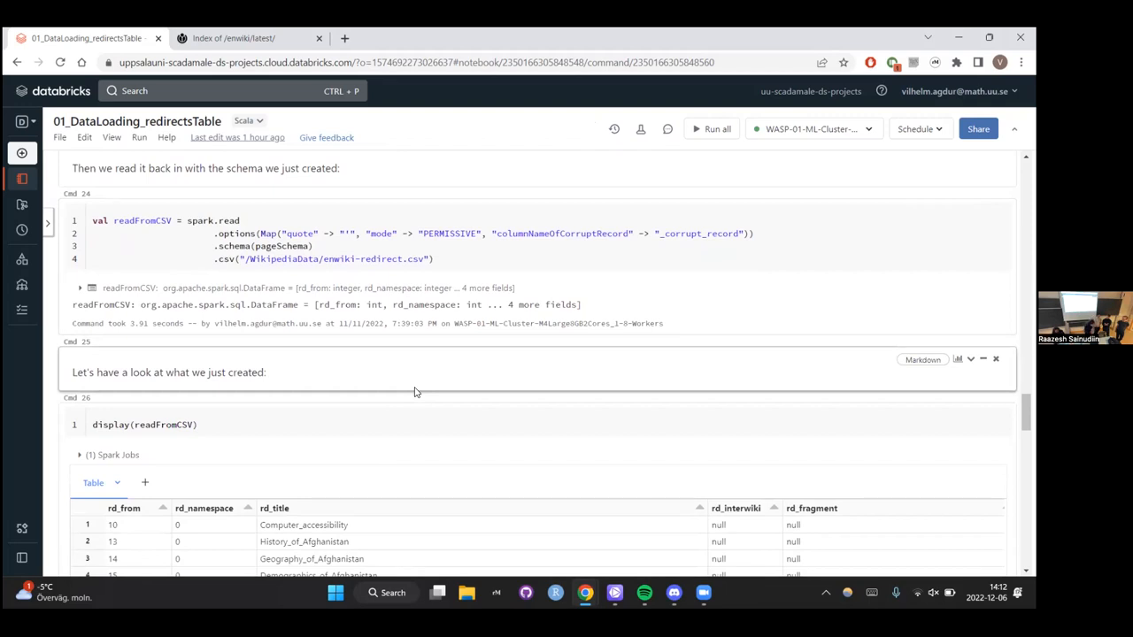
{"action": "scroll", "scroll_direction": "down", "scroll_amount": 3}
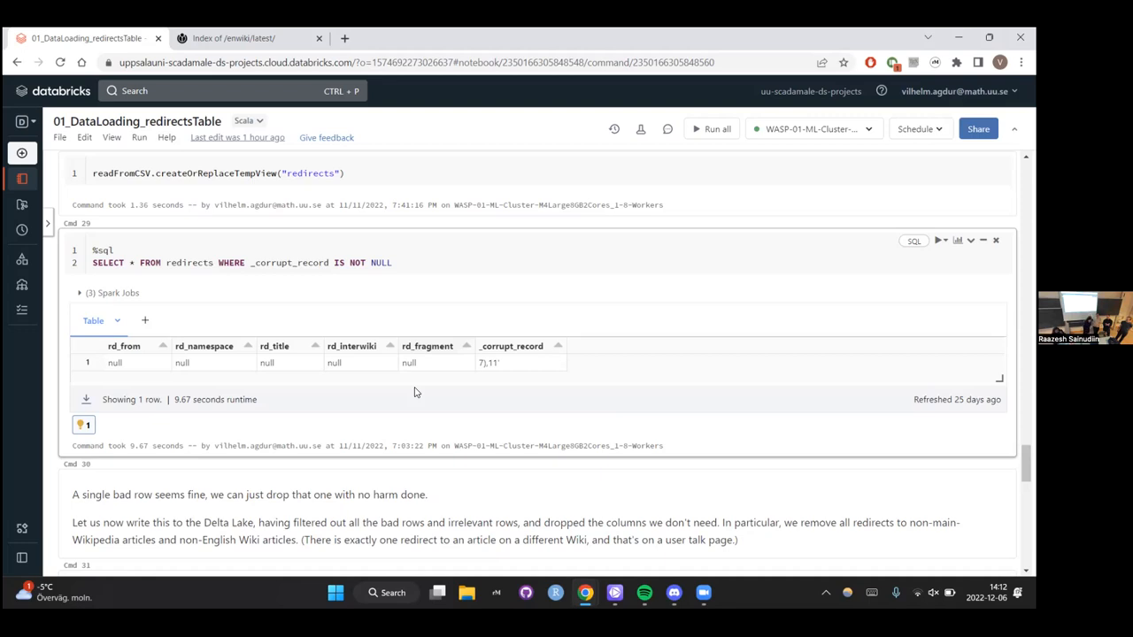
Scroll to the filter query, saveAsTable and DESCRIBE DETAIL output for the enwiki_redirect Delta table.
{"action": "scroll", "scroll_direction": "down", "scroll_amount": 3}
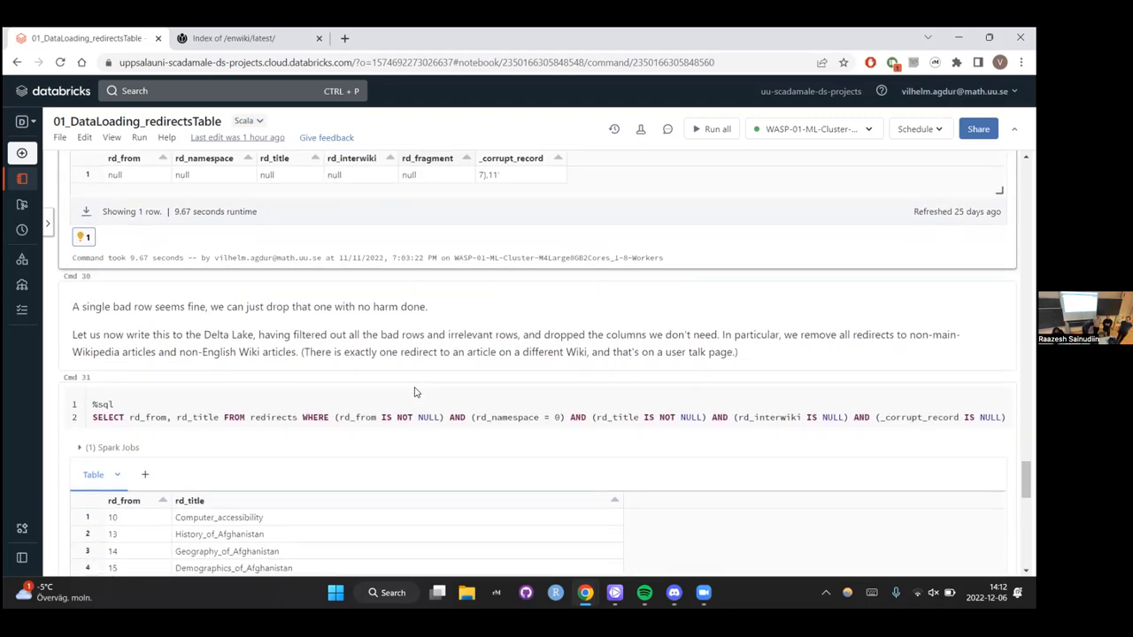
{"action": "scroll", "scroll_direction": "down", "scroll_amount": 3}
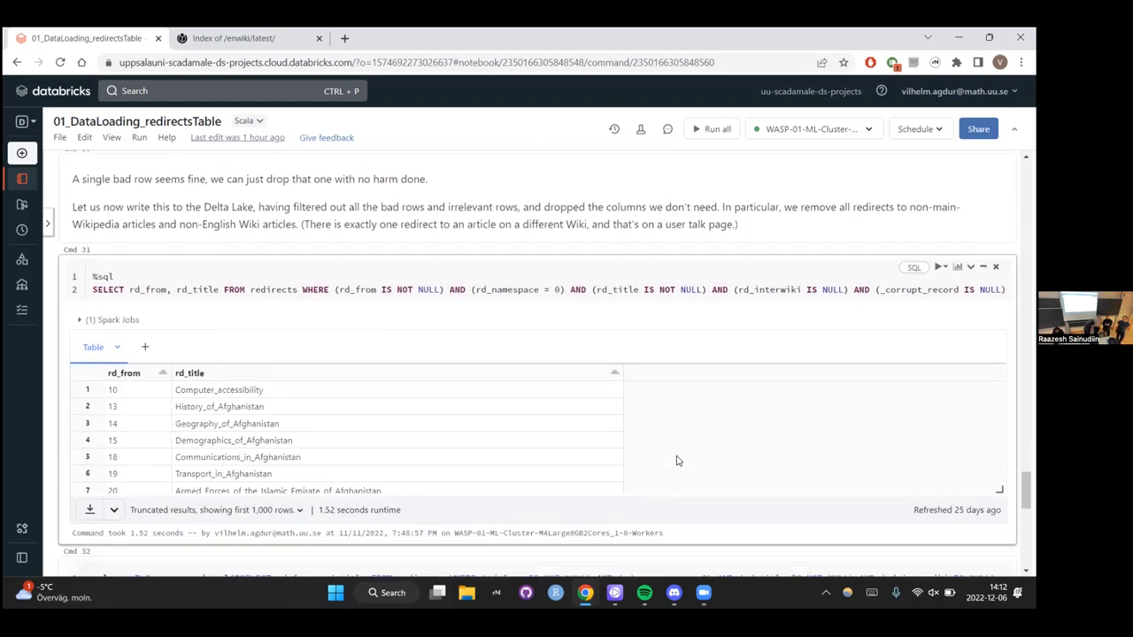
{"action": "scroll", "scroll_direction": "down", "scroll_amount": 3}
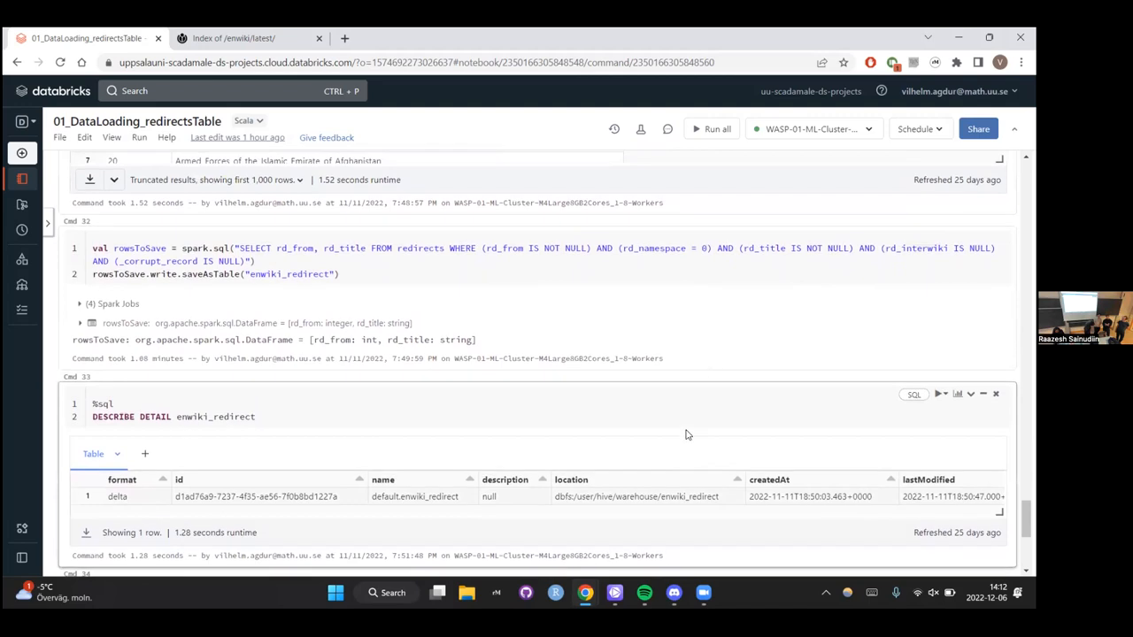
{"action": "mouse_move", "coordinate": [546, 432]}
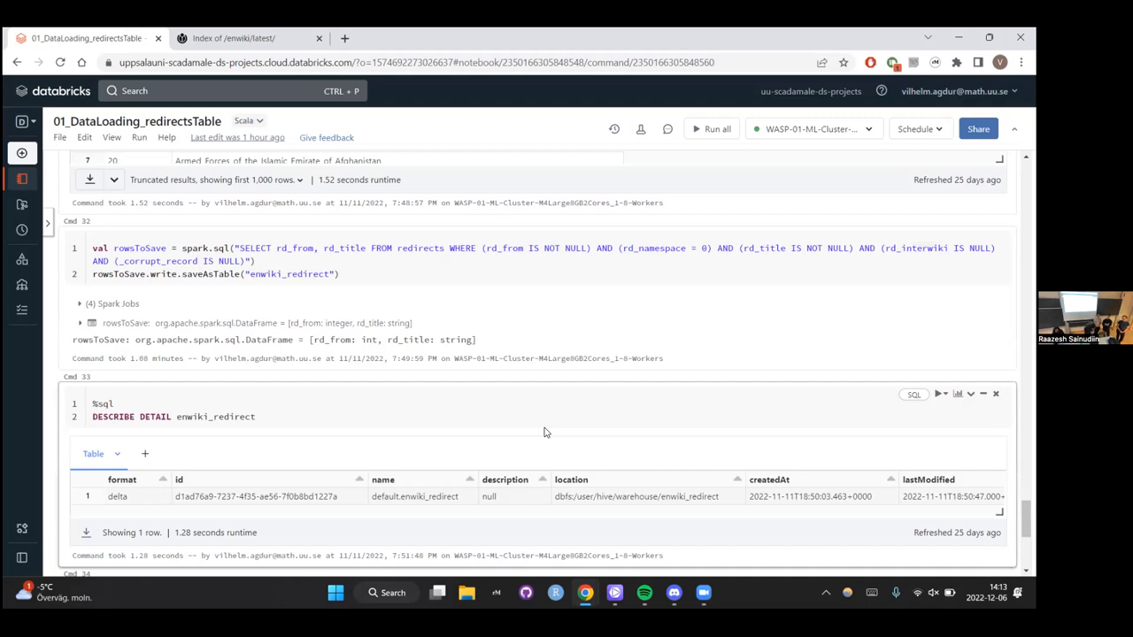
{"action": "scroll", "scroll_direction": "down", "scroll_amount": 3}
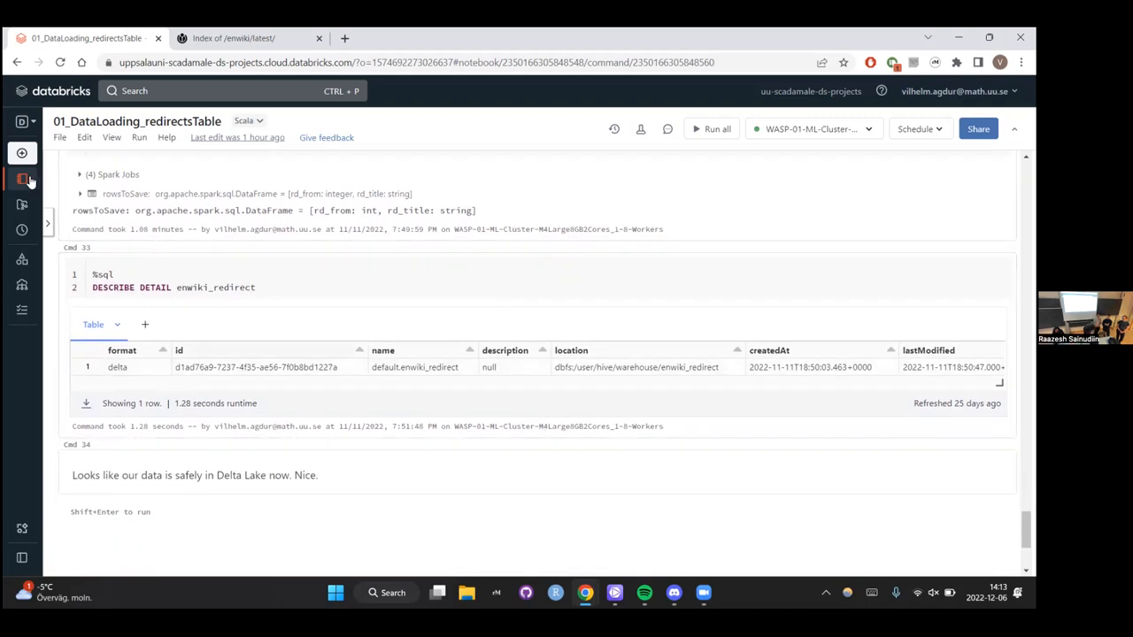
Bring up the project's notebook list in the Workspace sidebar around opening 06_redirectRemoval.
{"action": "left_click", "coordinate": [21, 179]}
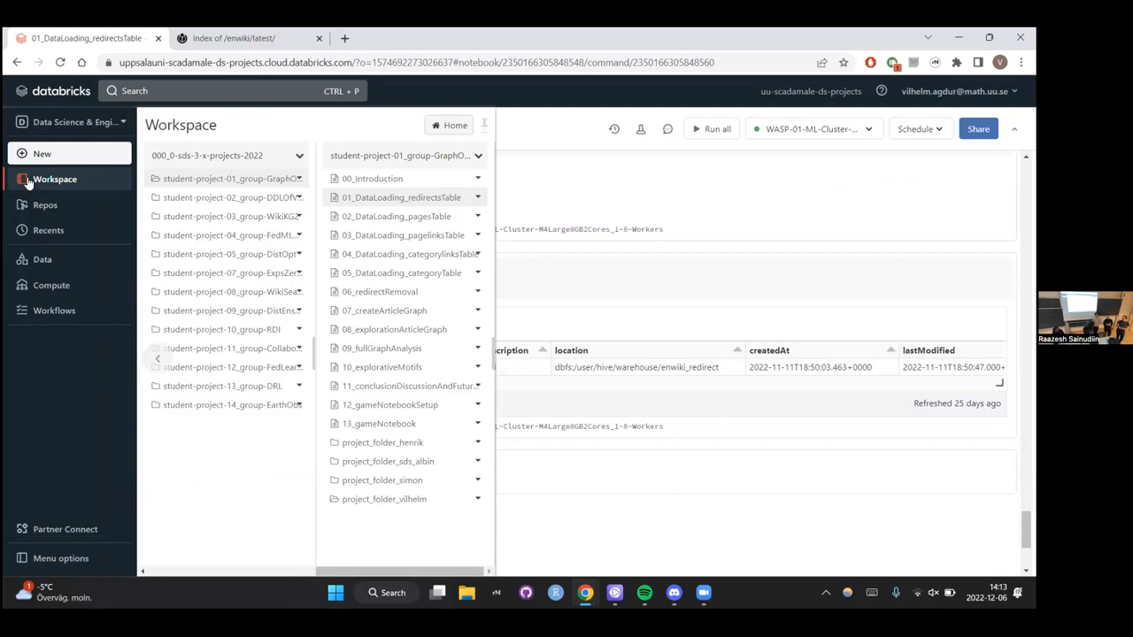
{"action": "mouse_move", "coordinate": [109, 193]}
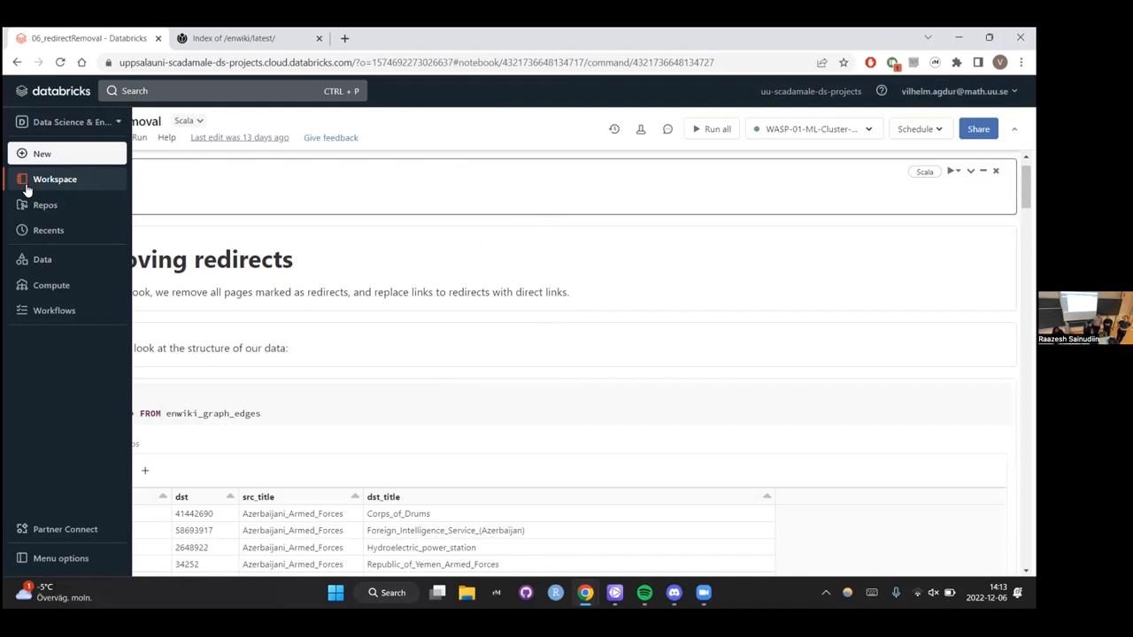
{"action": "left_click", "coordinate": [55, 178]}
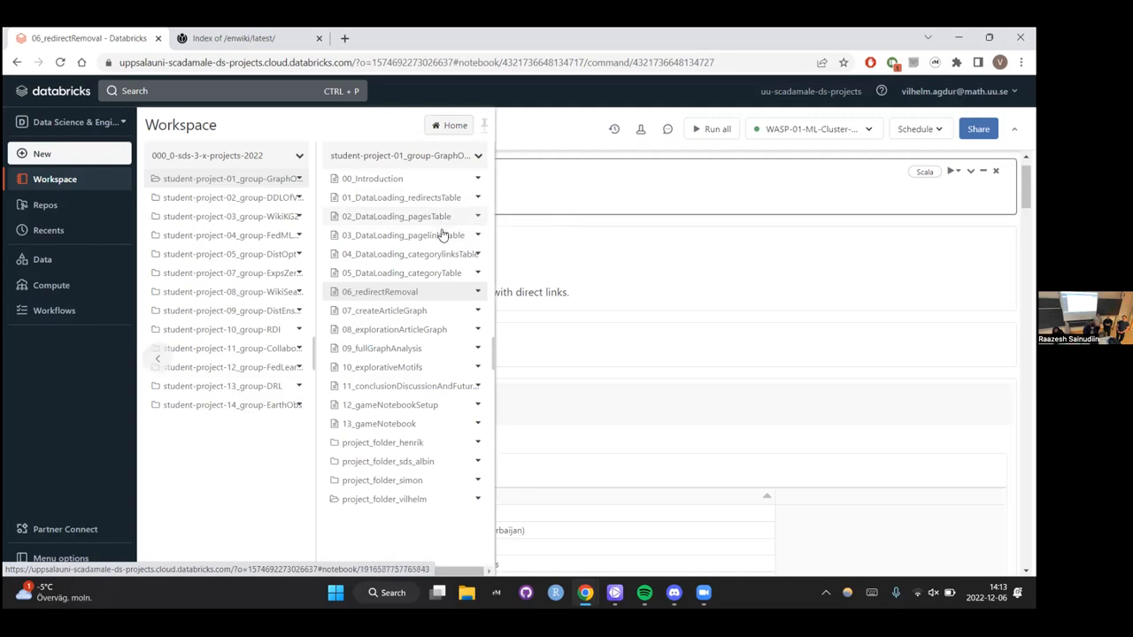
{"action": "mouse_move", "coordinate": [452, 234]}
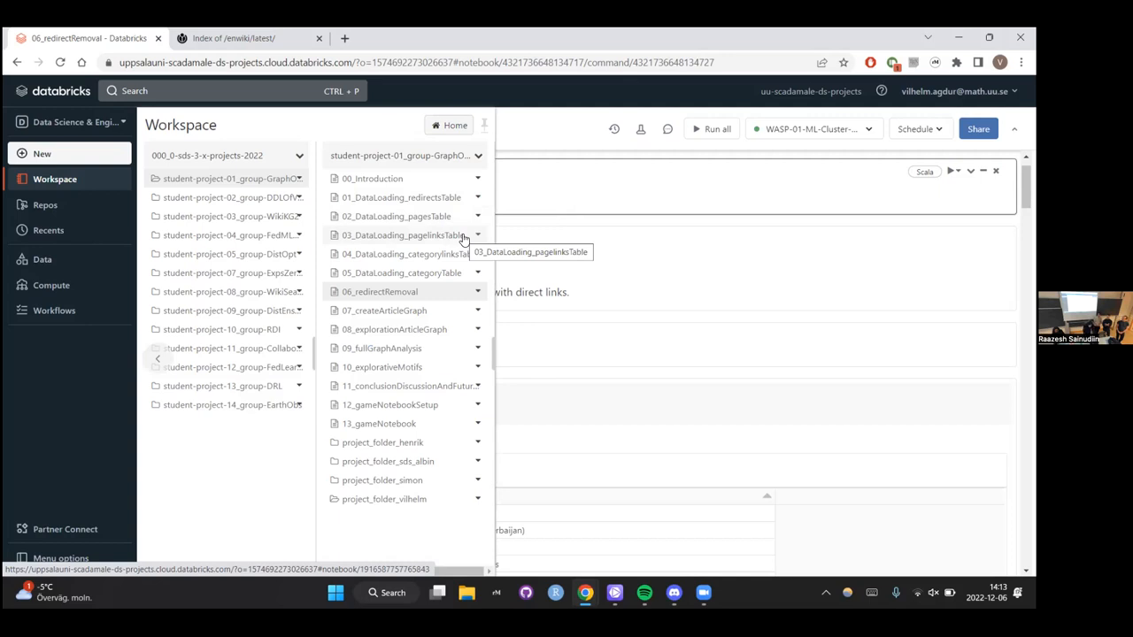
{"action": "mouse_move", "coordinate": [437, 266]}
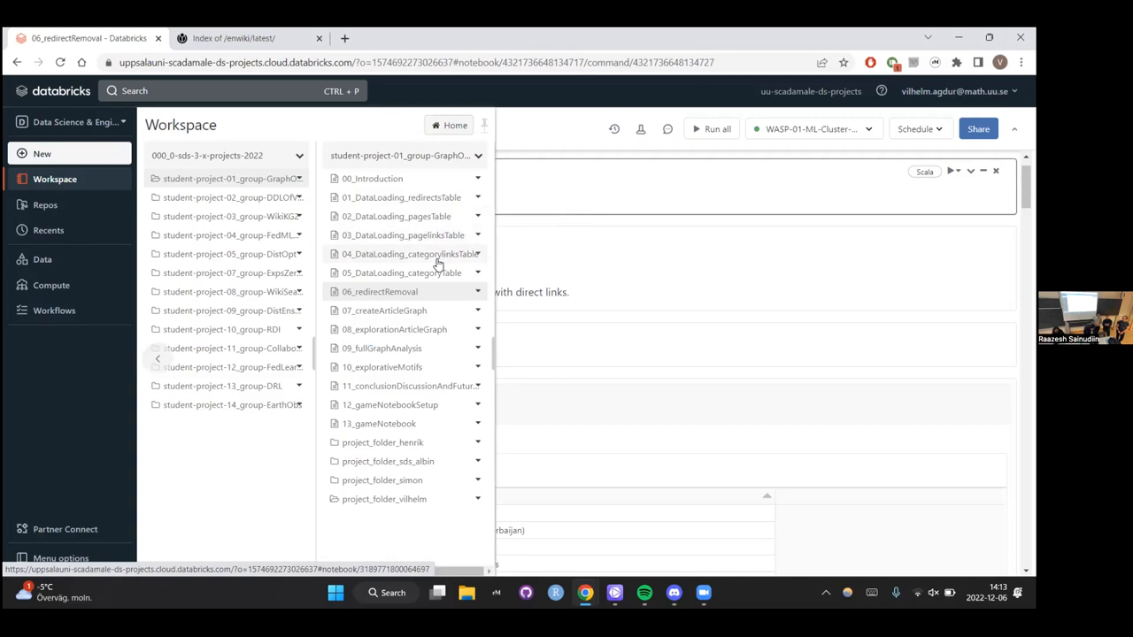
{"action": "mouse_move", "coordinate": [411, 255]}
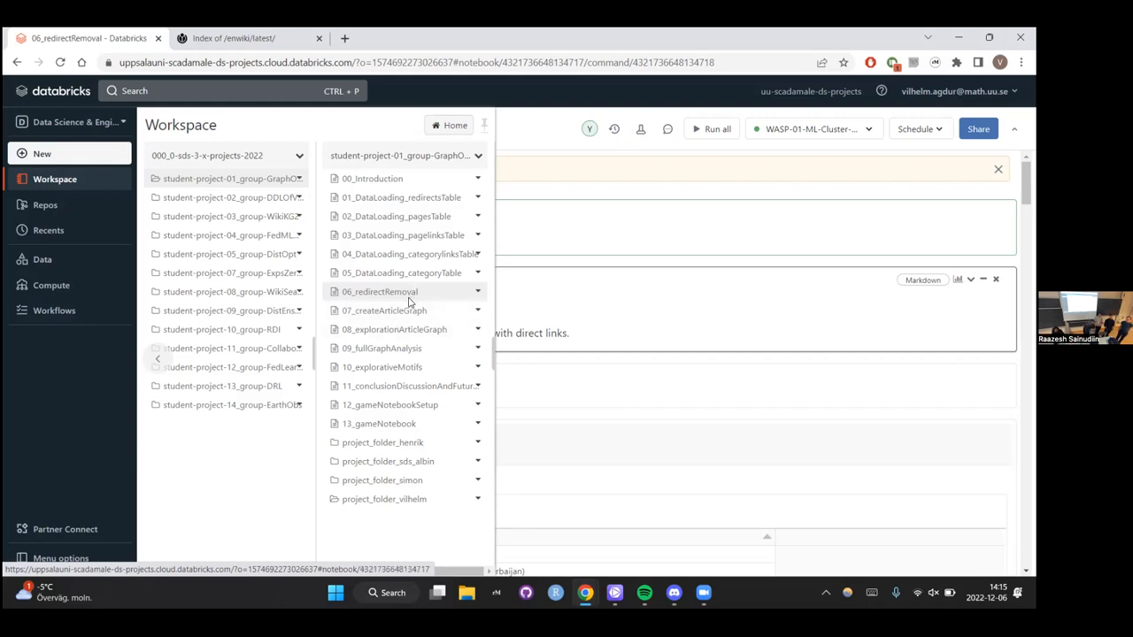
{"action": "mouse_move", "coordinate": [398, 310]}
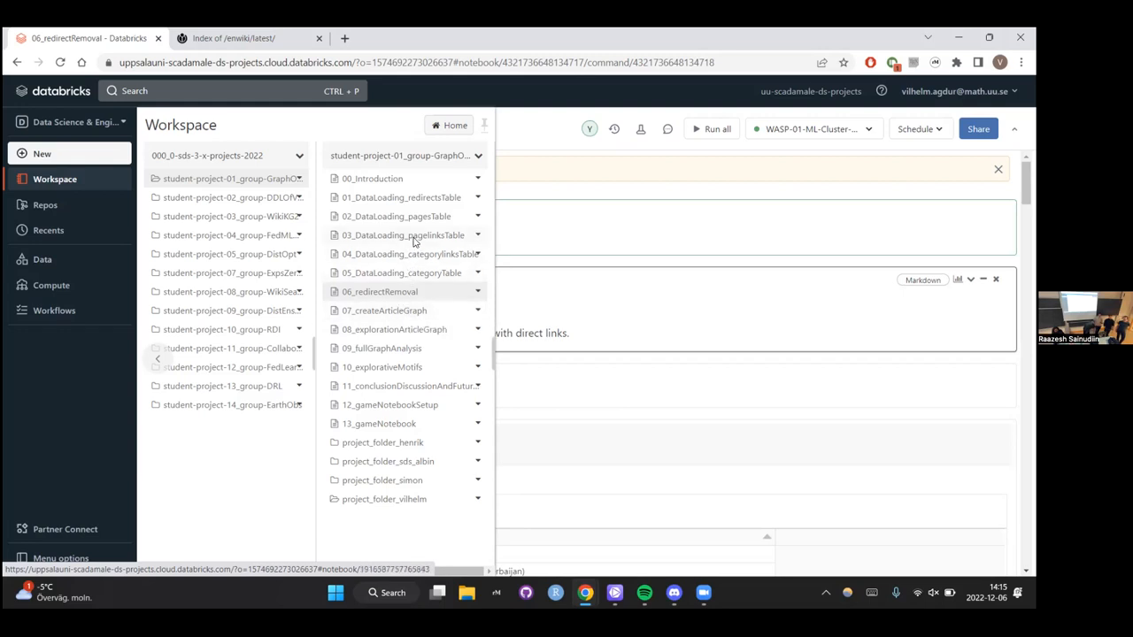
Open 03_DataLoading_pagelinksTable and scroll to the display(readFromCSV) pagelinks table output.
{"action": "left_click", "coordinate": [404, 233]}
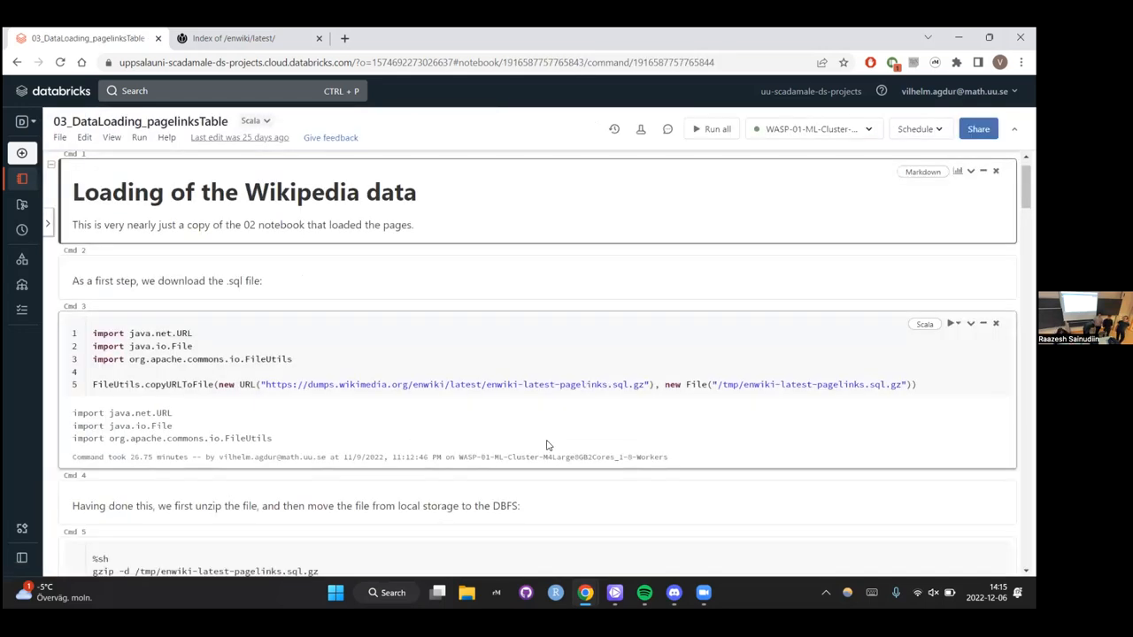
{"action": "scroll", "scroll_direction": "down", "scroll_amount": 3}
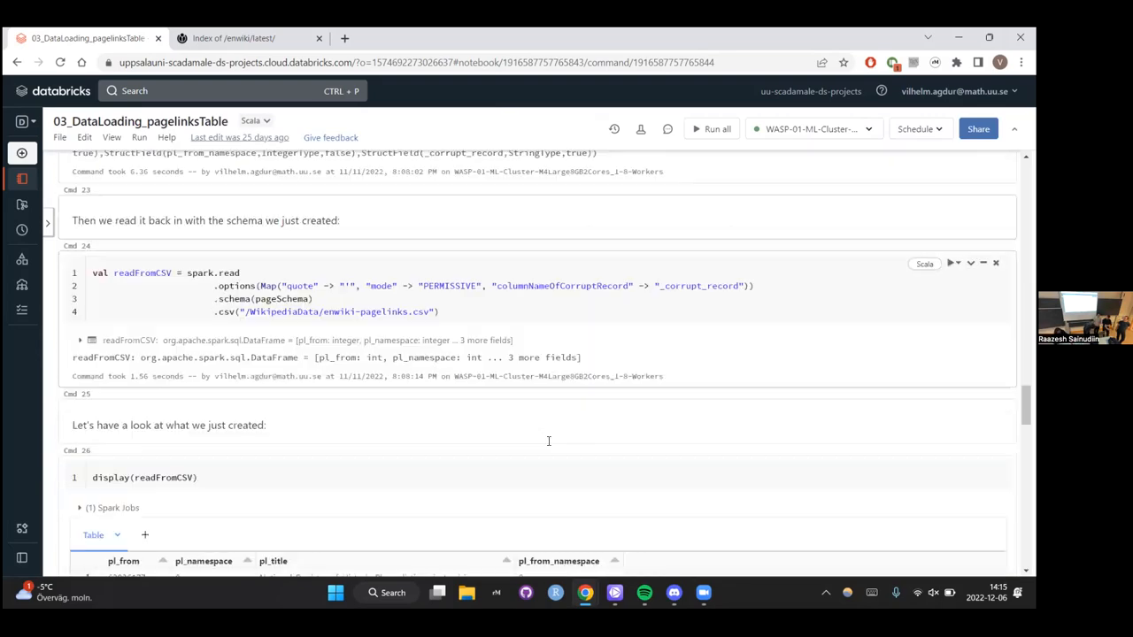
{"action": "scroll", "scroll_direction": "down", "scroll_amount": 3}
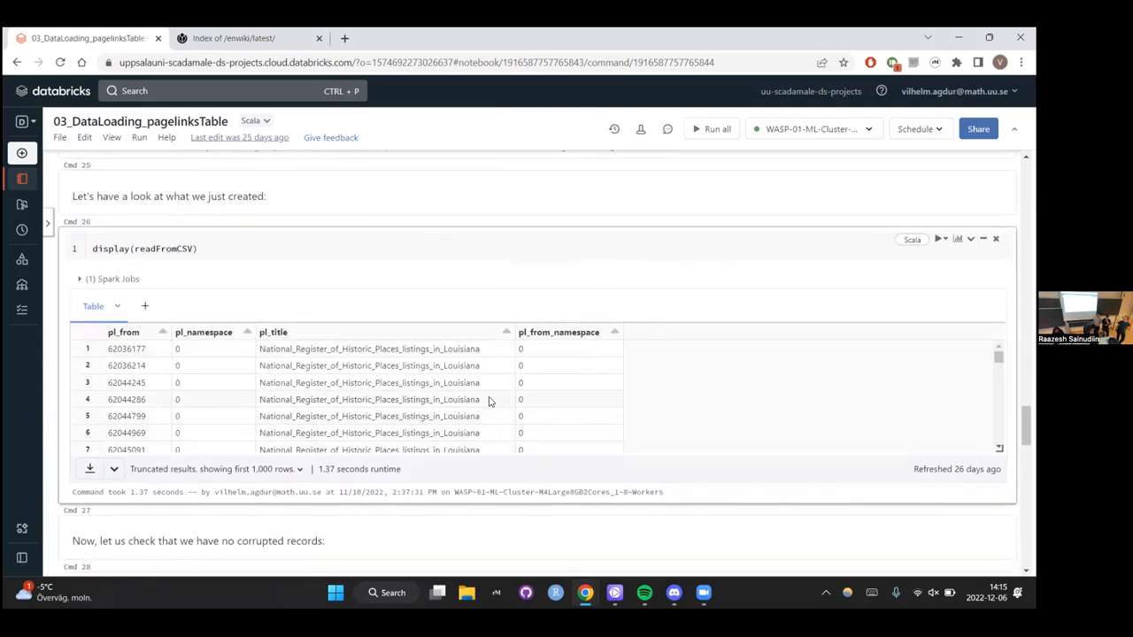
{"action": "mouse_move", "coordinate": [717, 415]}
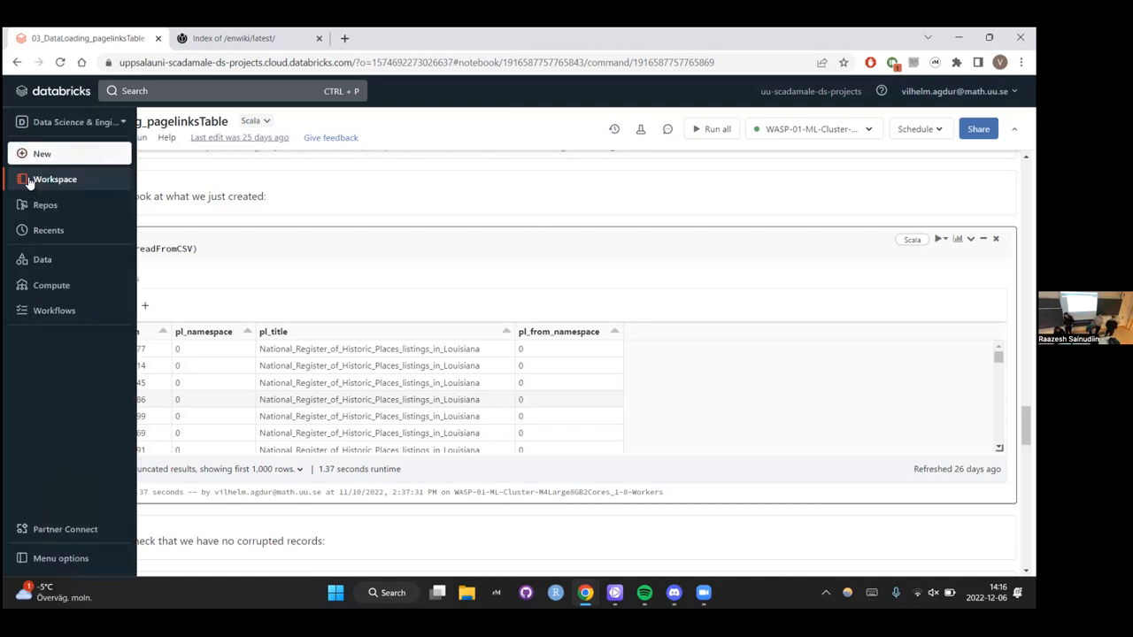
From the project notebook list, open 07_createArticleGraph and then 08_explorationArticleGraph.
{"action": "left_click", "coordinate": [55, 179]}
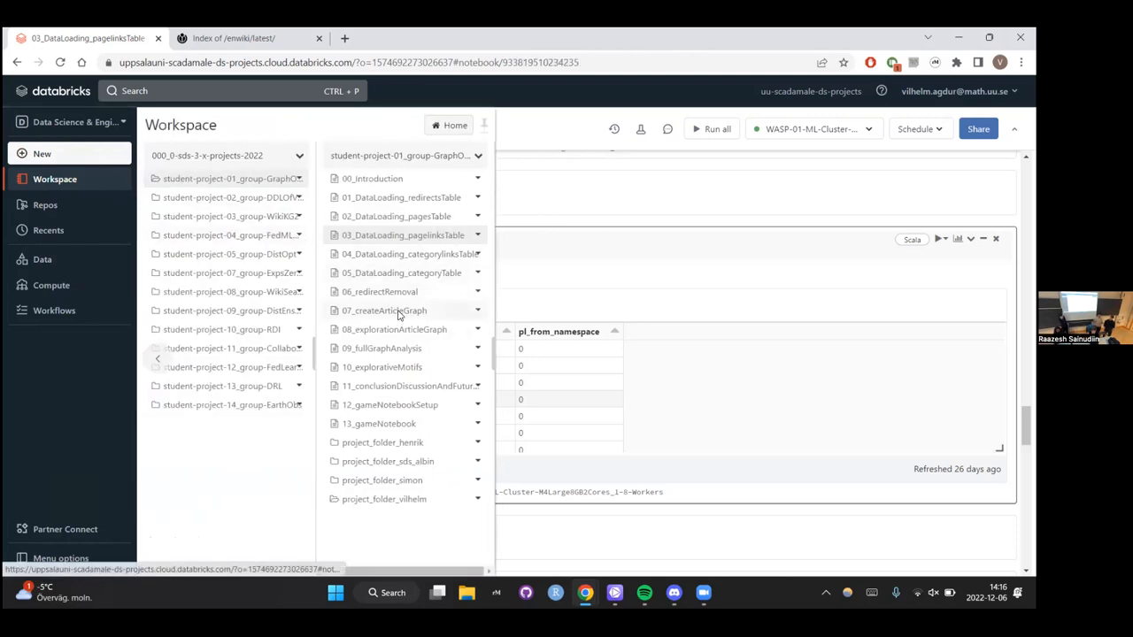
{"action": "left_click", "coordinate": [384, 310]}
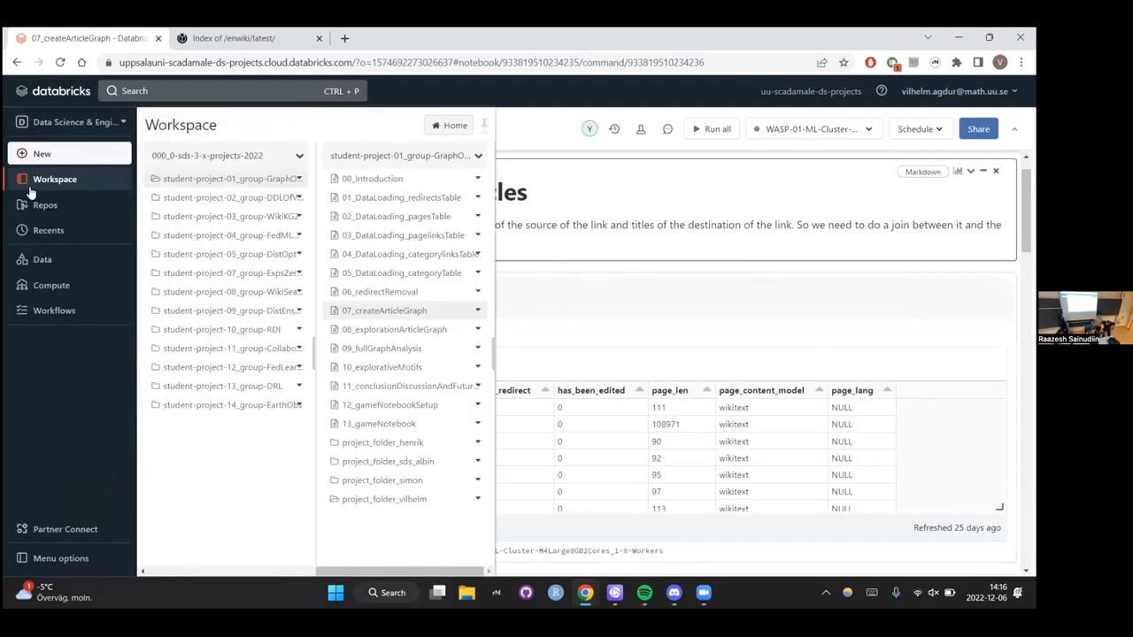
{"action": "left_click", "coordinate": [393, 330]}
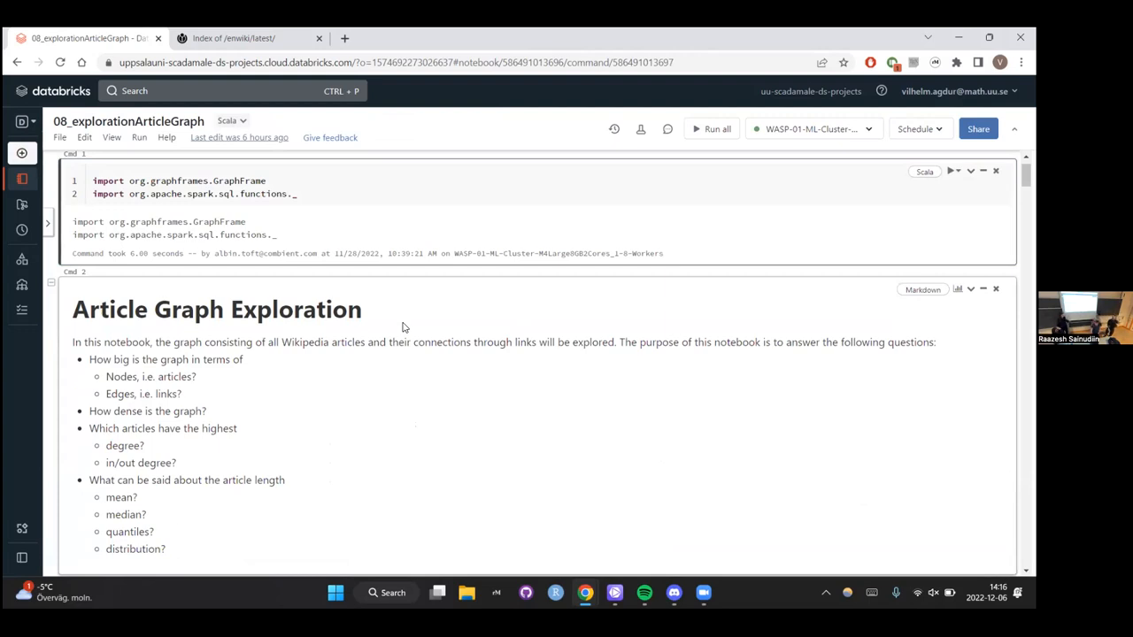
{"action": "scroll", "scroll_direction": "down", "scroll_amount": 3}
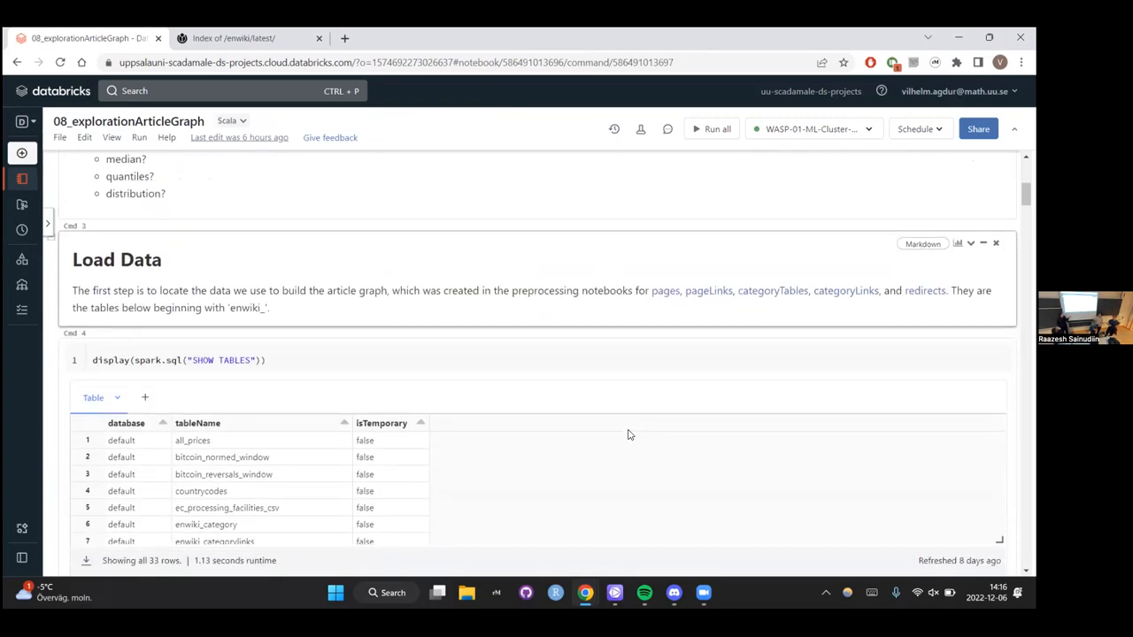
{"action": "scroll", "scroll_direction": "down", "scroll_amount": 3}
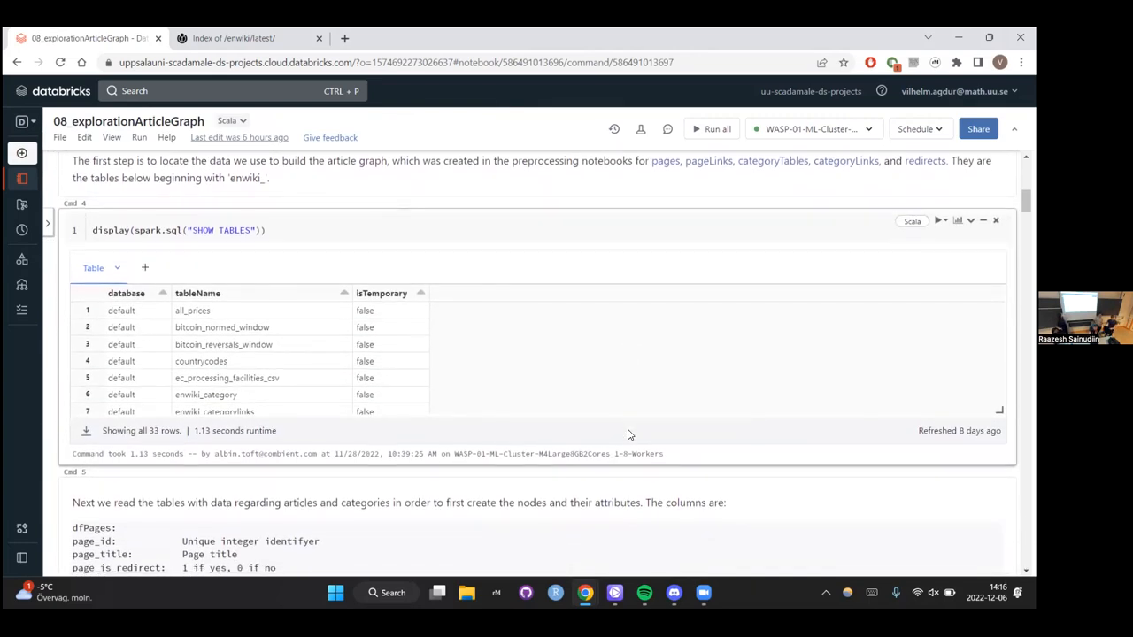
{"action": "scroll", "scroll_direction": "down", "scroll_amount": 3}
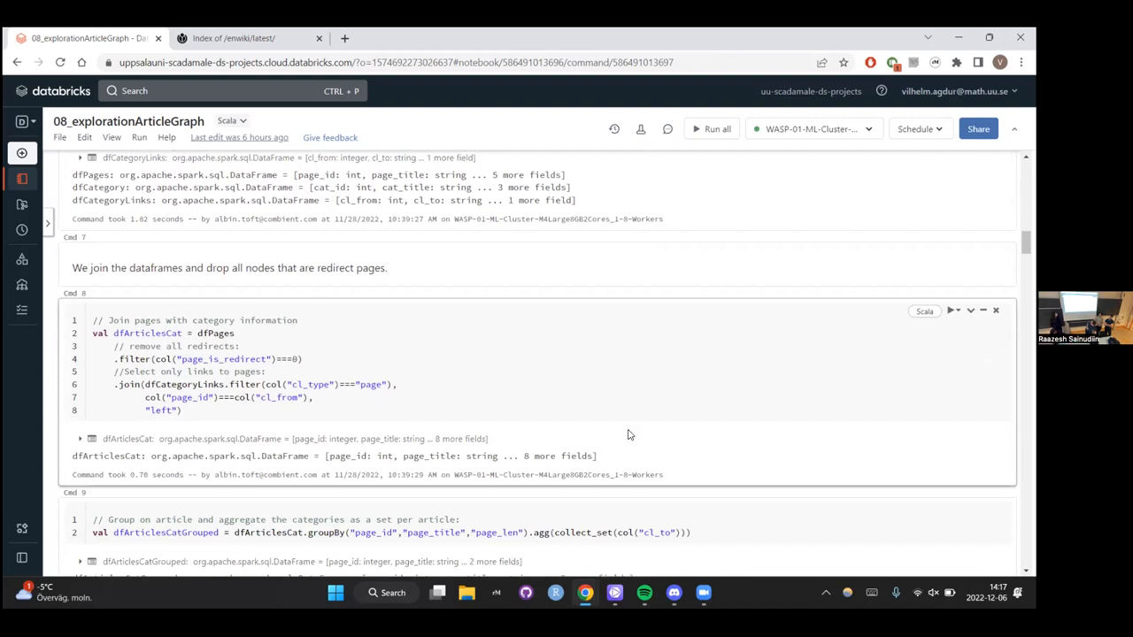
{"action": "scroll", "scroll_direction": "down", "scroll_amount": 3}
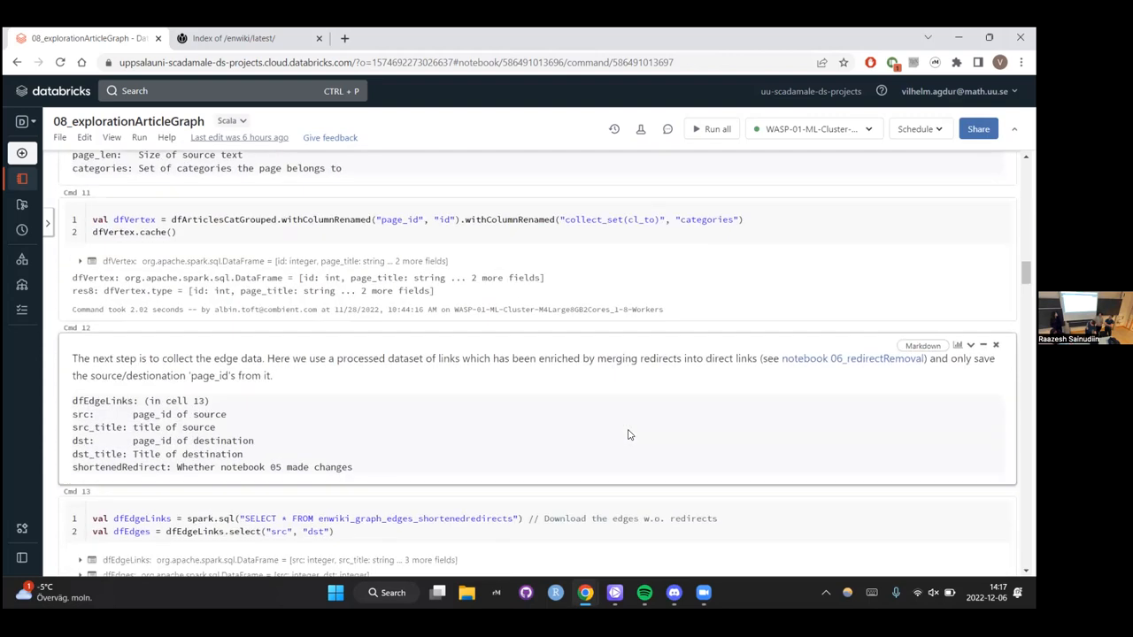
{"action": "scroll", "scroll_direction": "down", "scroll_amount": 3}
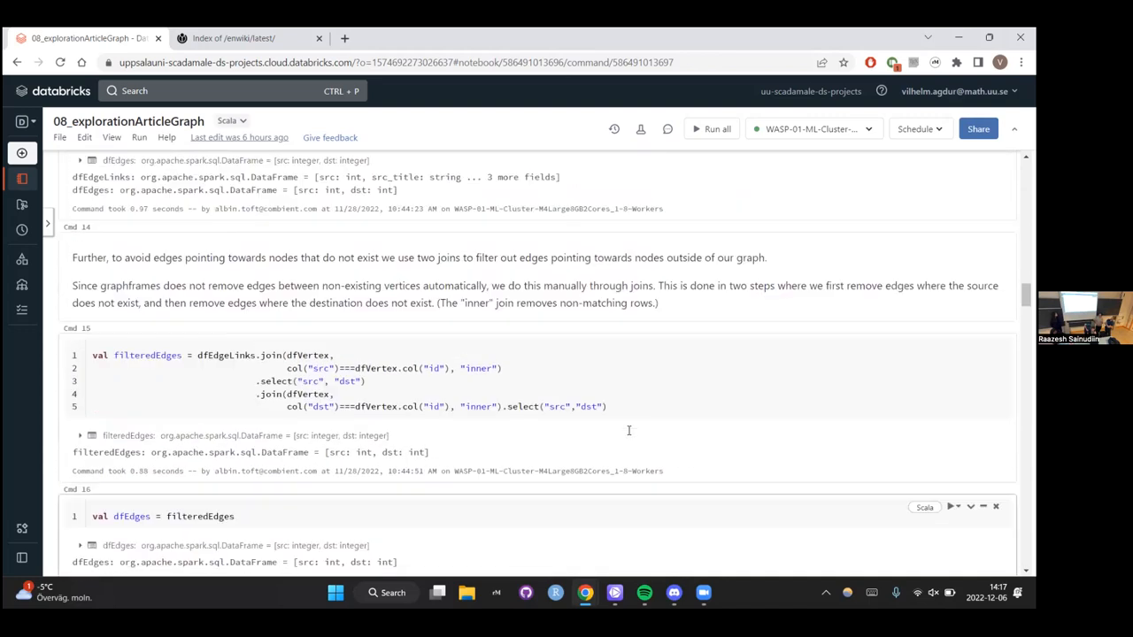
{"action": "scroll", "scroll_direction": "down", "scroll_amount": 3}
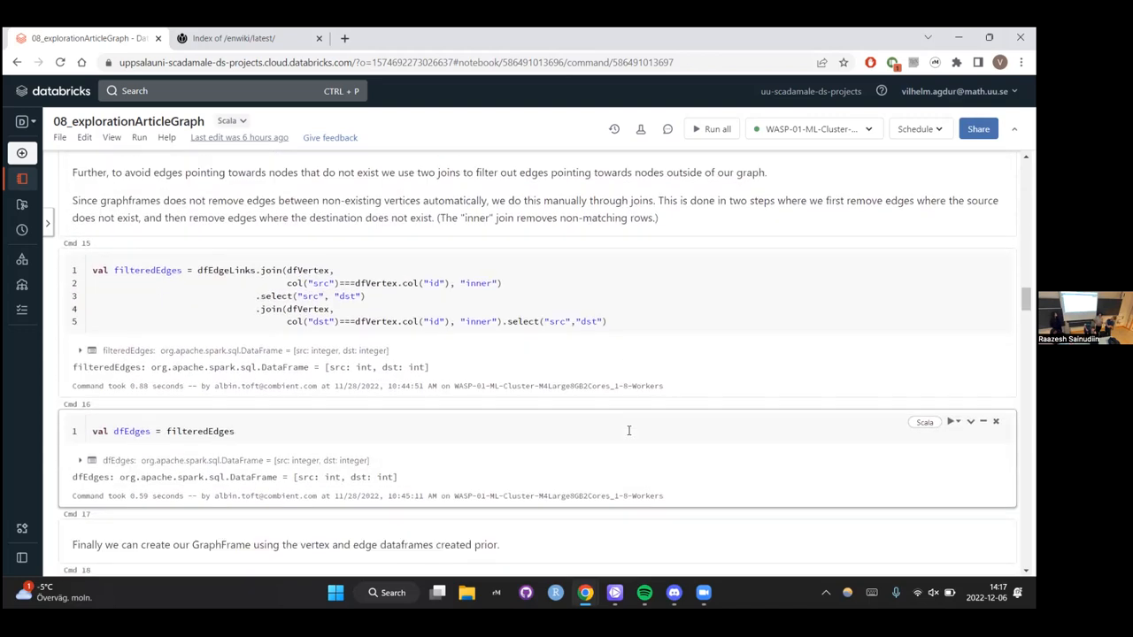
{"action": "scroll", "scroll_direction": "down", "scroll_amount": 3}
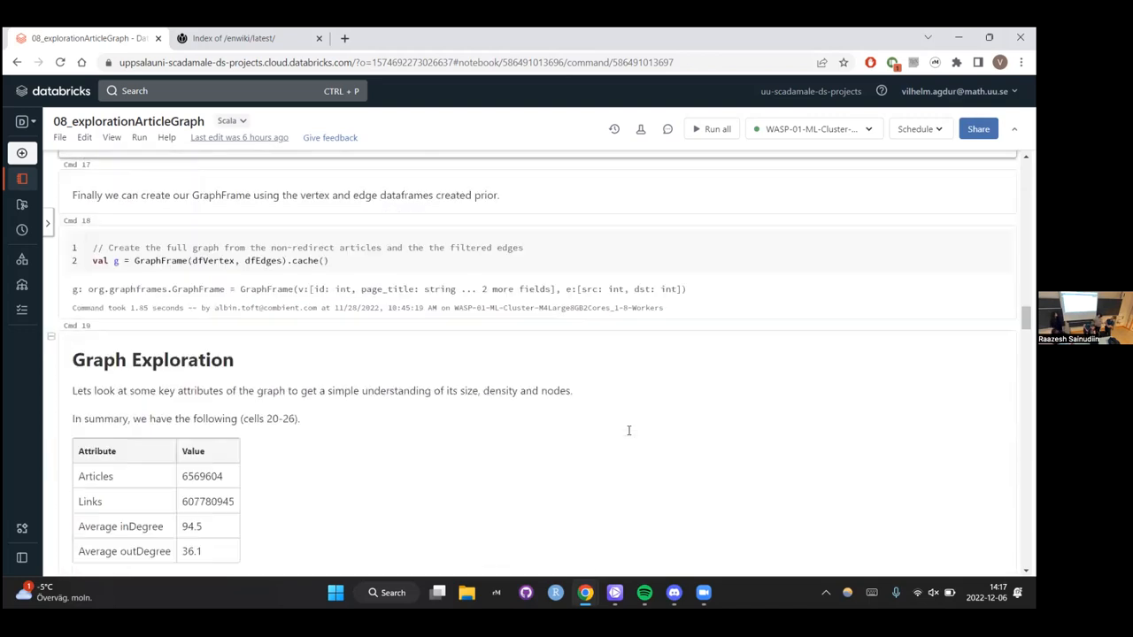
{"action": "scroll", "scroll_direction": "up", "scroll_amount": 3}
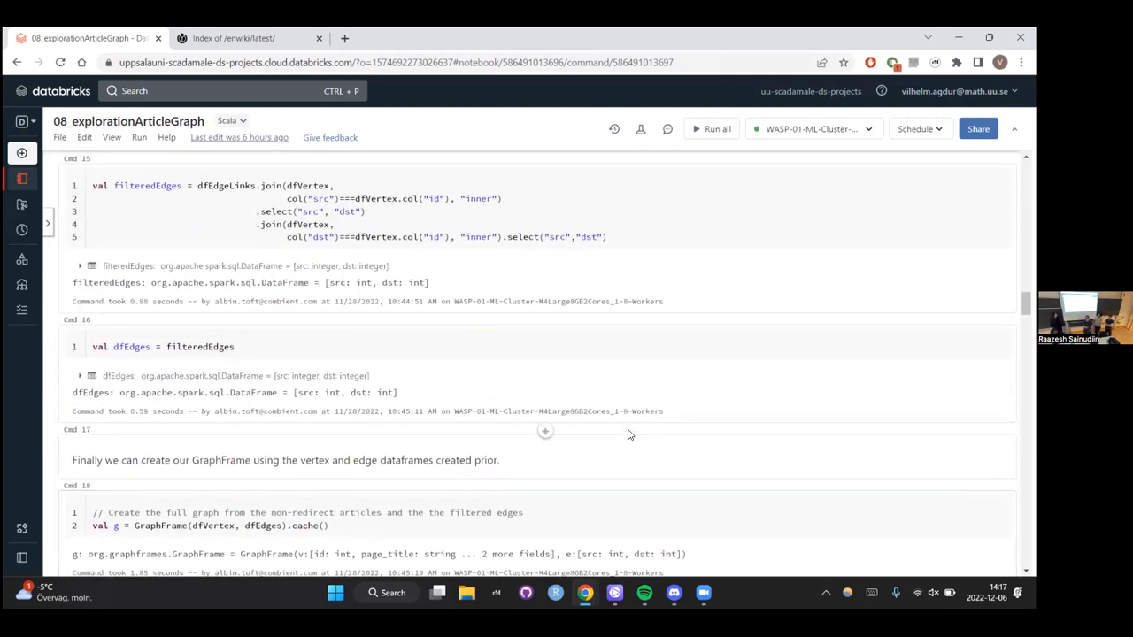
{"action": "scroll", "scroll_direction": "up", "scroll_amount": 3}
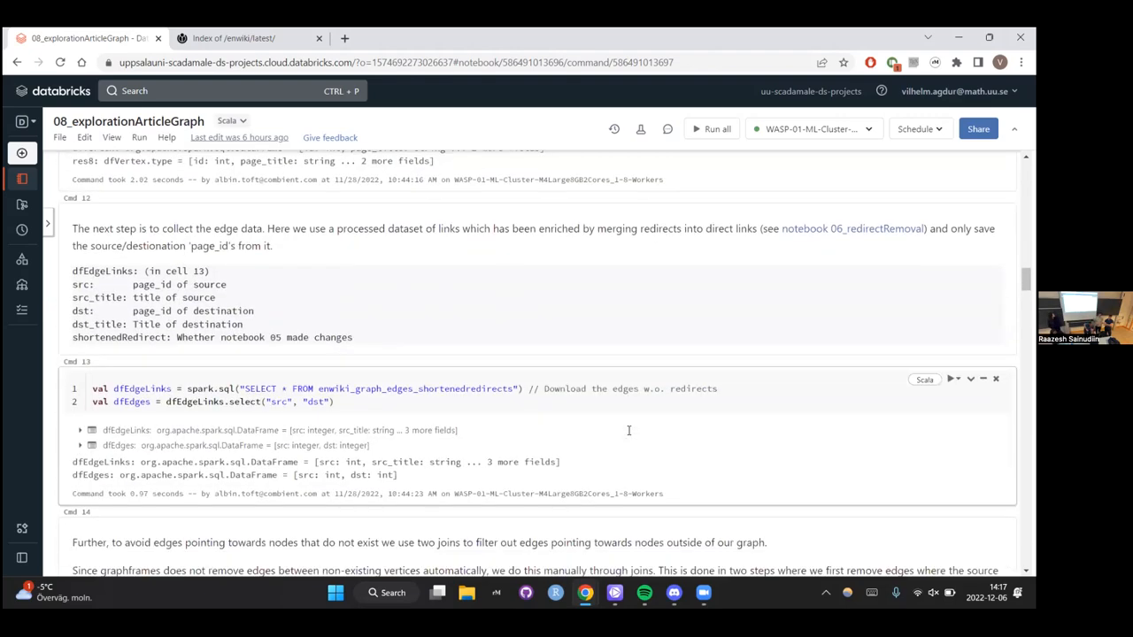
{"action": "scroll", "scroll_direction": "down", "scroll_amount": 3}
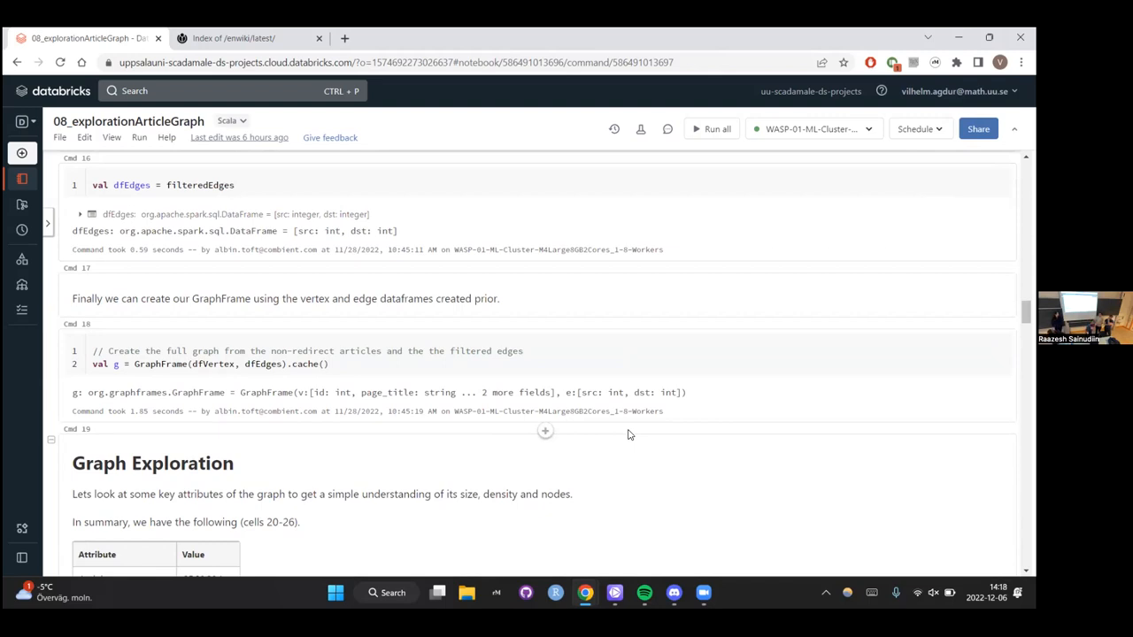
{"action": "scroll", "scroll_direction": "down", "scroll_amount": 3}
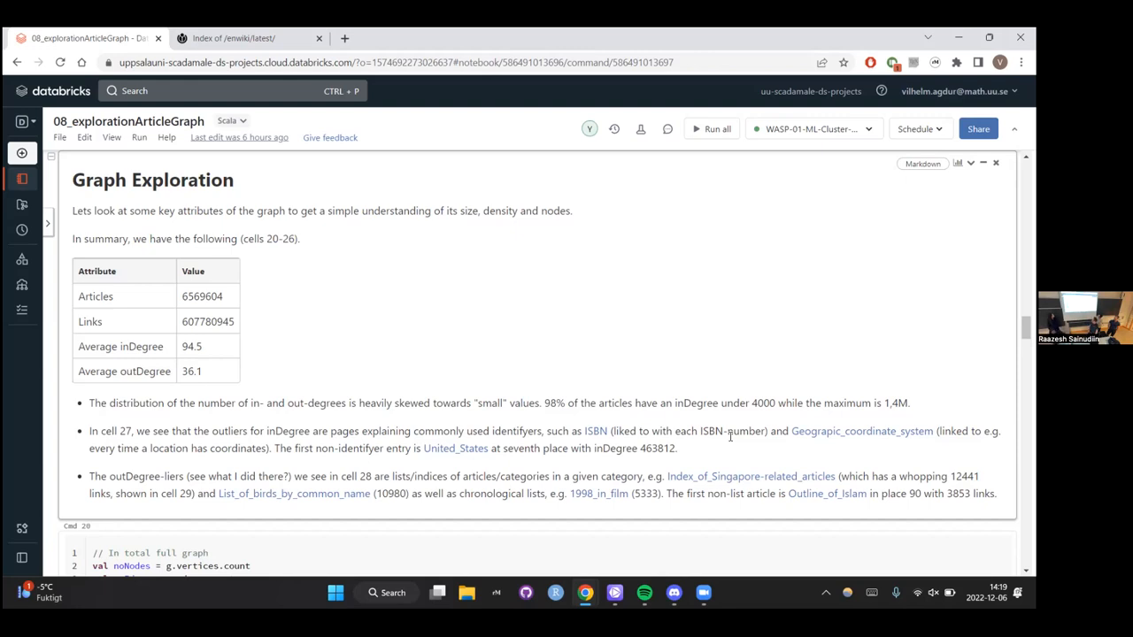
{"action": "scroll", "scroll_direction": "down", "scroll_amount": 3}
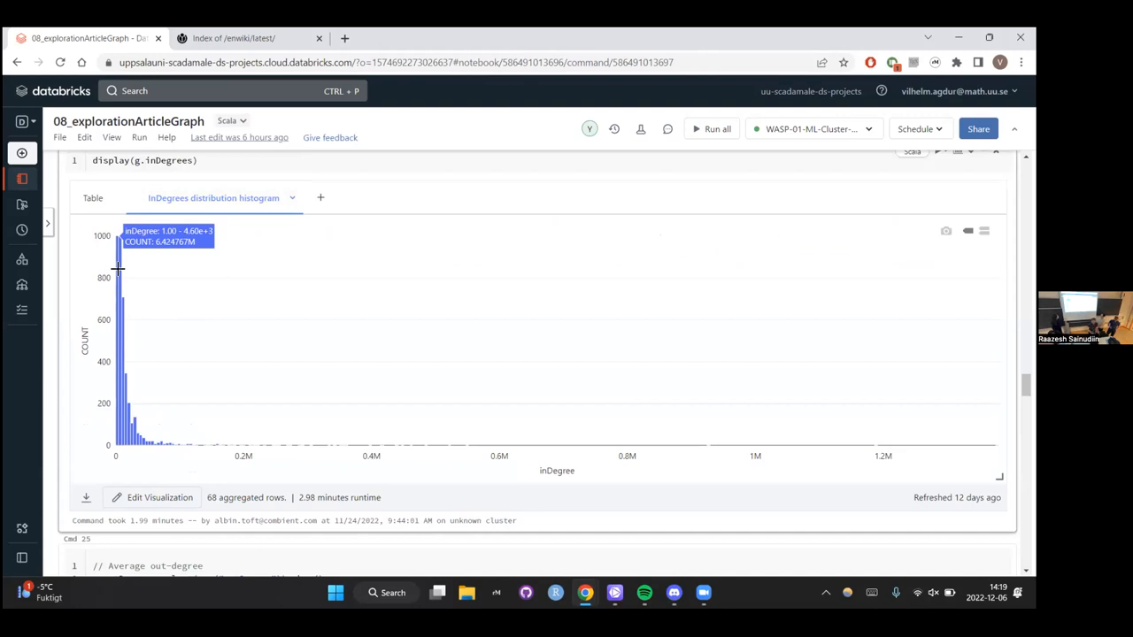
{"action": "mouse_move", "coordinate": [89, 386]}
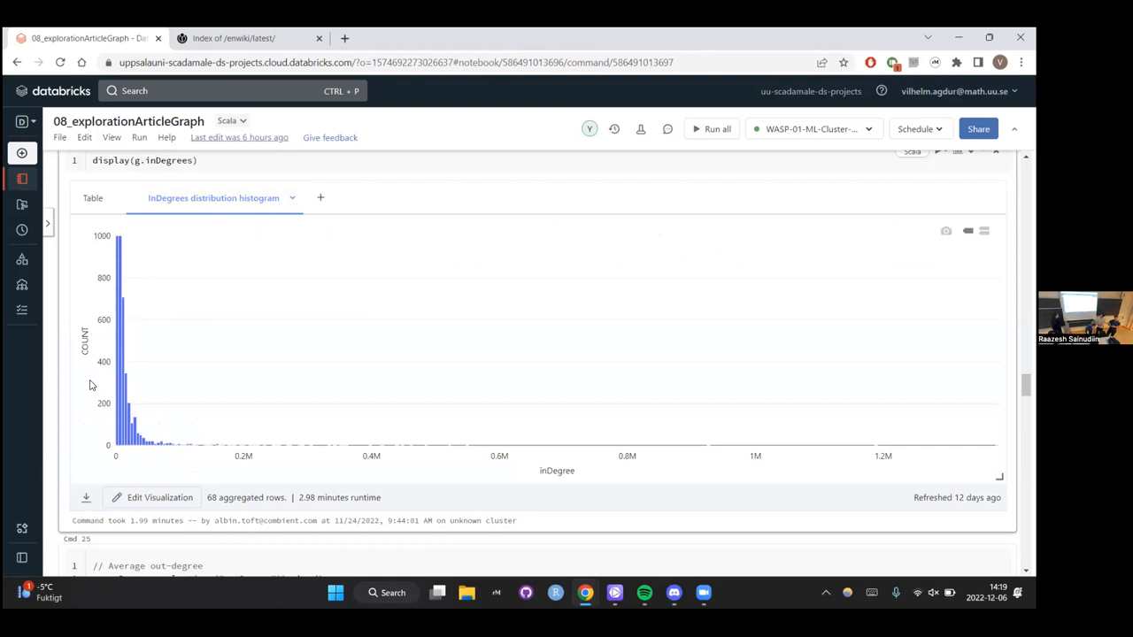
Switch the display(g.outDegrees) result to the OutDegrees distribution histogram view.
{"action": "scroll", "scroll_direction": "down", "scroll_amount": 3}
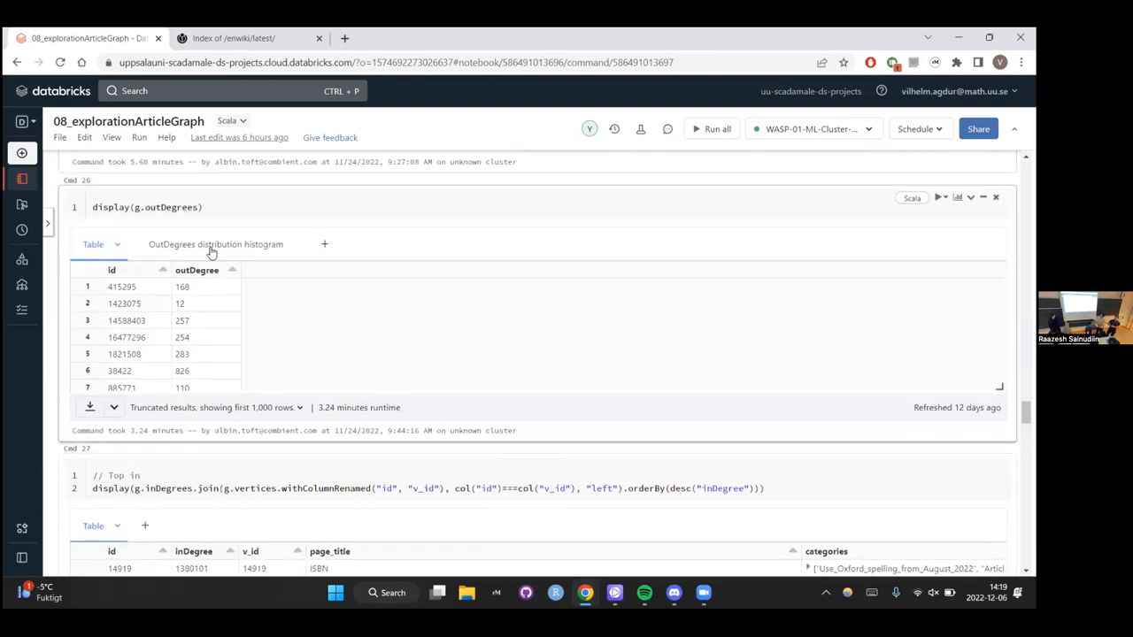
{"action": "left_click", "coordinate": [216, 245]}
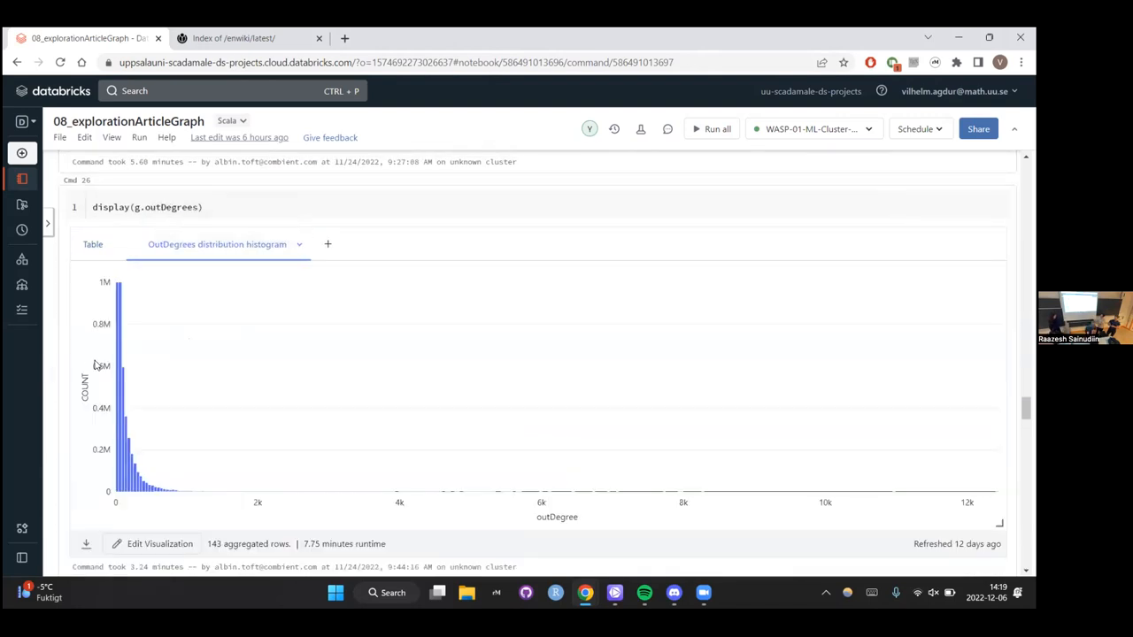
{"action": "mouse_move", "coordinate": [119, 344]}
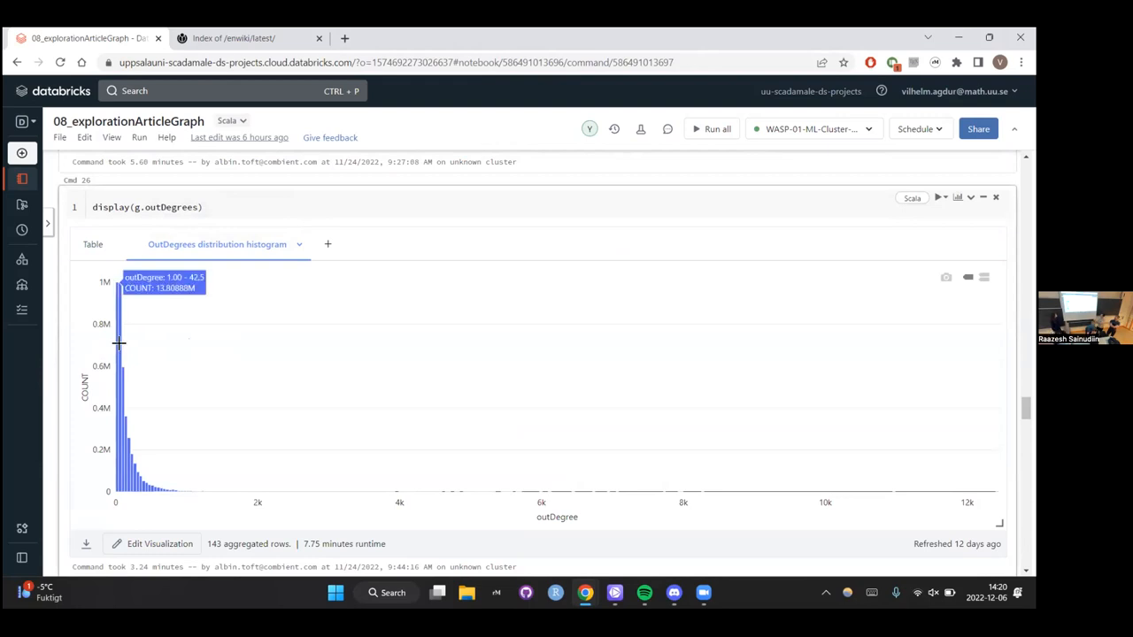
{"action": "mouse_move", "coordinate": [124, 344]}
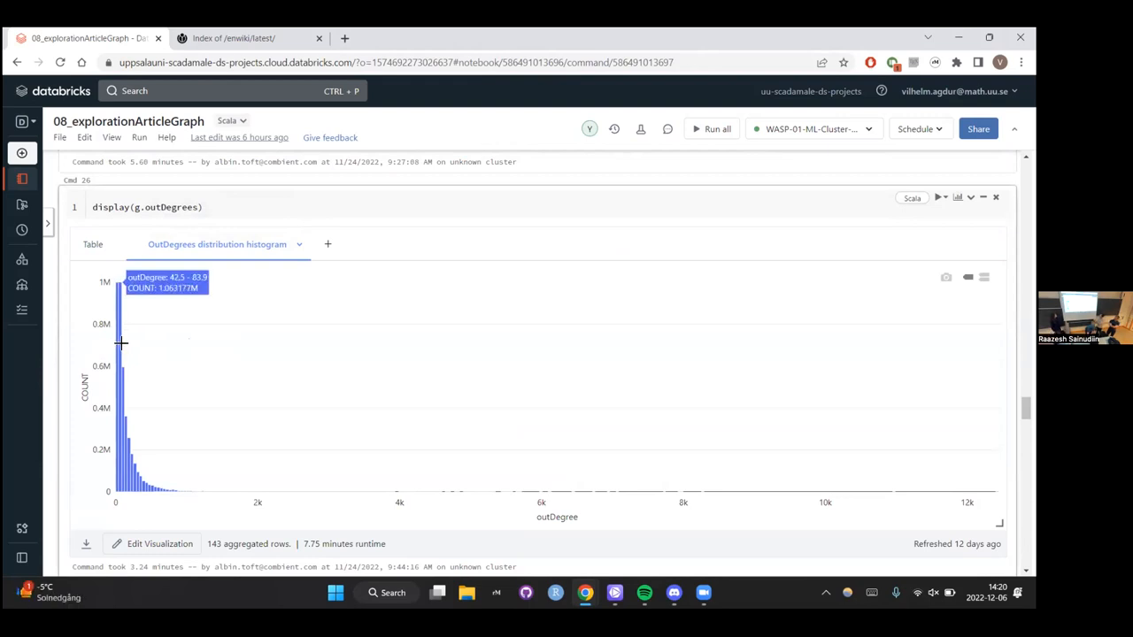
{"action": "mouse_move", "coordinate": [80, 452]}
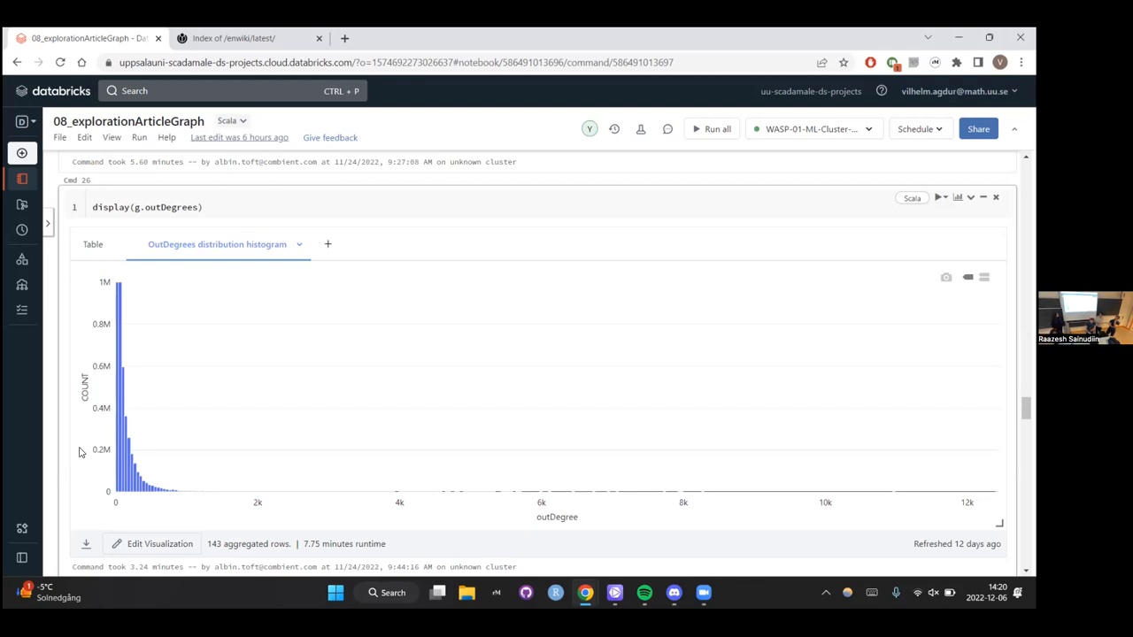
{"action": "scroll", "scroll_direction": "down", "scroll_amount": 3}
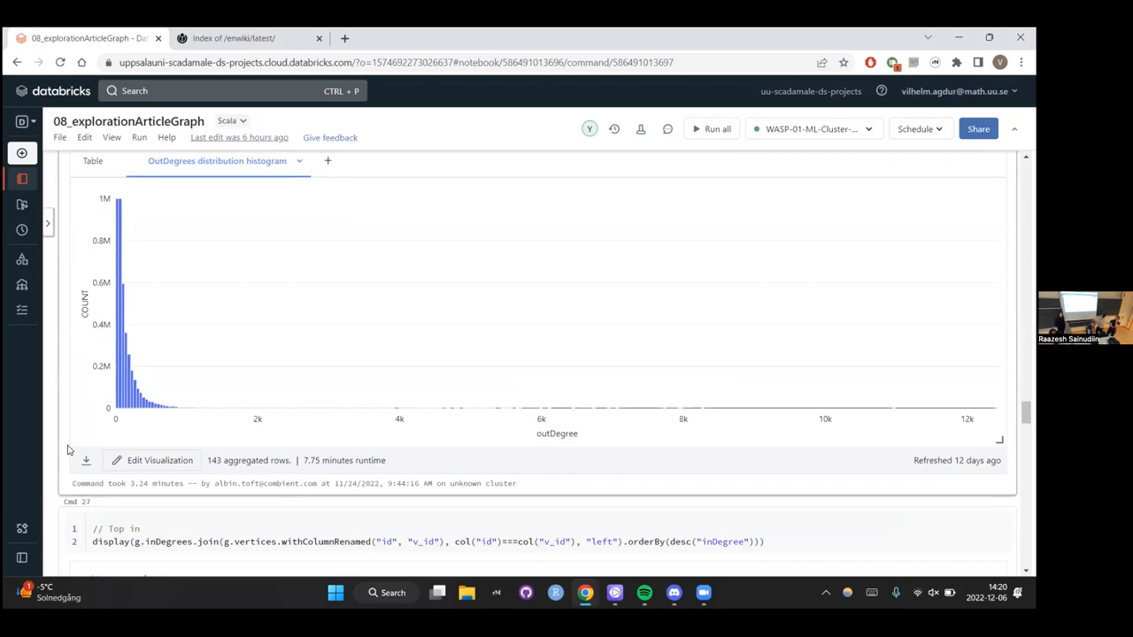
{"action": "scroll", "scroll_direction": "down", "scroll_amount": 3}
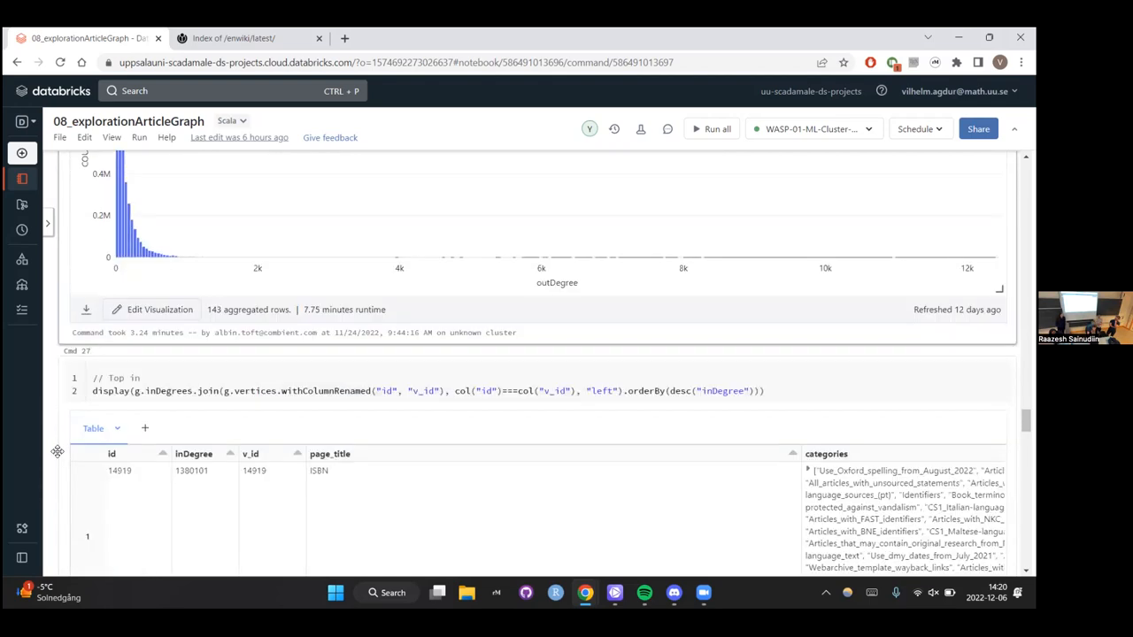
{"action": "scroll", "scroll_direction": "down", "scroll_amount": 3}
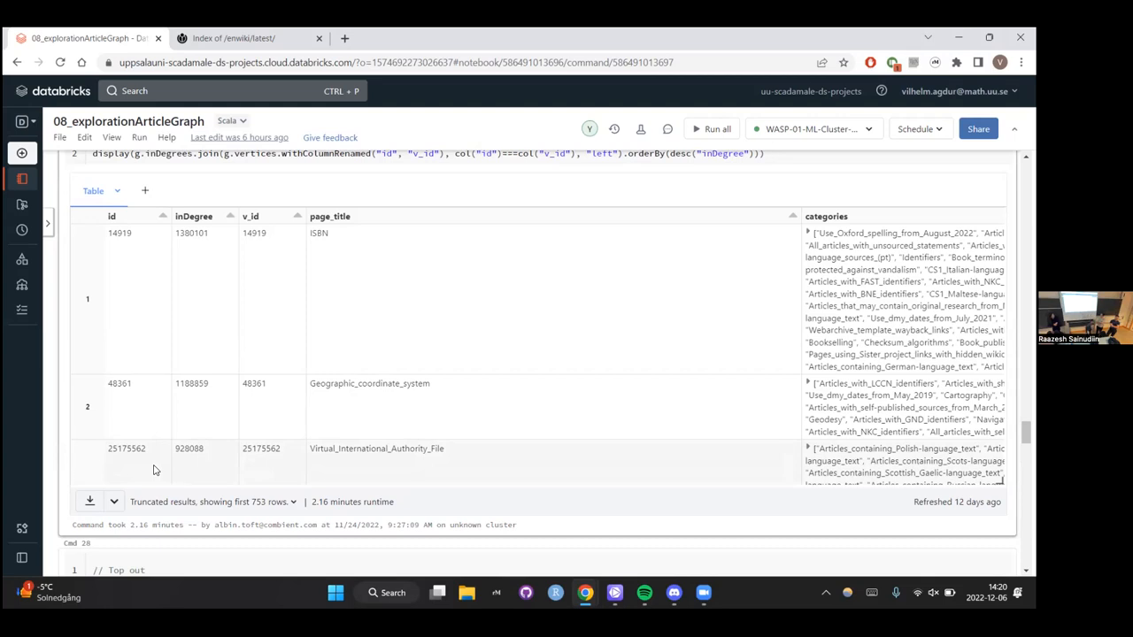
{"action": "scroll", "scroll_direction": "down", "scroll_amount": 3}
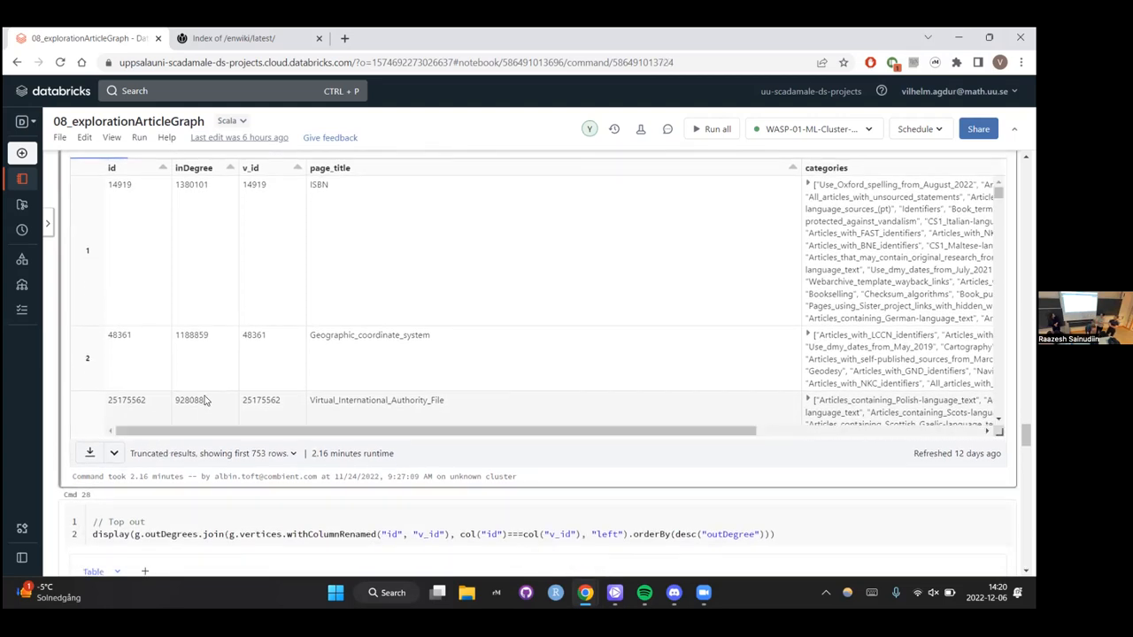
{"action": "scroll", "scroll_direction": "down", "scroll_amount": 3}
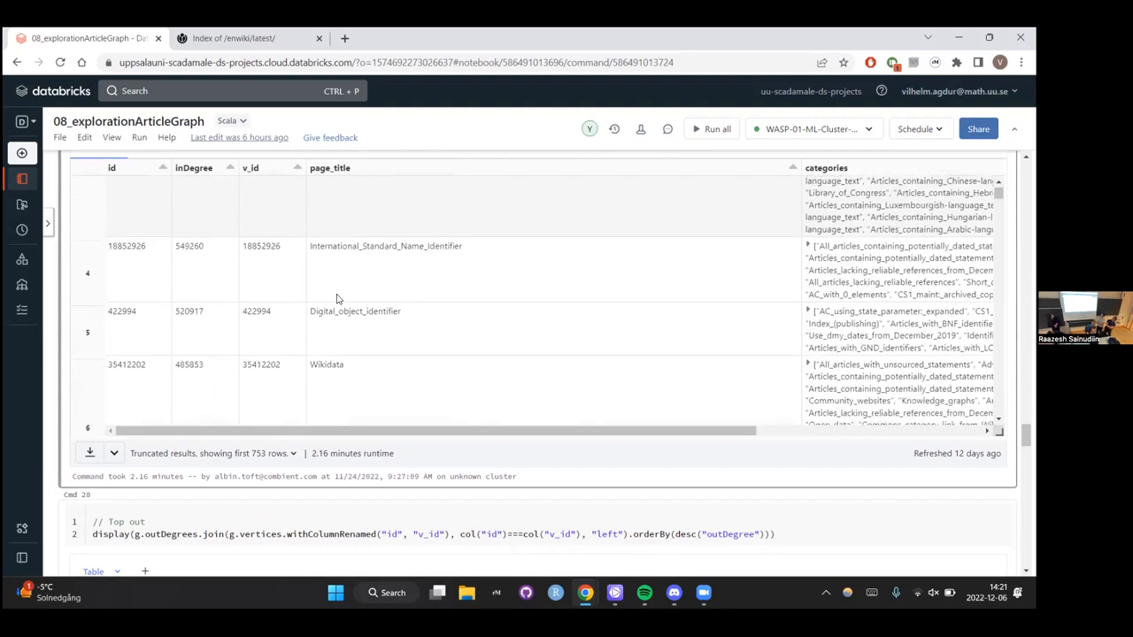
{"action": "scroll", "scroll_direction": "down", "scroll_amount": 3}
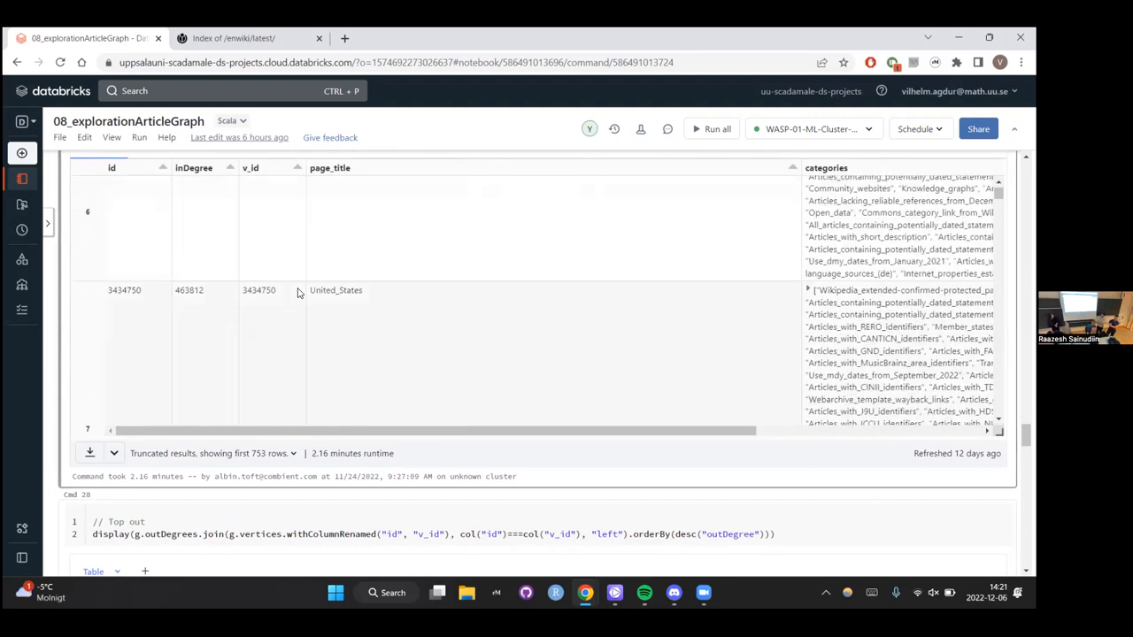
{"action": "double_click", "coordinate": [336, 290]}
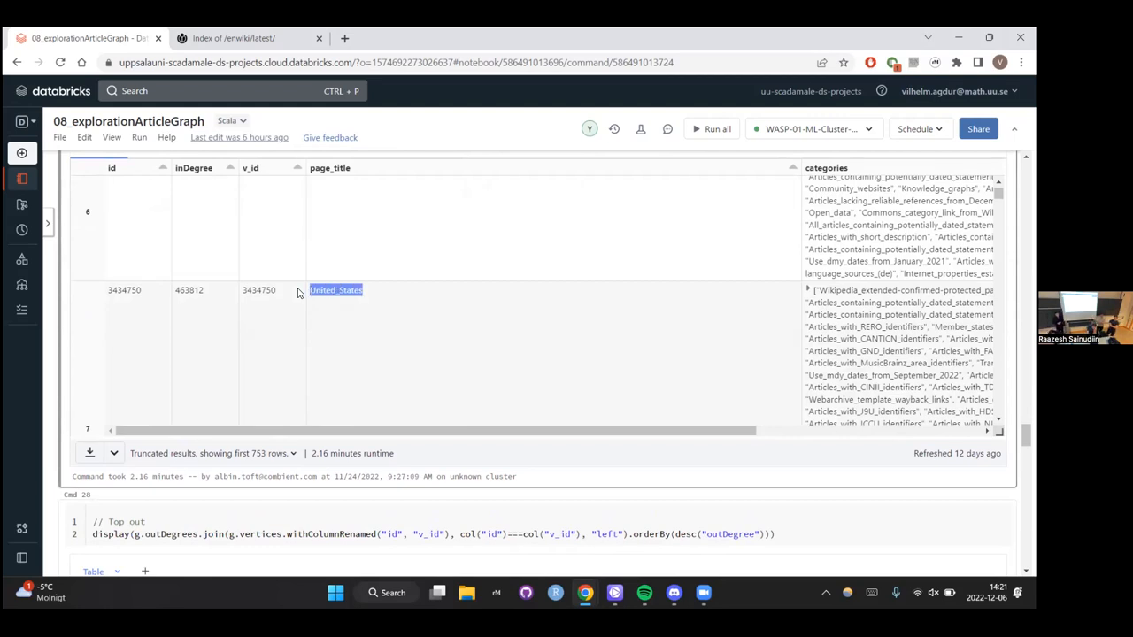
{"action": "mouse_move", "coordinate": [299, 397]}
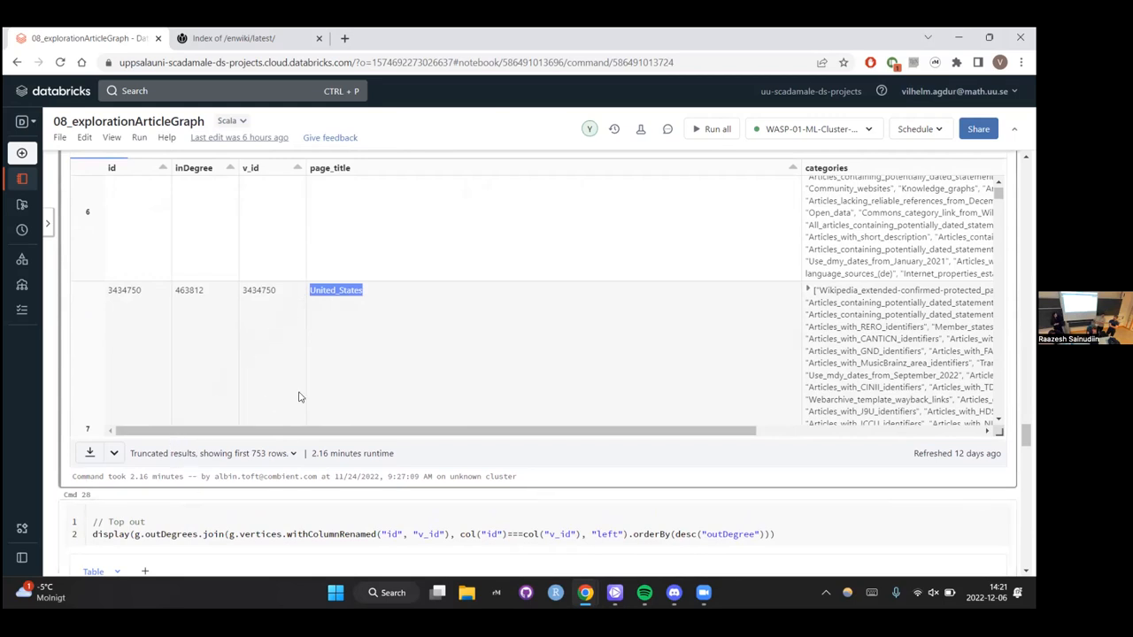
{"action": "scroll", "scroll_direction": "down", "scroll_amount": 3}
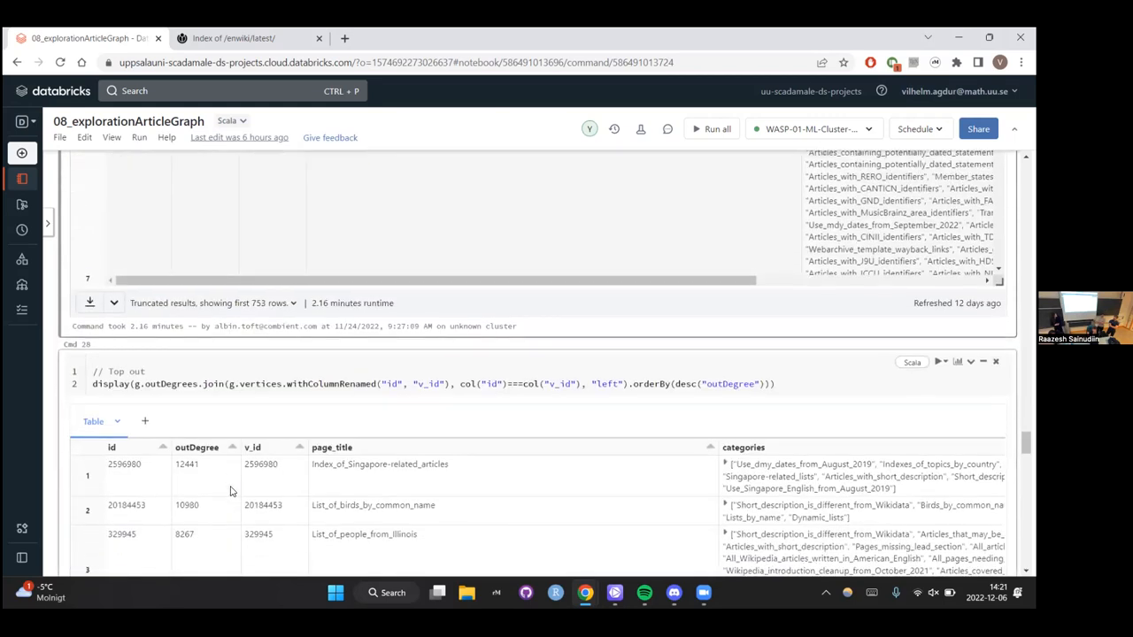
Scroll past the outDegree display cell to the rendered Singapore article-link list above the Article Length heading.
{"action": "scroll", "scroll_direction": "down", "scroll_amount": 3}
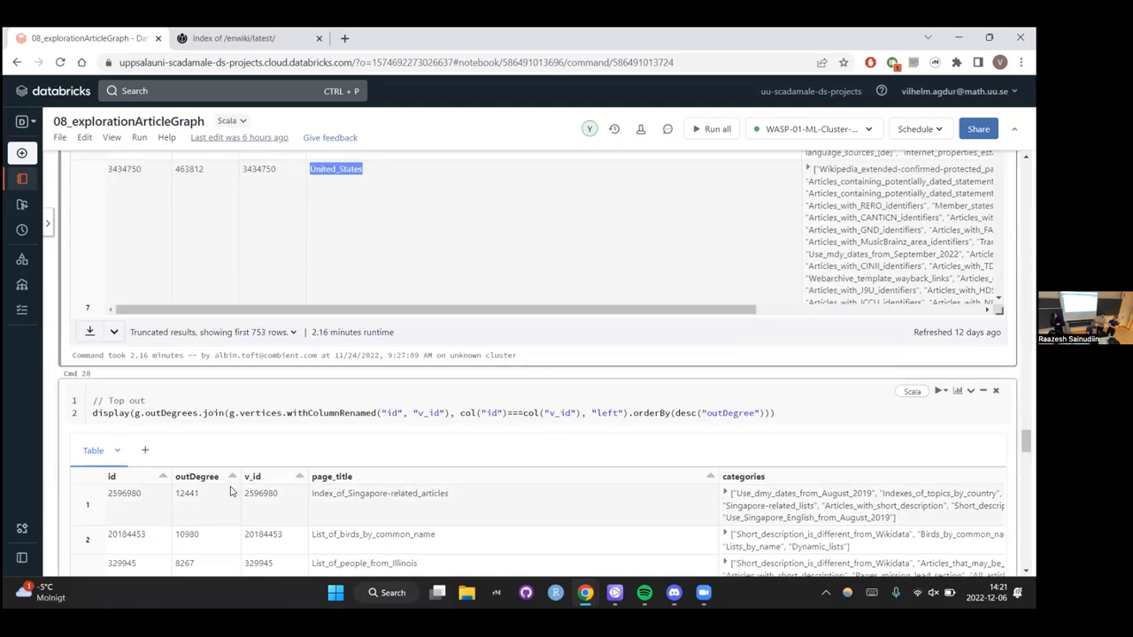
{"action": "scroll", "scroll_direction": "down", "scroll_amount": 3}
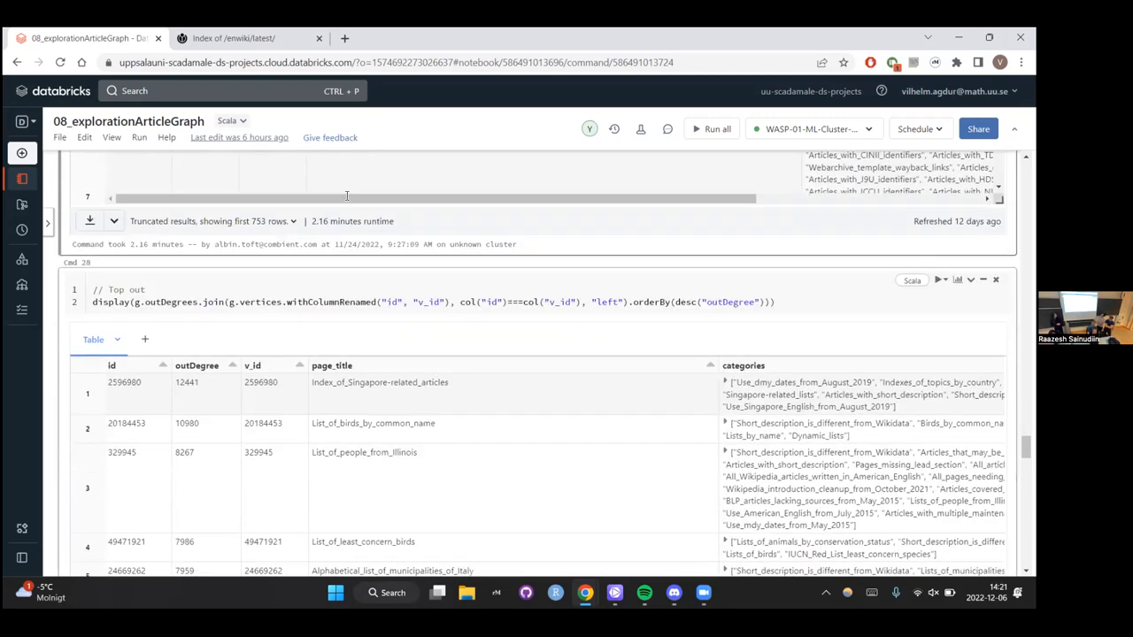
{"action": "scroll", "scroll_direction": "down", "scroll_amount": 3}
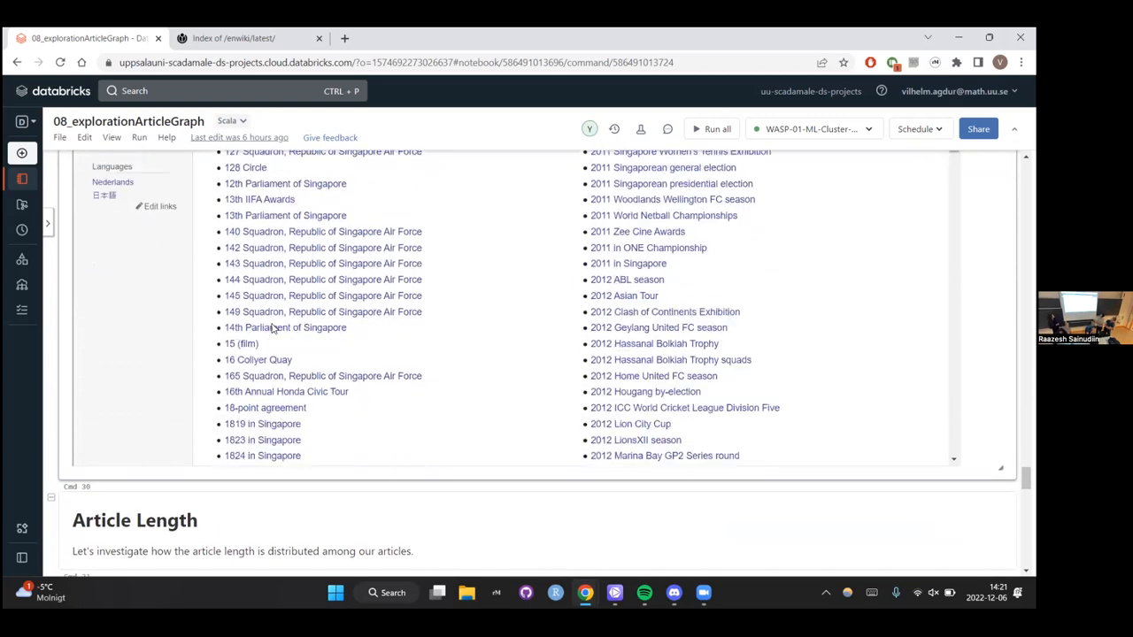
{"action": "scroll", "scroll_direction": "down", "scroll_amount": 3}
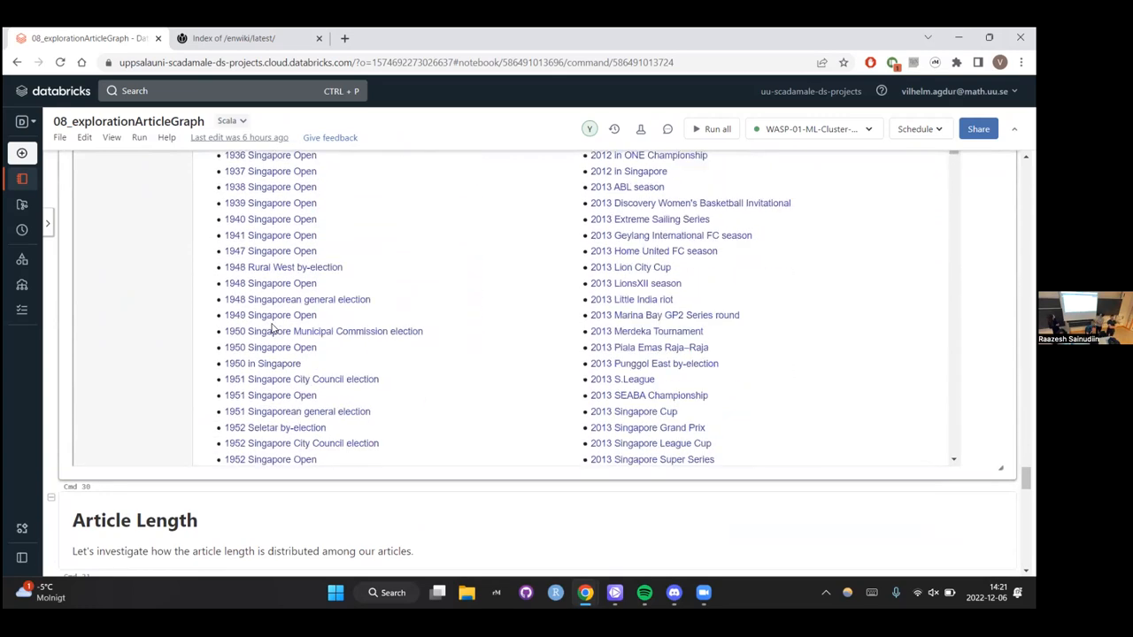
{"action": "scroll", "scroll_direction": "down", "scroll_amount": 3}
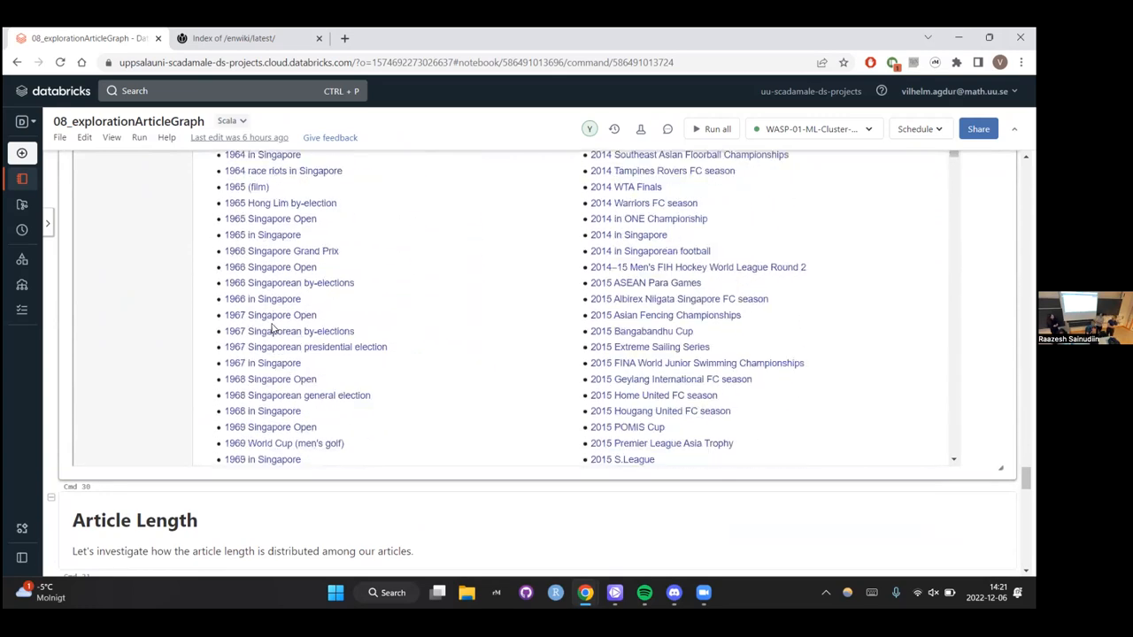
{"action": "scroll", "scroll_direction": "down", "scroll_amount": 3}
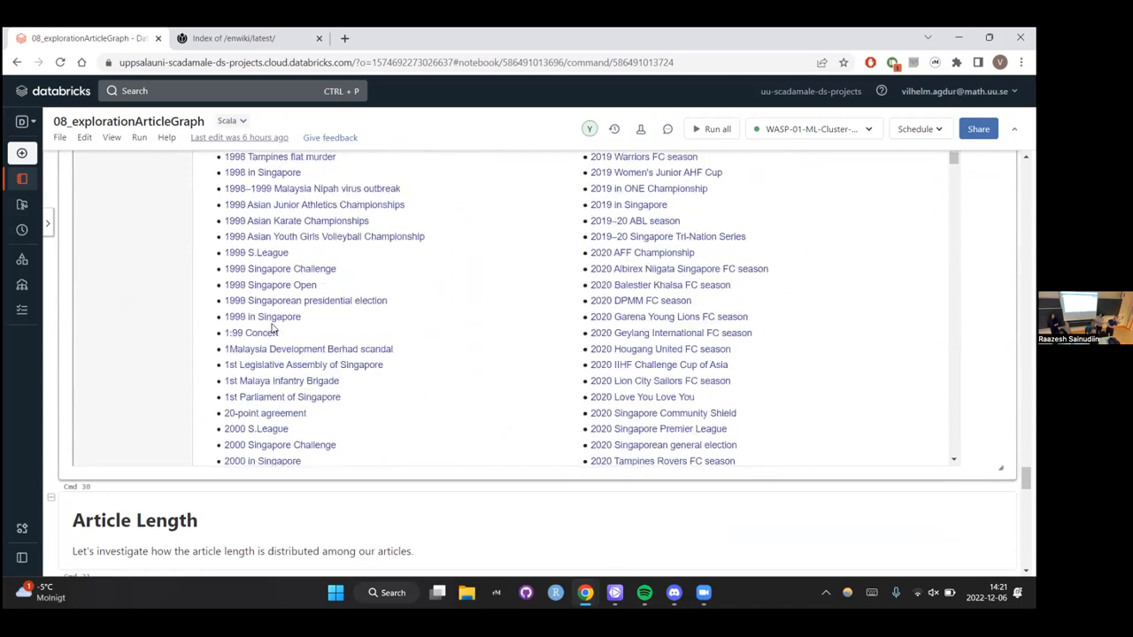
{"action": "scroll", "scroll_direction": "down", "scroll_amount": 3}
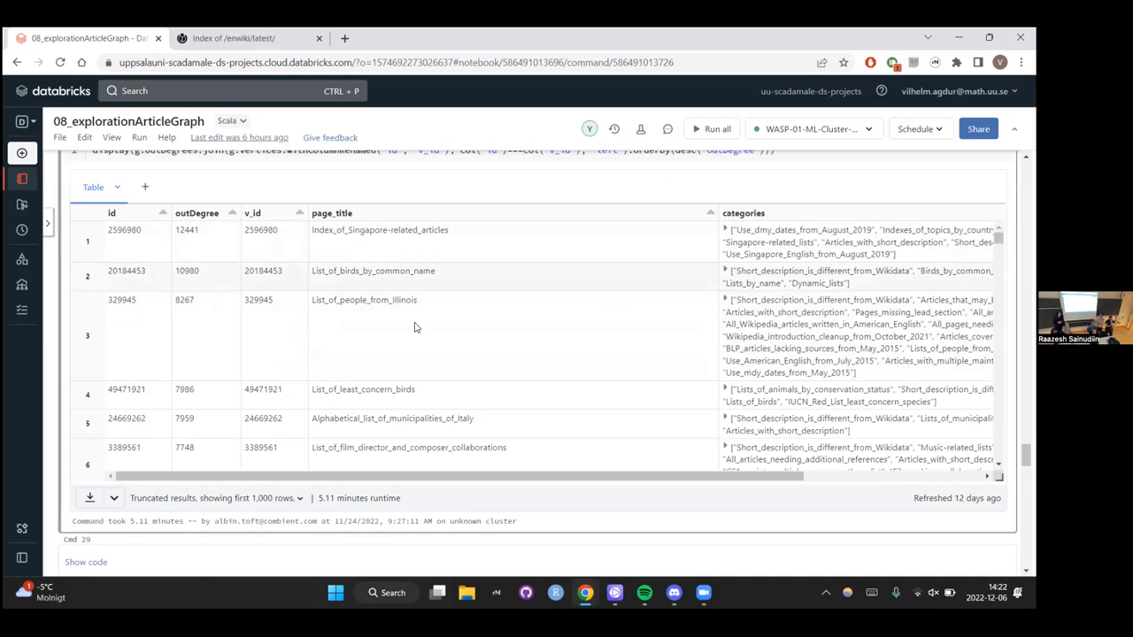
Scroll through the ranked outDegree results table rows.
{"action": "scroll", "scroll_direction": "down", "scroll_amount": 3}
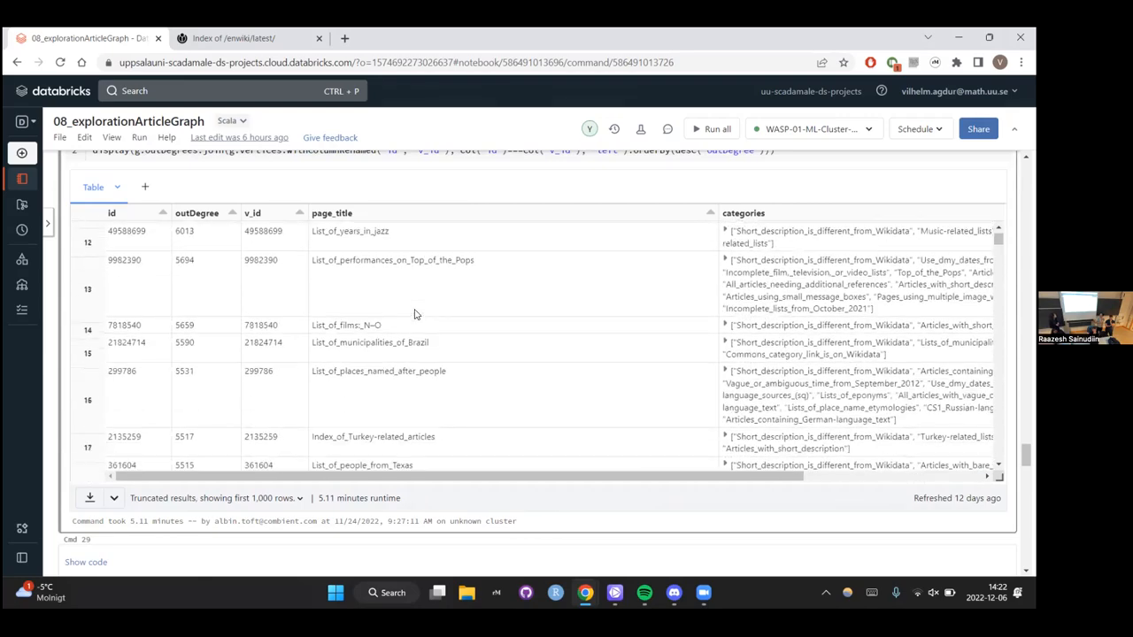
{"action": "scroll", "scroll_direction": "down", "scroll_amount": 3}
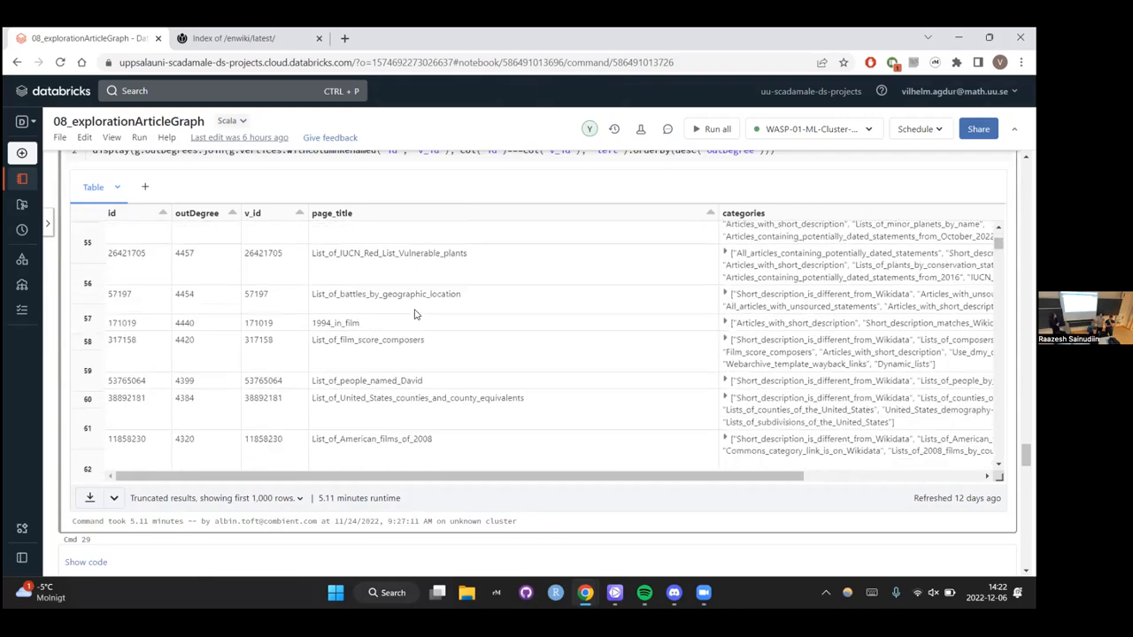
{"action": "scroll", "scroll_direction": "down", "scroll_amount": 3}
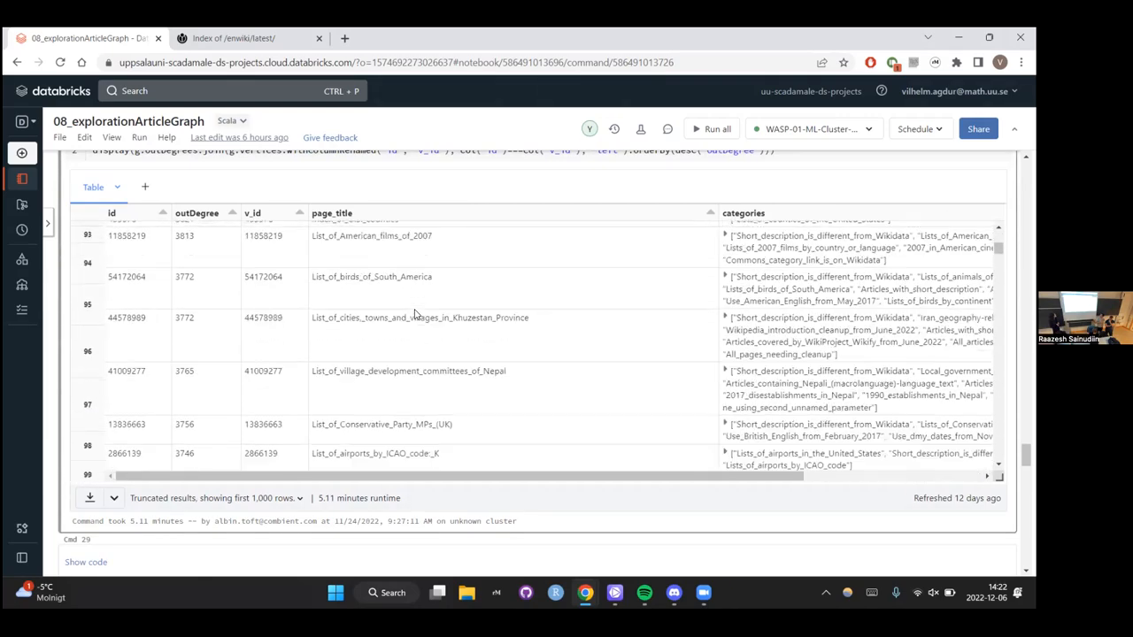
{"action": "scroll", "scroll_direction": "down", "scroll_amount": 3}
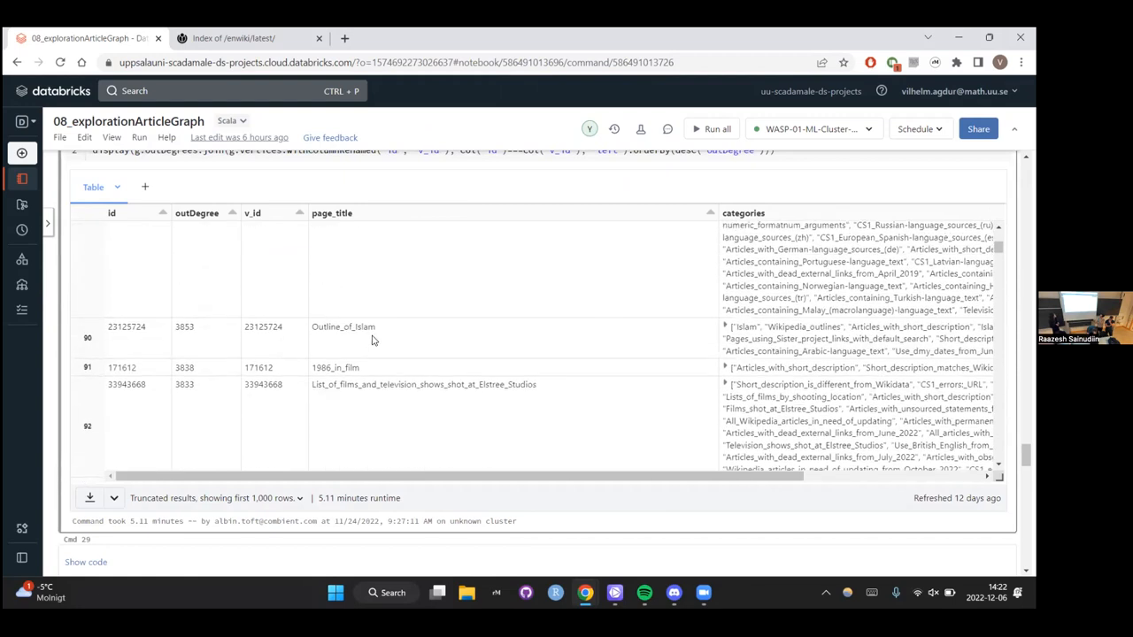
{"action": "mouse_move", "coordinate": [393, 340]}
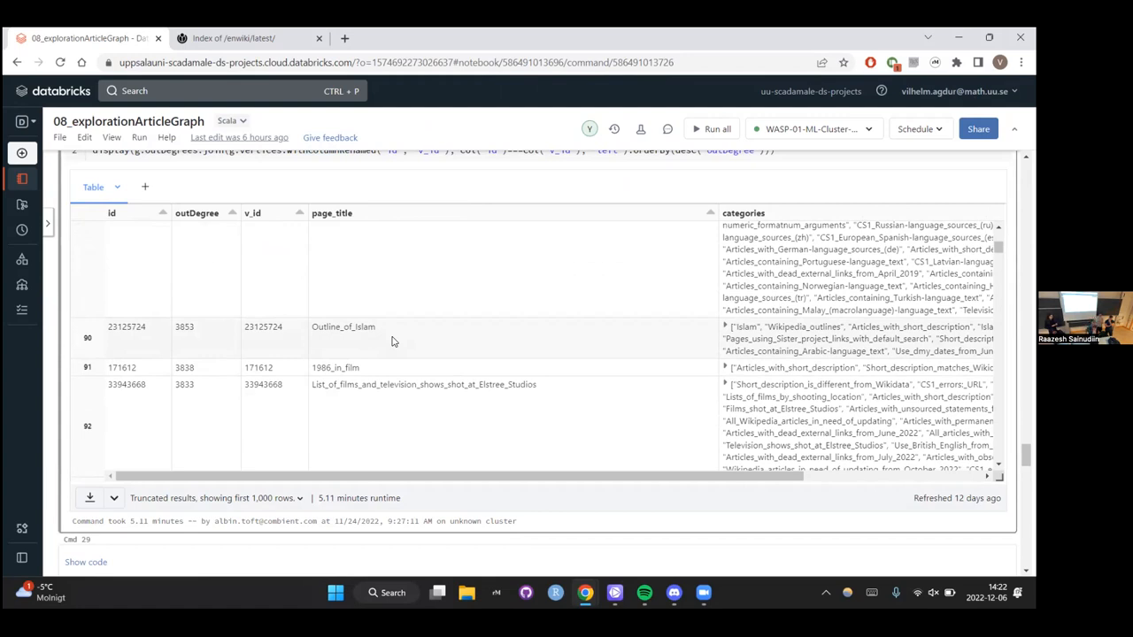
{"action": "mouse_move", "coordinate": [336, 340]}
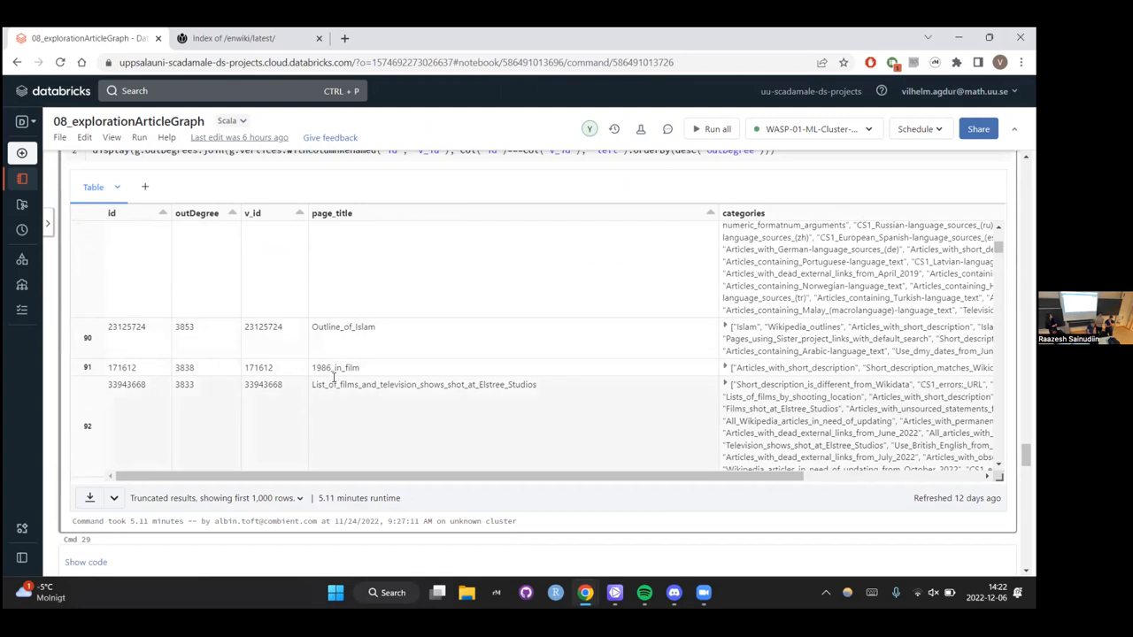
{"action": "mouse_move", "coordinate": [60, 545]}
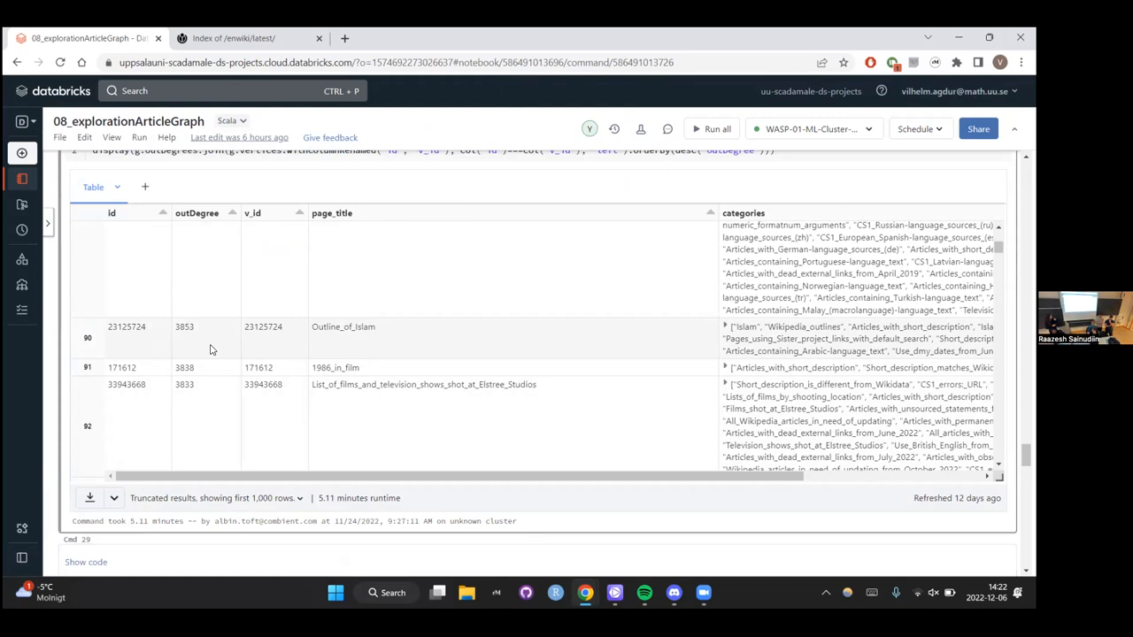
{"action": "mouse_move", "coordinate": [75, 350]}
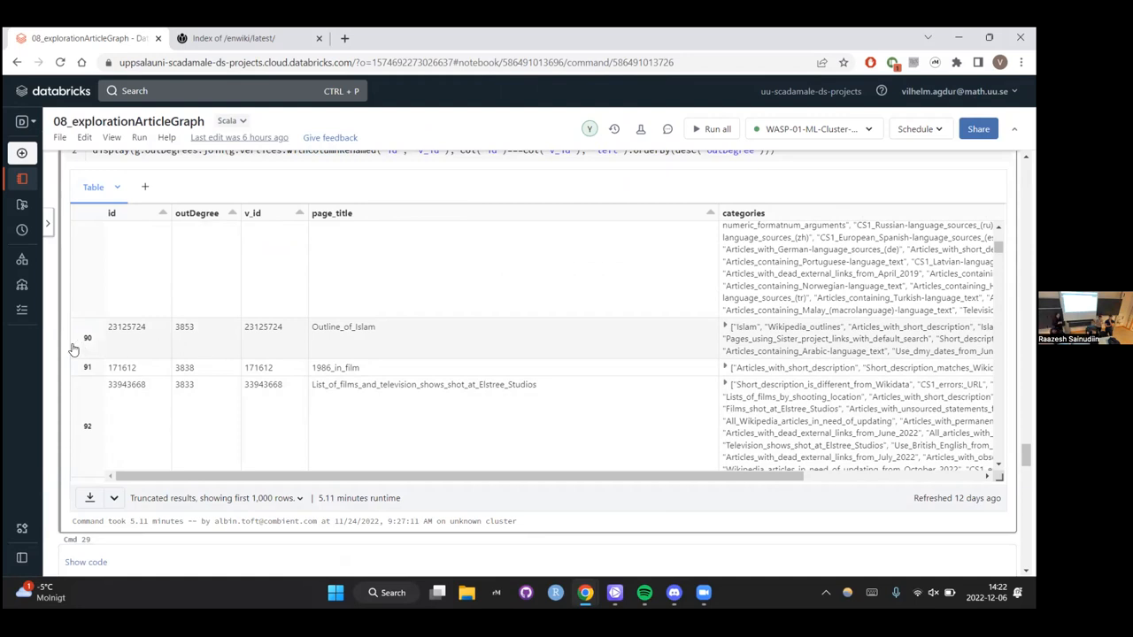
Scroll down to the Article Length section with page_len quantiles and the average article length.
{"action": "scroll", "scroll_direction": "down", "scroll_amount": 3}
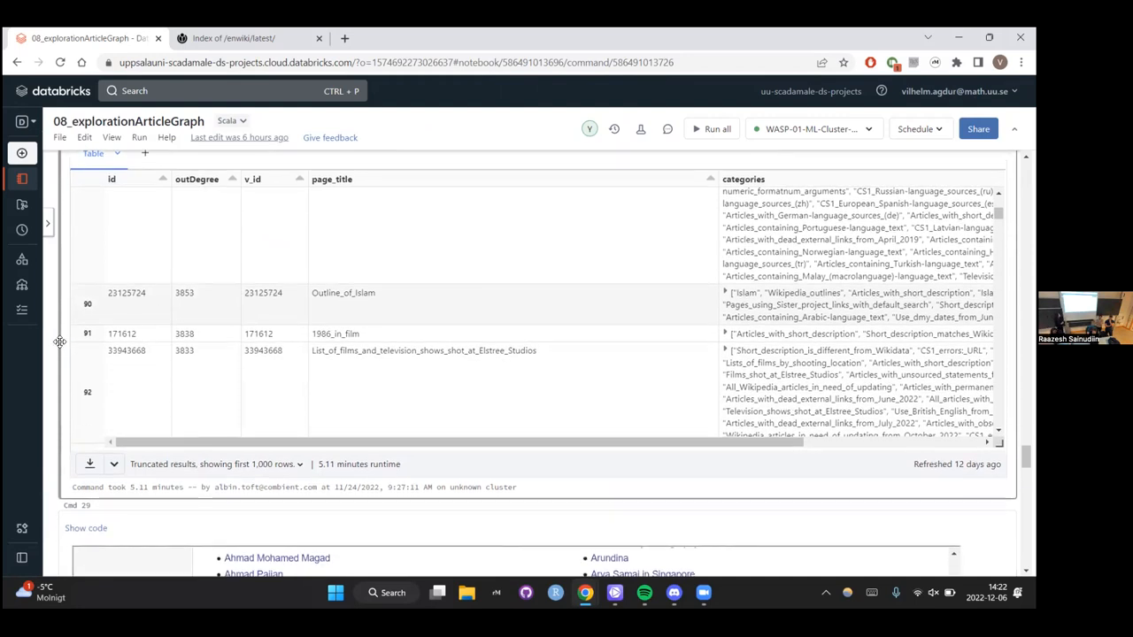
{"action": "scroll", "scroll_direction": "down", "scroll_amount": 3}
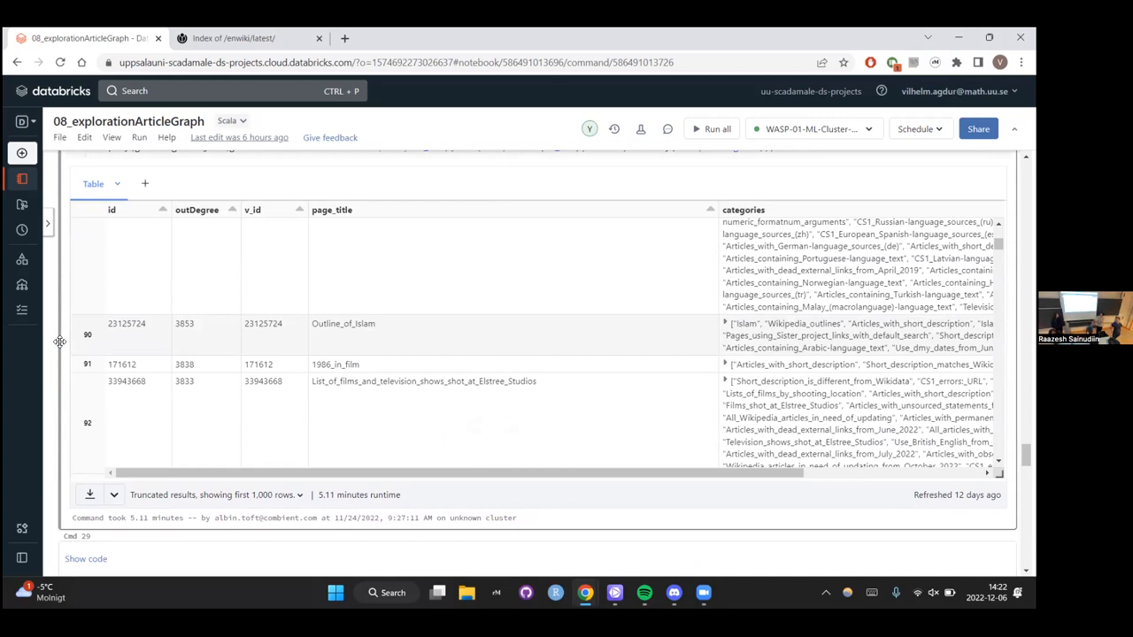
{"action": "scroll", "scroll_direction": "down", "scroll_amount": 3}
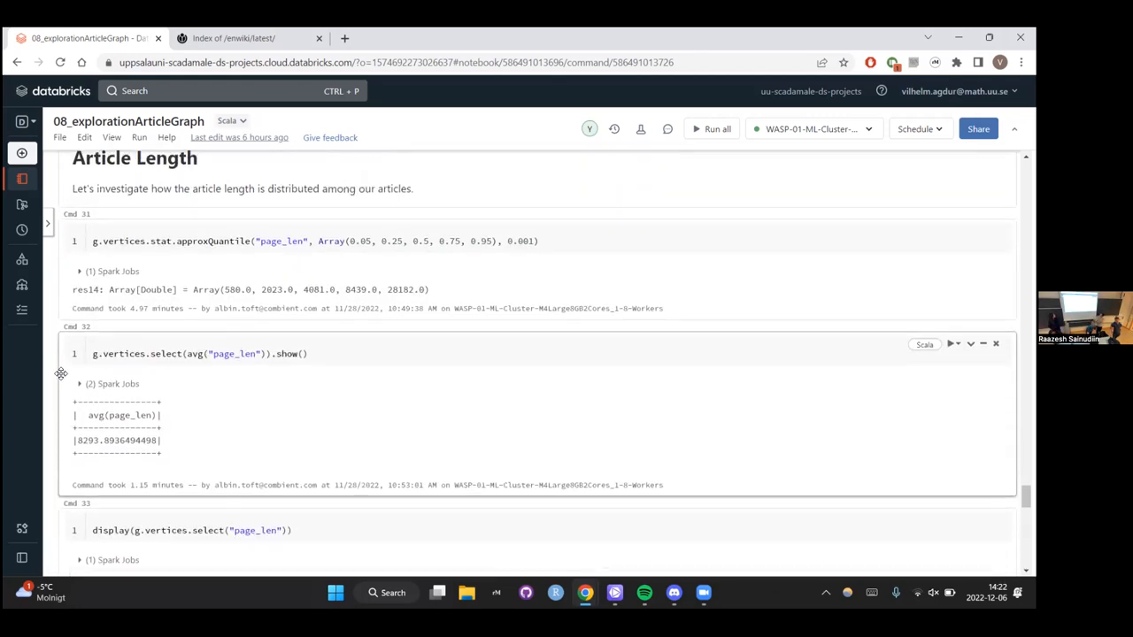
Show the page_len display output as the Page length histogram instead of the table.
{"action": "scroll", "scroll_direction": "down", "scroll_amount": 3}
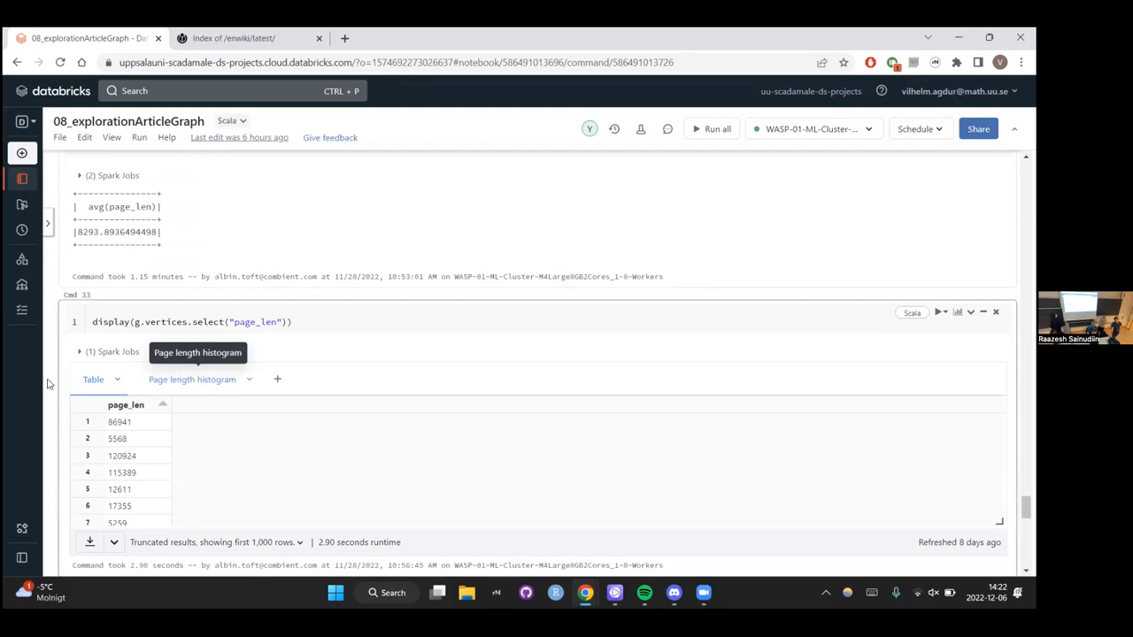
{"action": "left_click", "coordinate": [191, 379]}
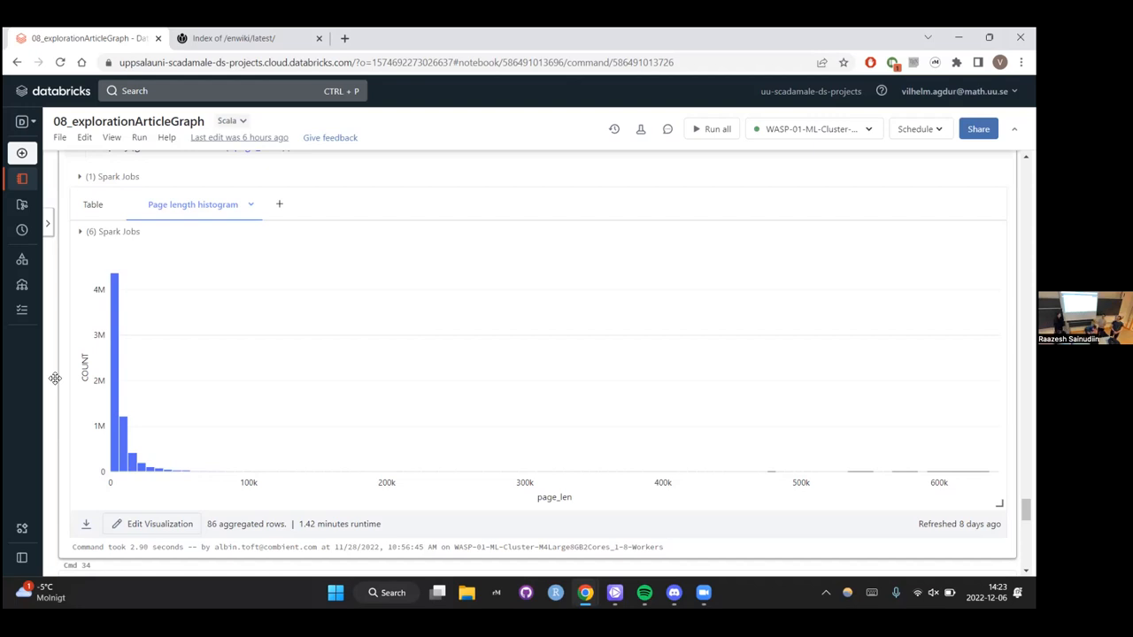
{"action": "mouse_move", "coordinate": [10, 149]}
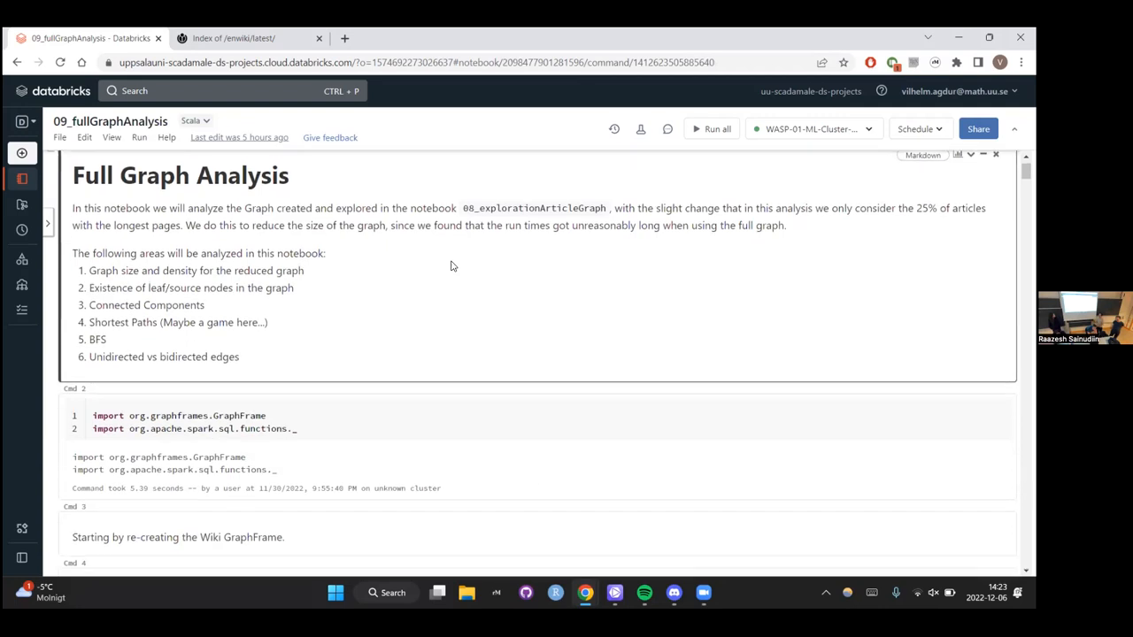
Scroll past the approxQuantile cell to the gRed filterVertices cell keeping articles above the 0.75 quantile.
{"action": "scroll", "scroll_direction": "down", "scroll_amount": 3}
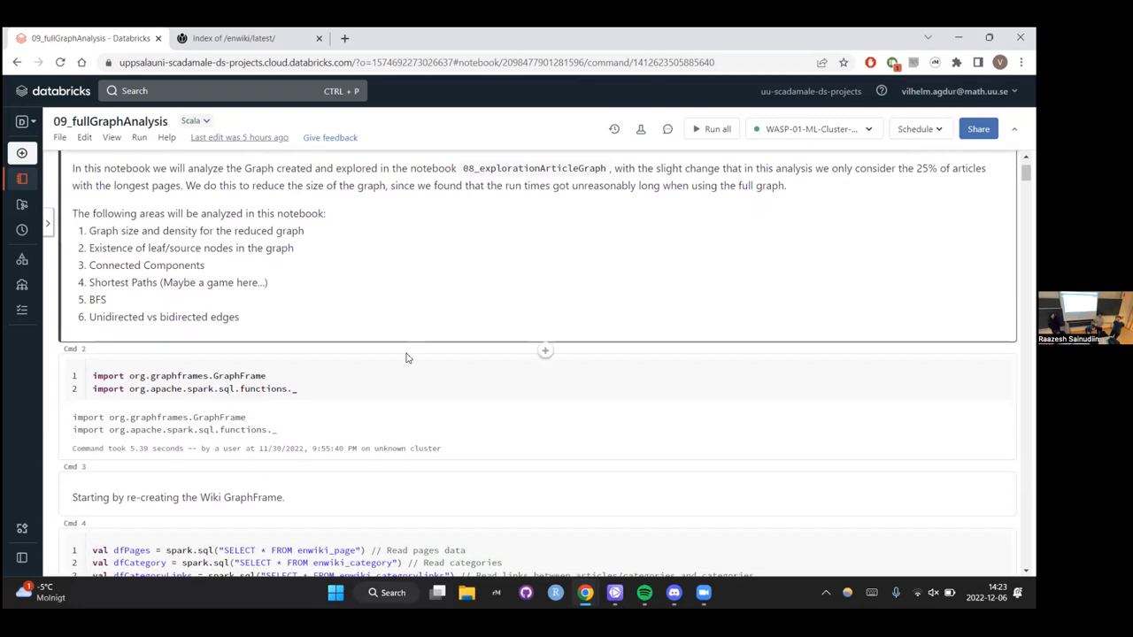
{"action": "scroll", "scroll_direction": "down", "scroll_amount": 3}
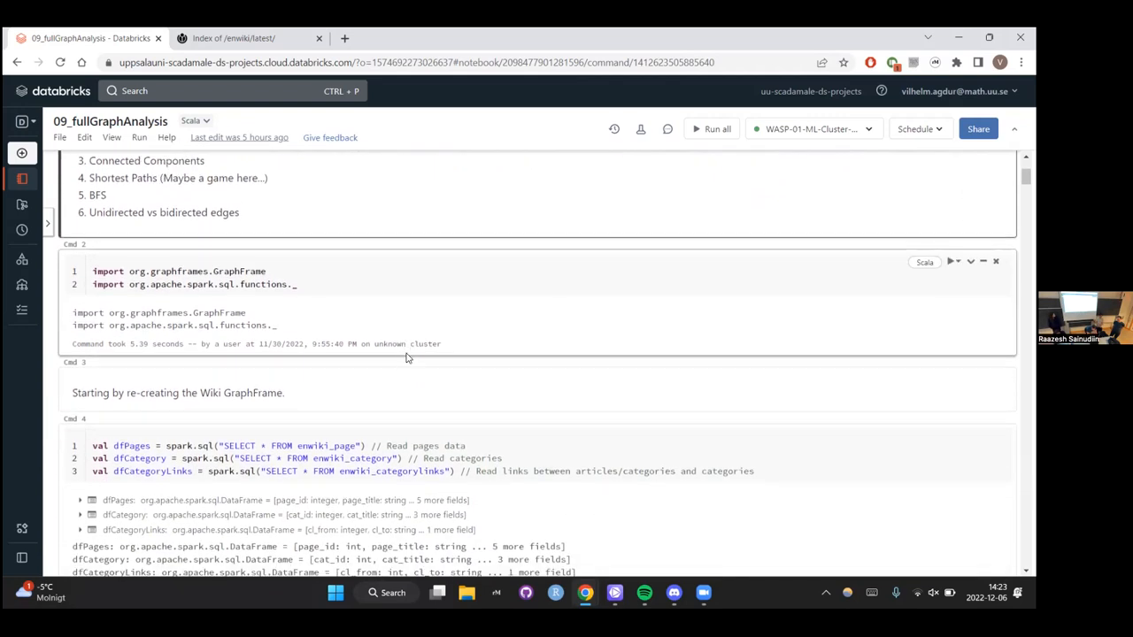
{"action": "scroll", "scroll_direction": "down", "scroll_amount": 3}
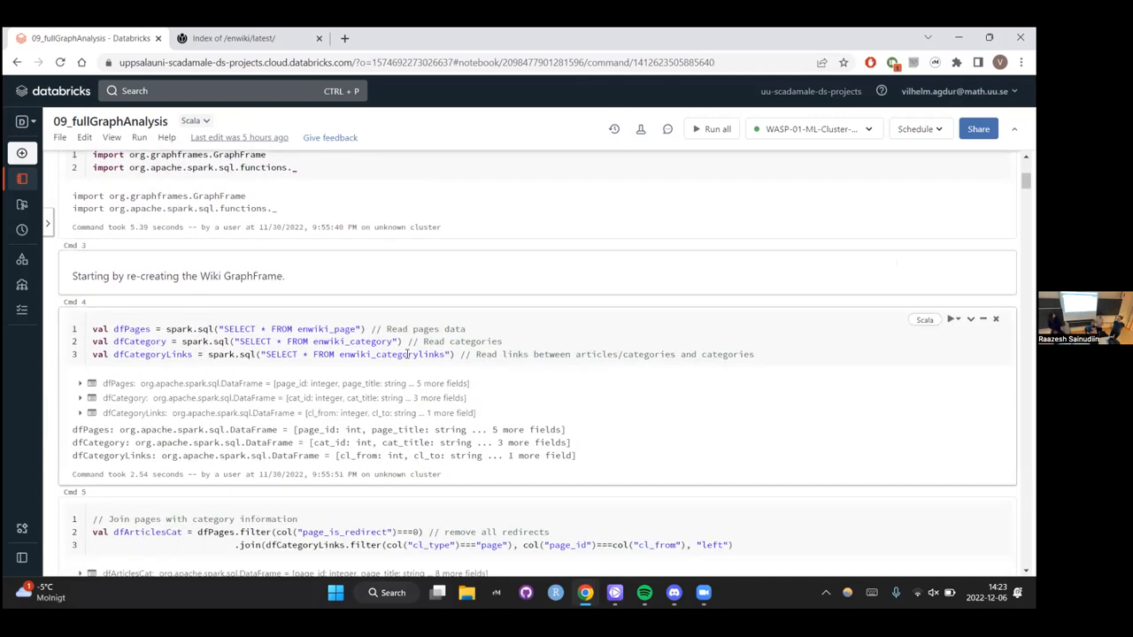
{"action": "scroll", "scroll_direction": "down", "scroll_amount": 3}
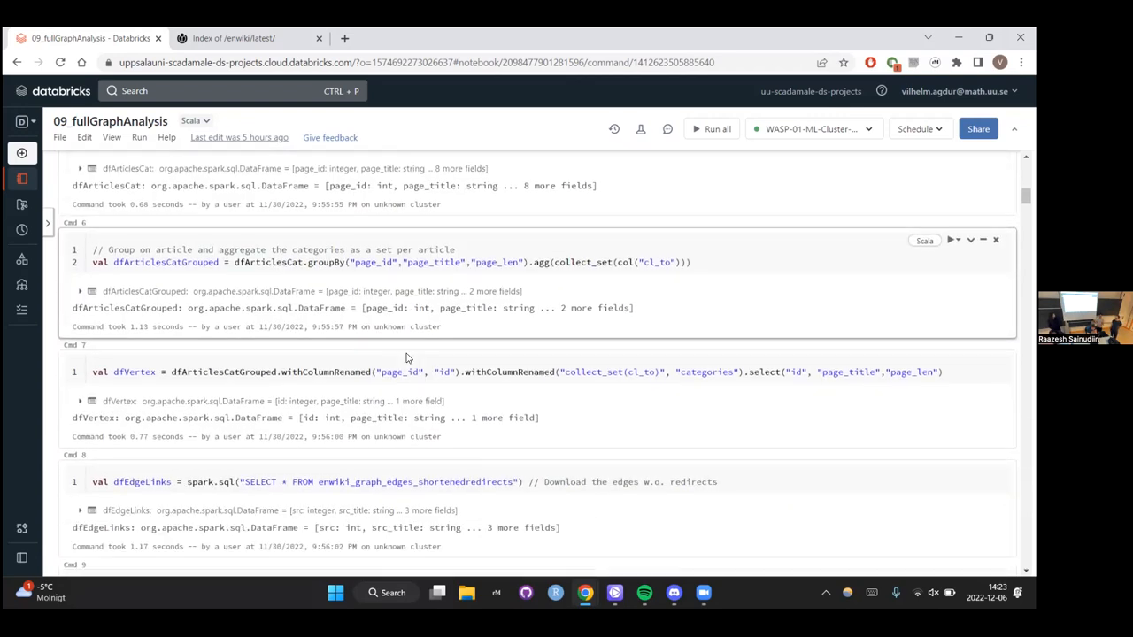
{"action": "scroll", "scroll_direction": "down", "scroll_amount": 3}
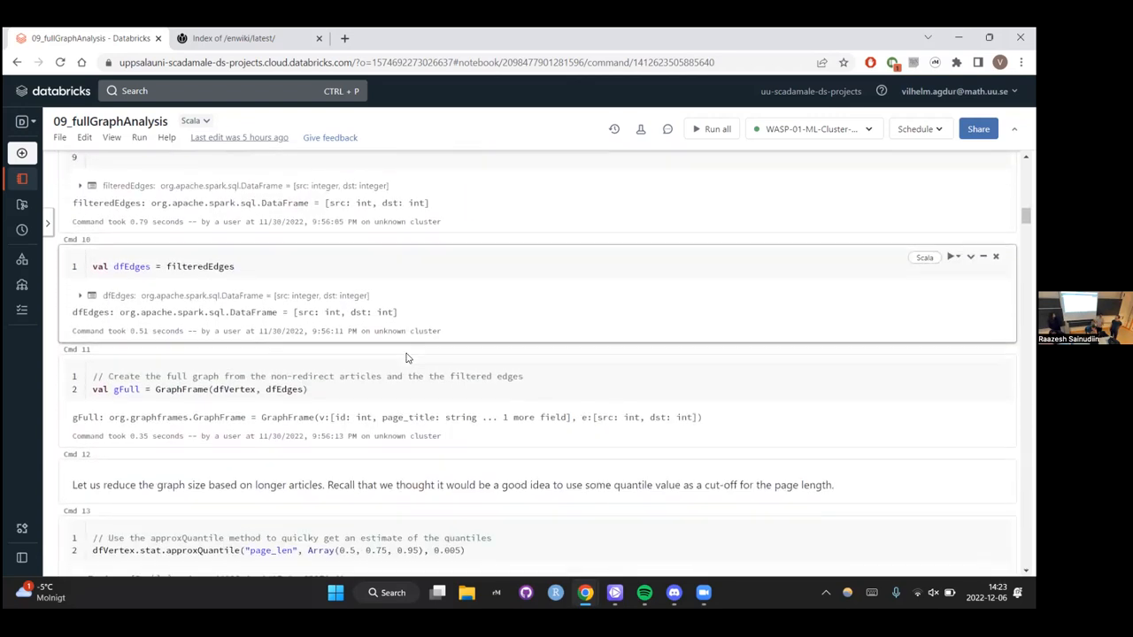
{"action": "scroll", "scroll_direction": "down", "scroll_amount": 3}
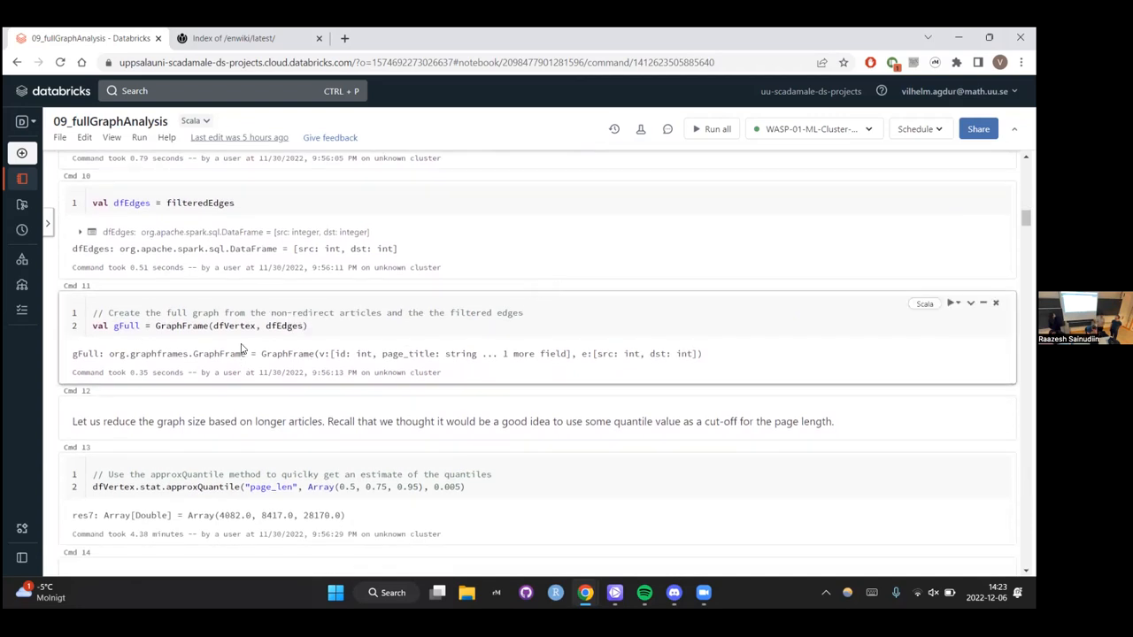
{"action": "scroll", "scroll_direction": "down", "scroll_amount": 3}
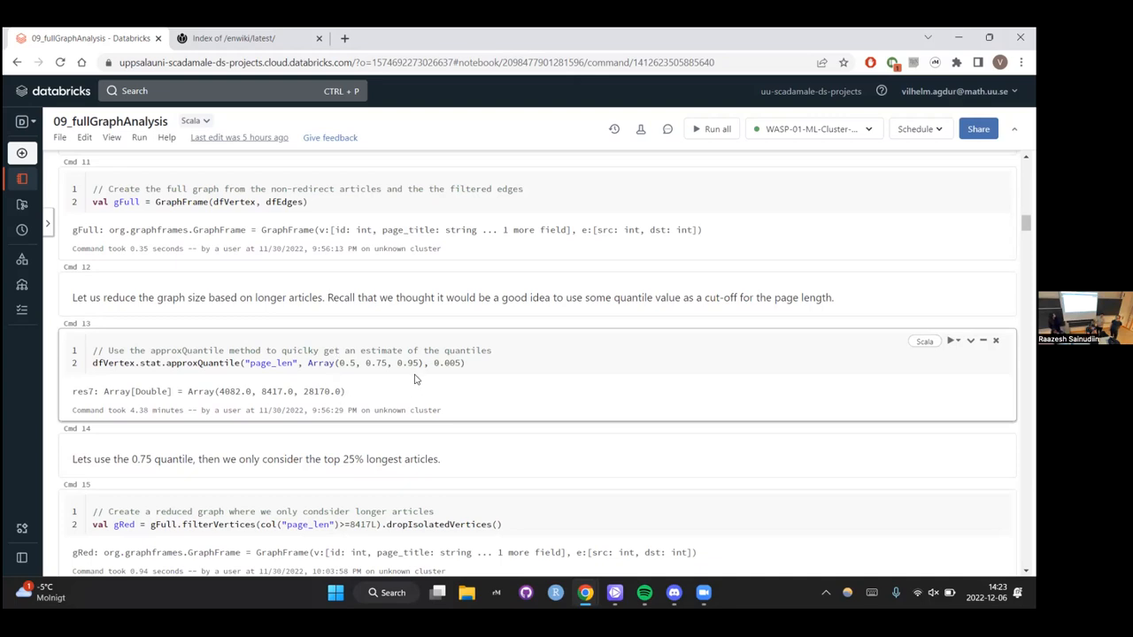
{"action": "scroll", "scroll_direction": "down", "scroll_amount": 3}
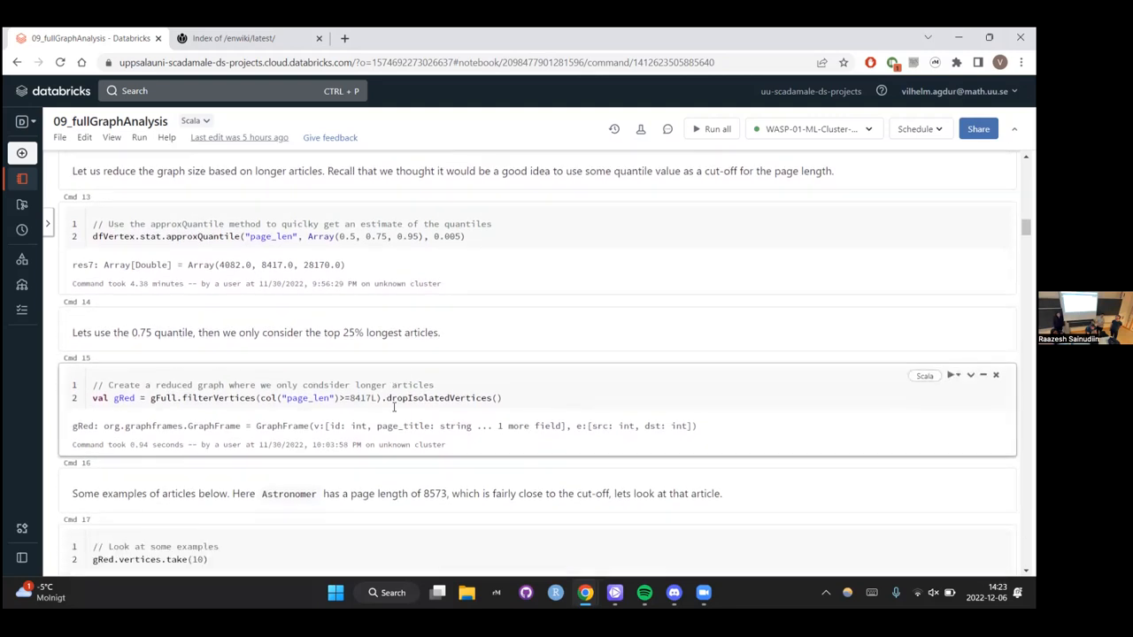
Scroll through the sample vertices output and the embedded Wikipedia Astronomer page.
{"action": "scroll", "scroll_direction": "down", "scroll_amount": 3}
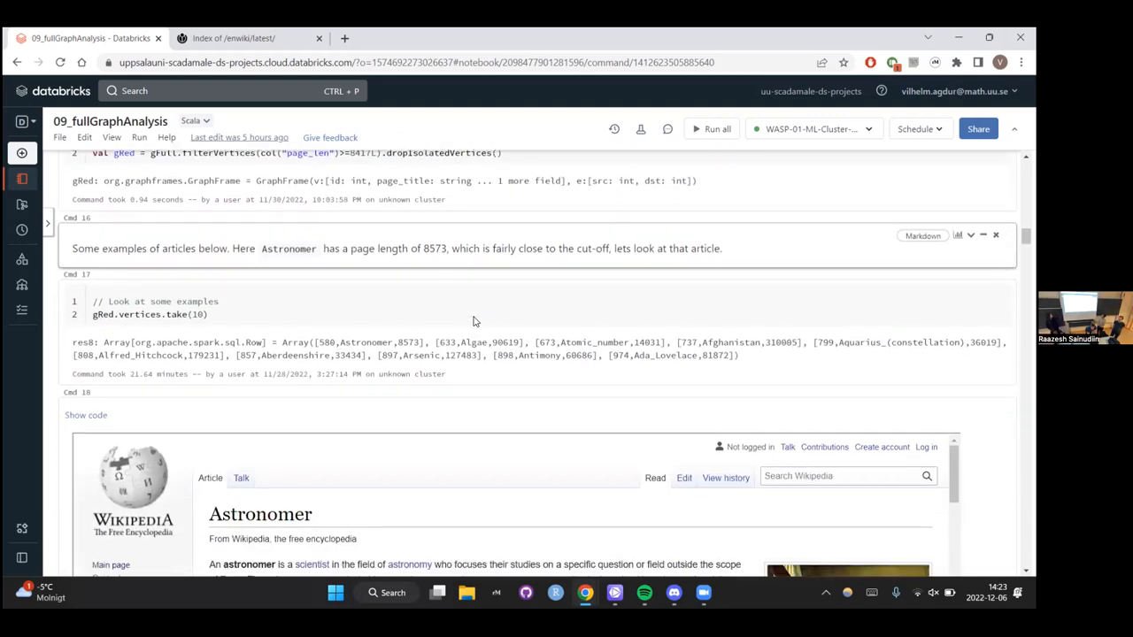
{"action": "scroll", "scroll_direction": "down", "scroll_amount": 3}
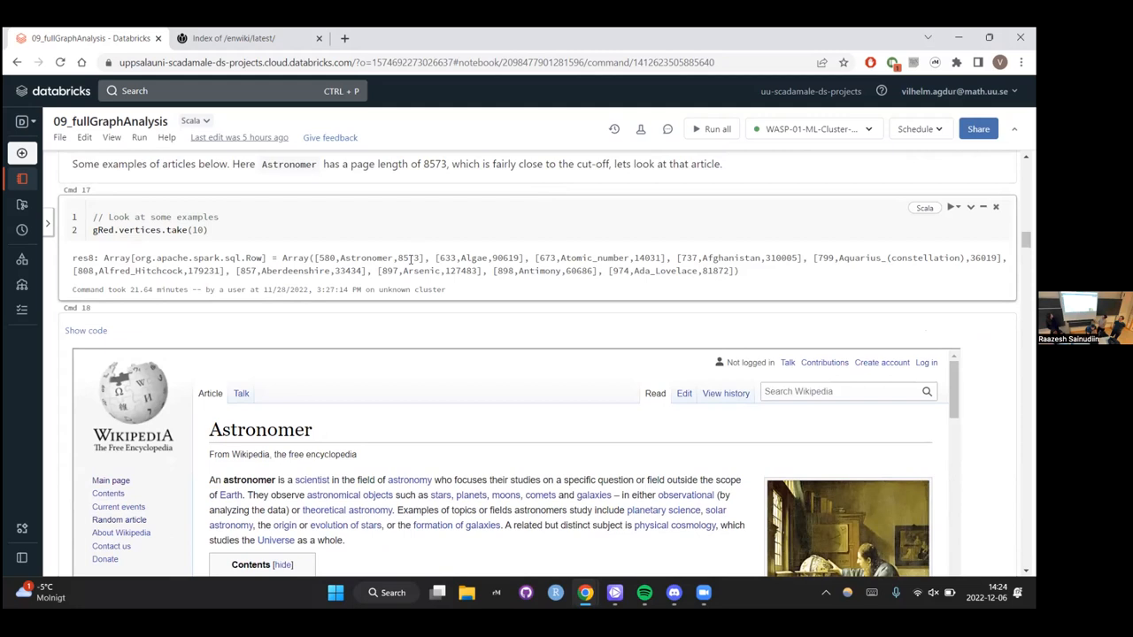
{"action": "scroll", "scroll_direction": "down", "scroll_amount": 3}
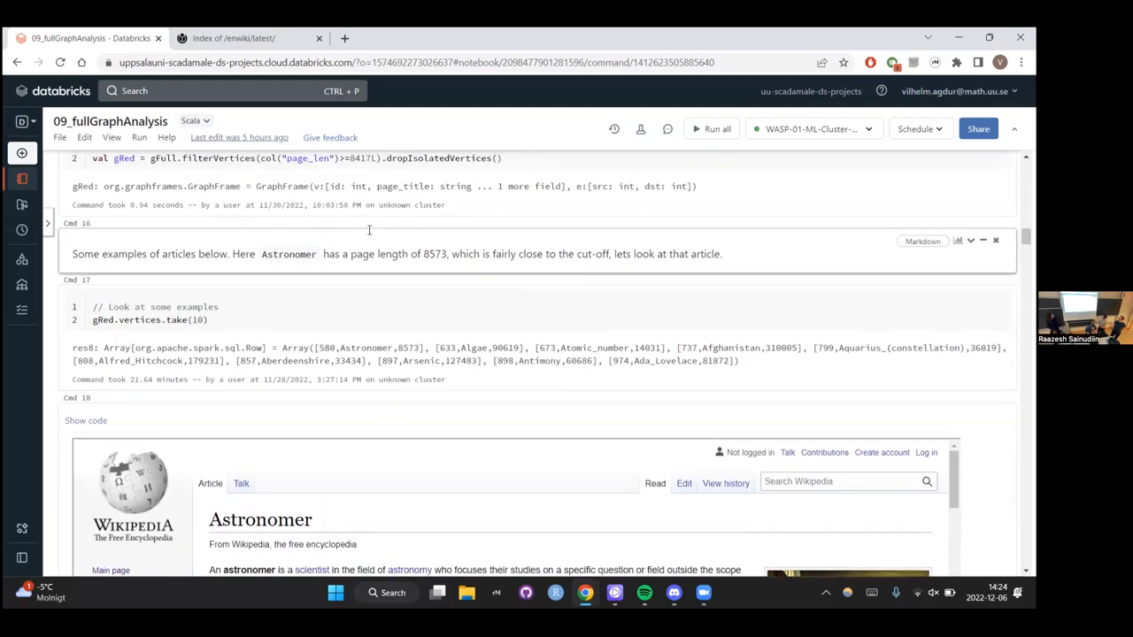
{"action": "scroll", "scroll_direction": "down", "scroll_amount": 3}
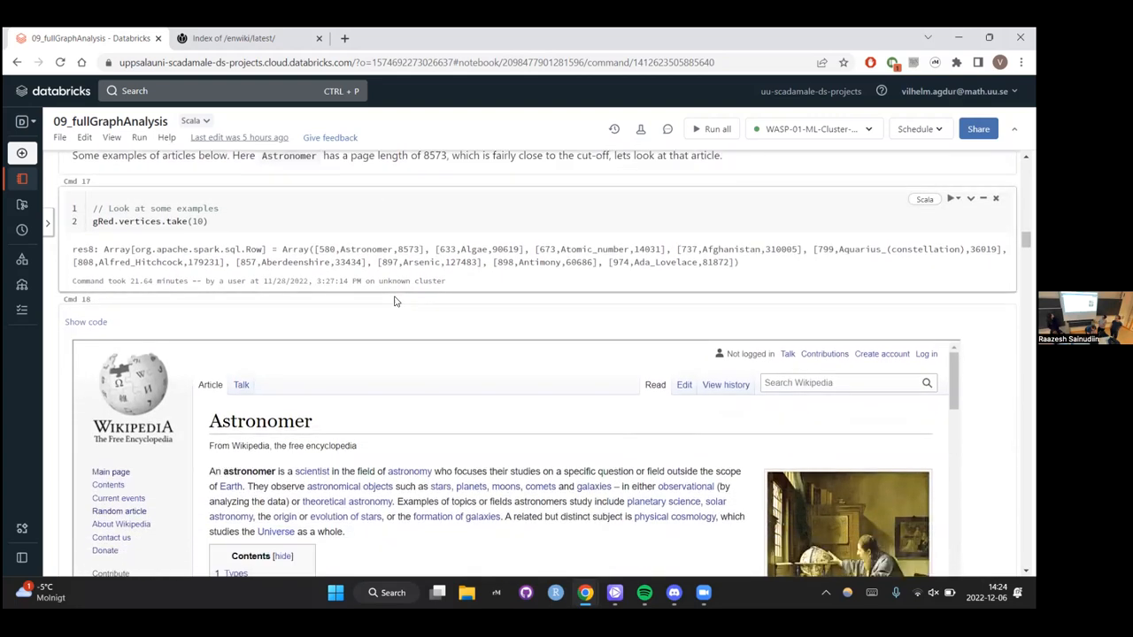
{"action": "scroll", "scroll_direction": "down", "scroll_amount": 3}
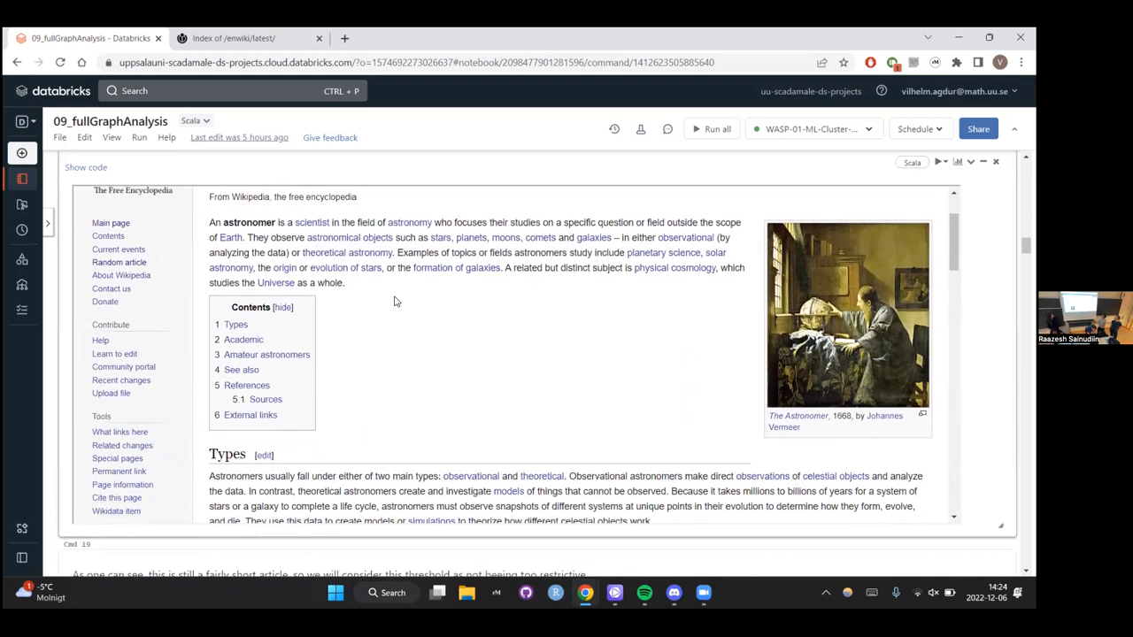
{"action": "scroll", "scroll_direction": "down", "scroll_amount": 3}
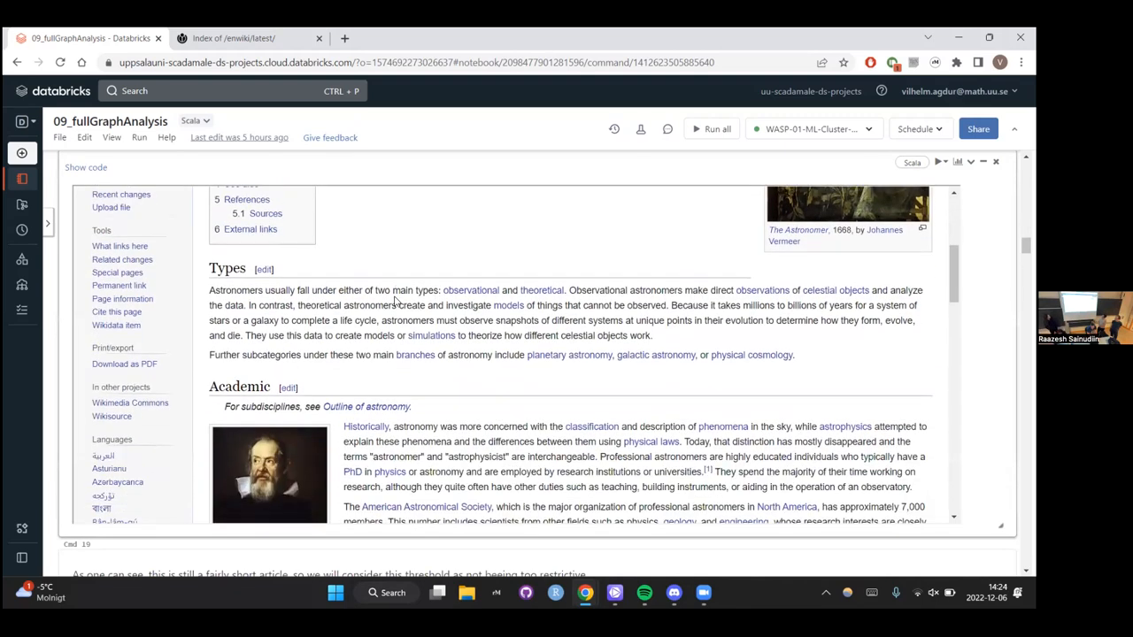
Continue down the Astronomer article to the markdown note that the cut-off isn't too restrictive.
{"action": "scroll", "scroll_direction": "down", "scroll_amount": 3}
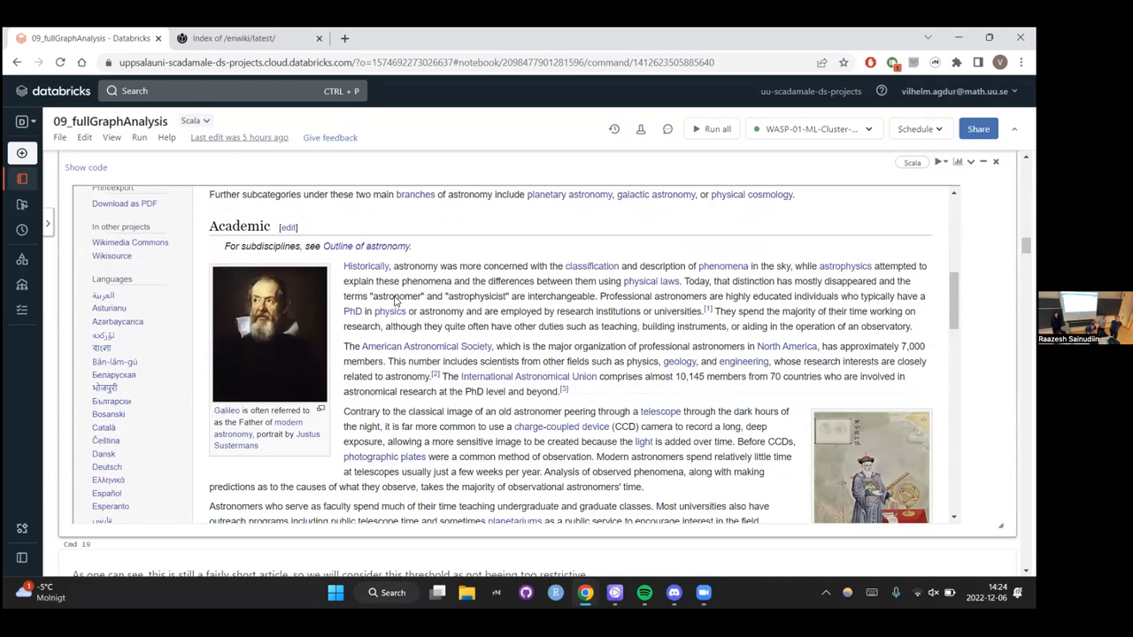
{"action": "scroll", "scroll_direction": "down", "scroll_amount": 3}
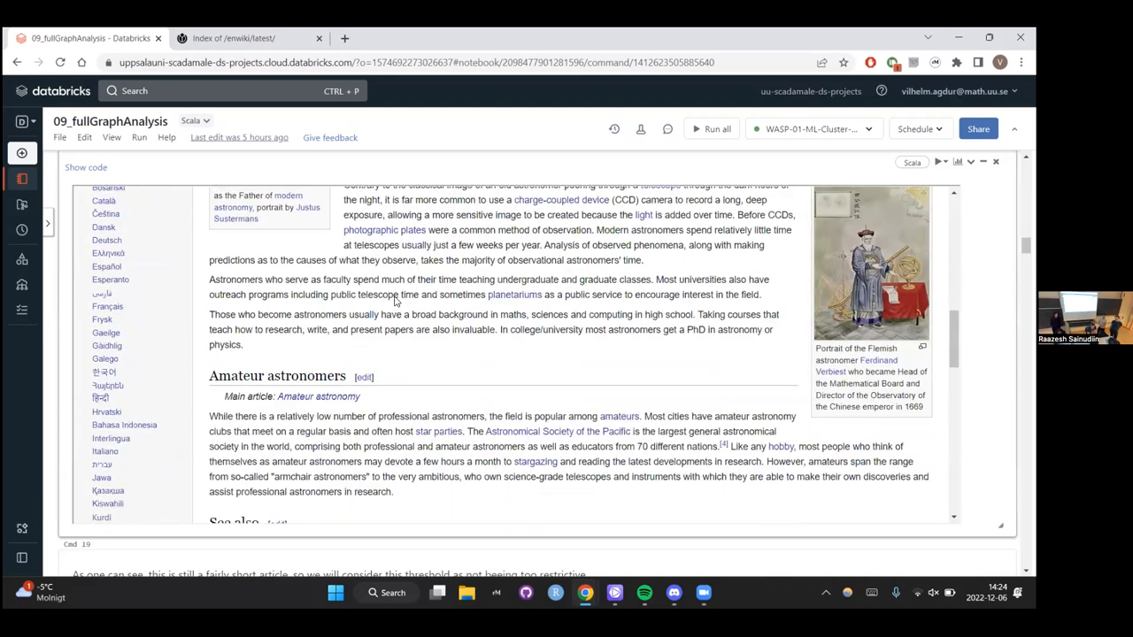
{"action": "scroll", "scroll_direction": "down", "scroll_amount": 3}
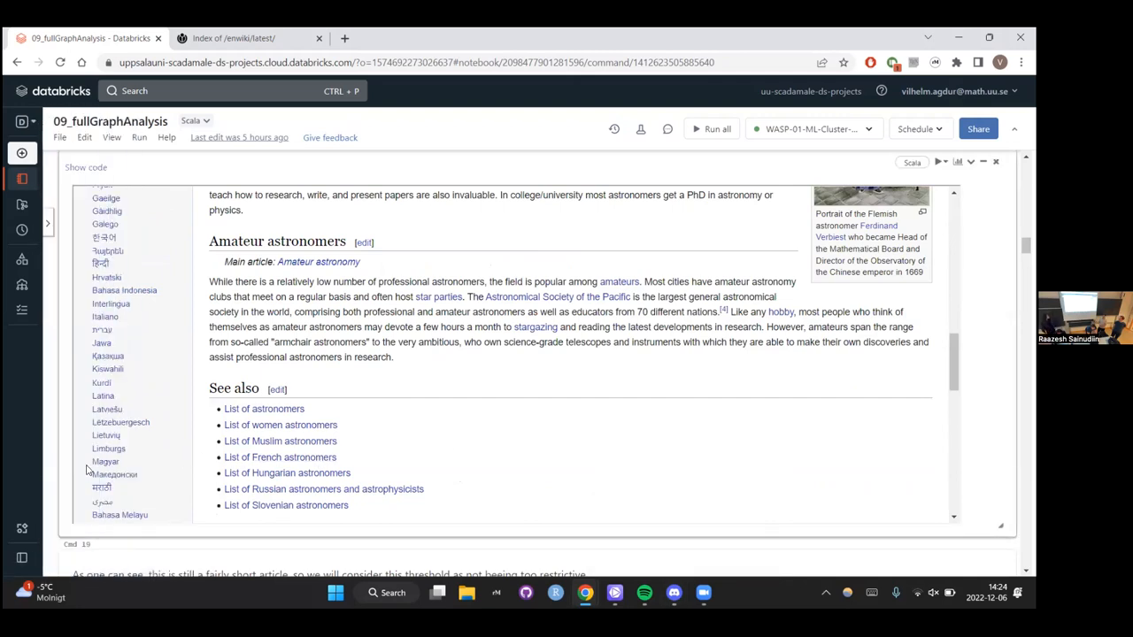
{"action": "scroll", "scroll_direction": "down", "scroll_amount": 3}
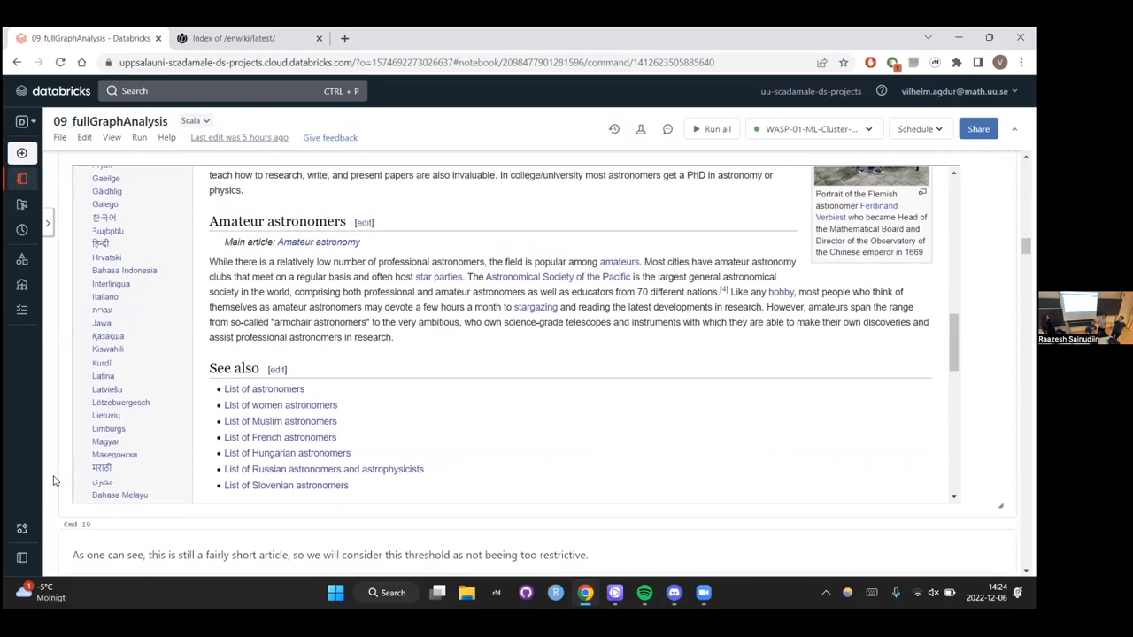
{"action": "scroll", "scroll_direction": "down", "scroll_amount": 3}
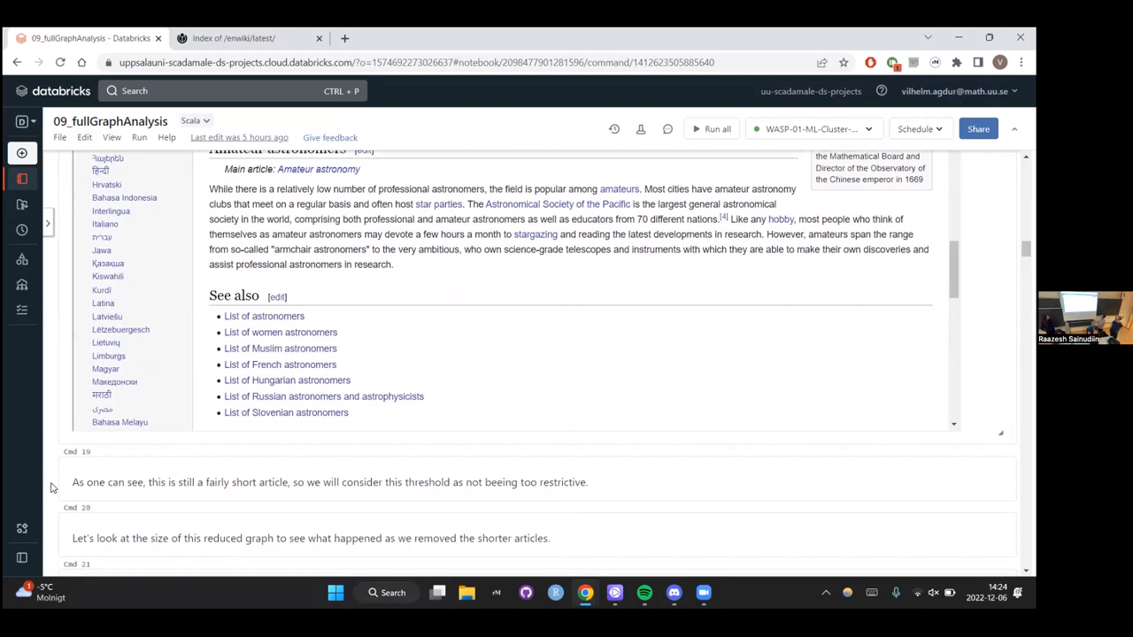
Scroll to the reduced graph's noNodes, noEdges and density 124 results and the g = gRed and unpersist cells.
{"action": "scroll", "scroll_direction": "down", "scroll_amount": 3}
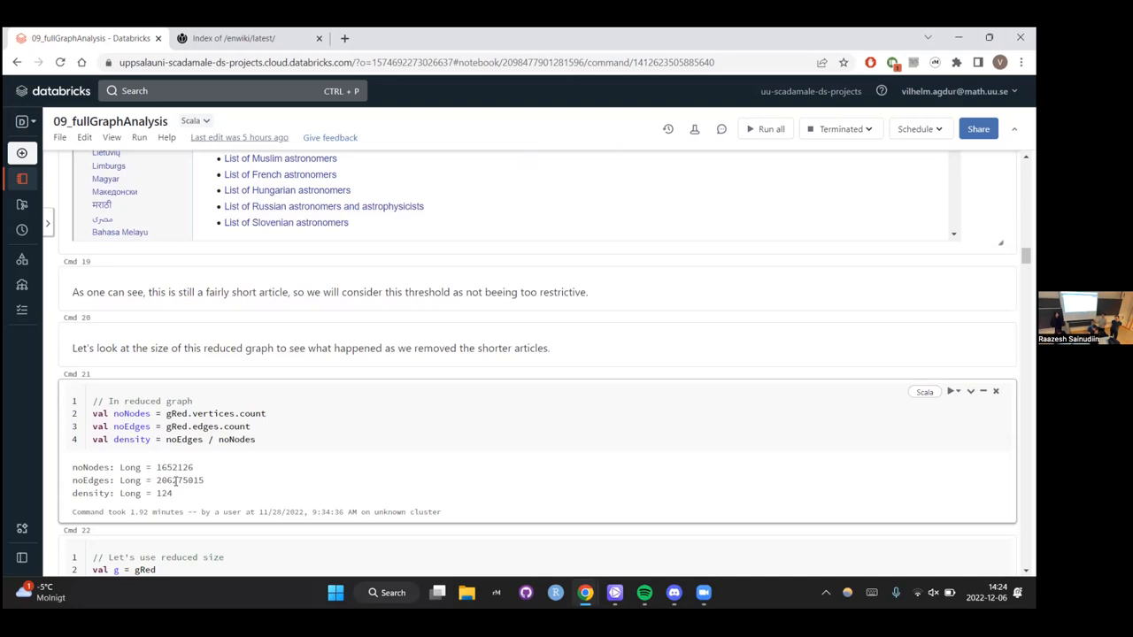
{"action": "scroll", "scroll_direction": "down", "scroll_amount": 3}
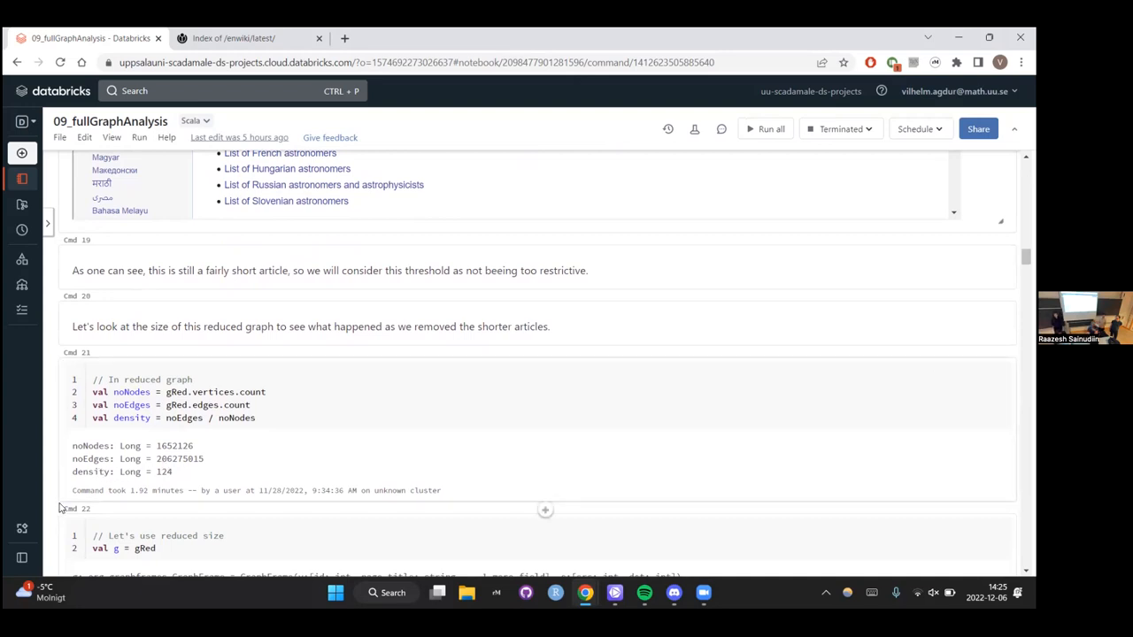
{"action": "scroll", "scroll_direction": "down", "scroll_amount": 3}
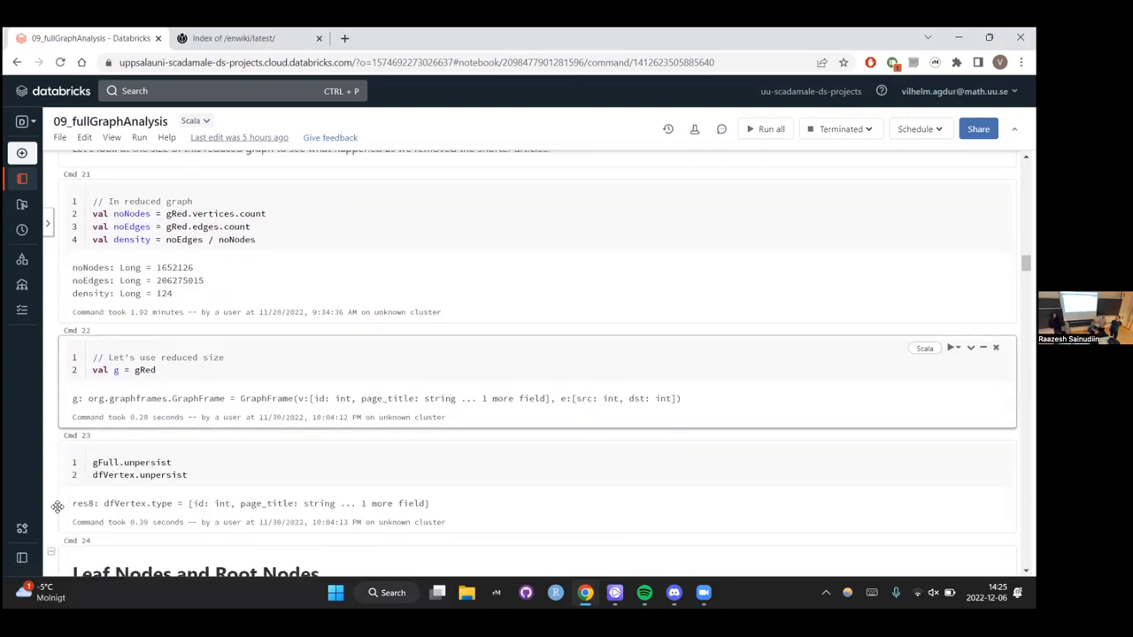
{"action": "scroll", "scroll_direction": "down", "scroll_amount": 3}
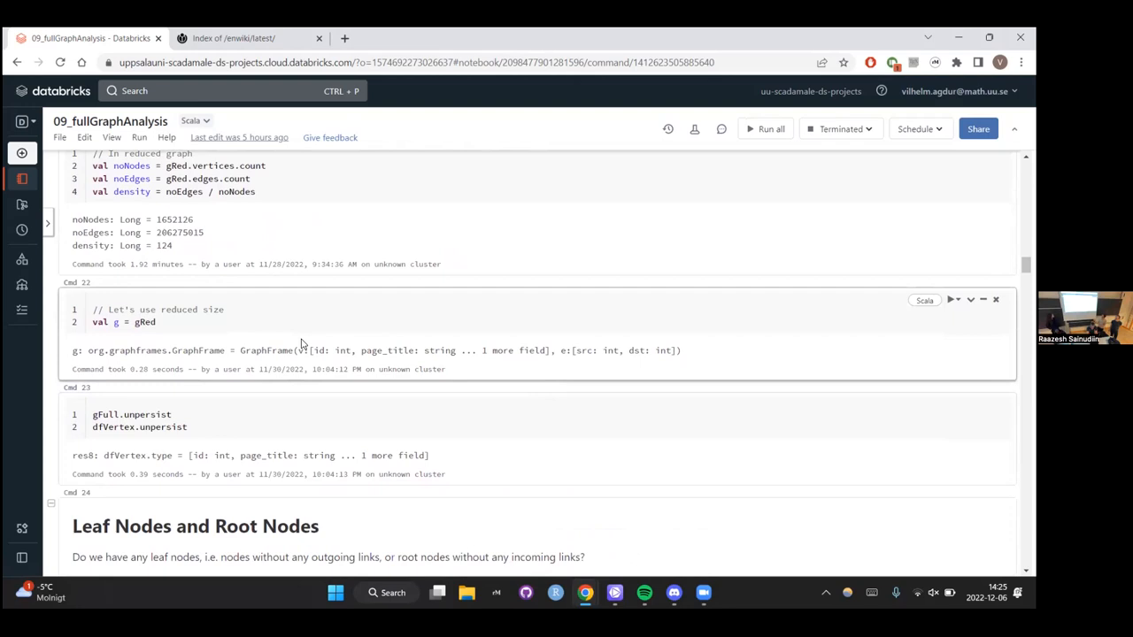
Scroll to the minimum out-degree and in-degree results, both 1, under Leaf Nodes and Root Nodes.
{"action": "scroll", "scroll_direction": "down", "scroll_amount": 3}
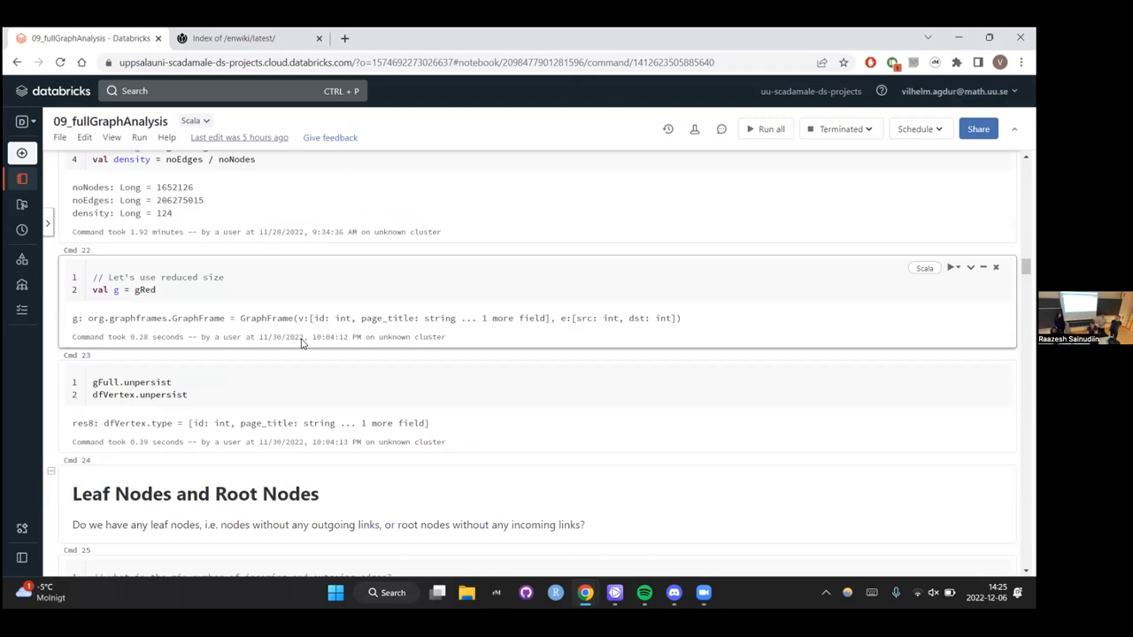
{"action": "scroll", "scroll_direction": "down", "scroll_amount": 3}
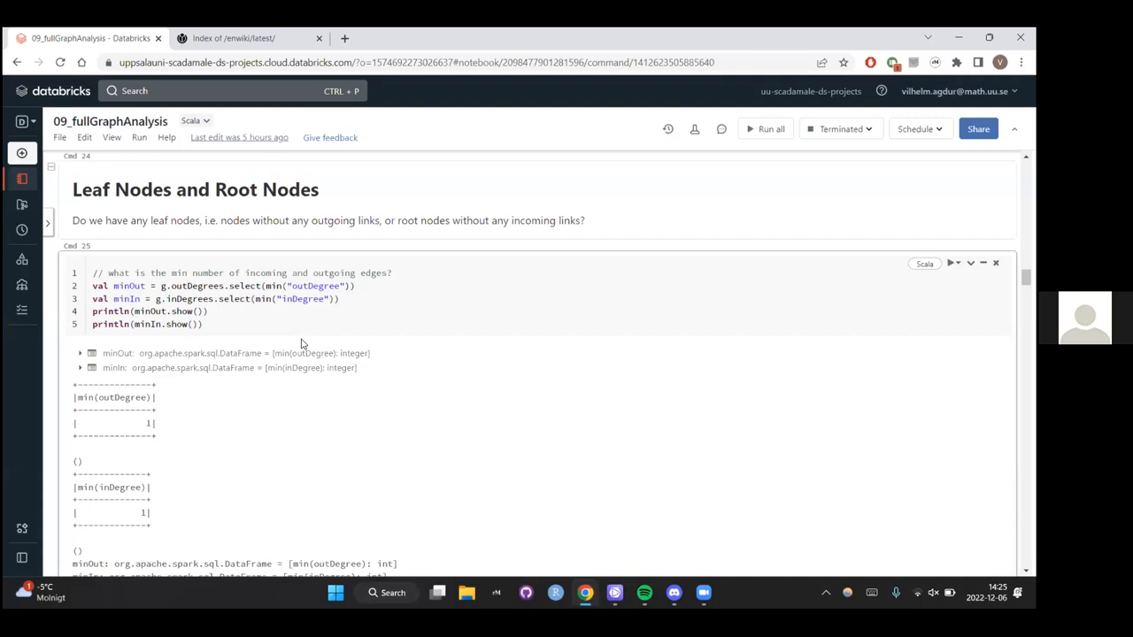
{"action": "mouse_move", "coordinate": [133, 411]}
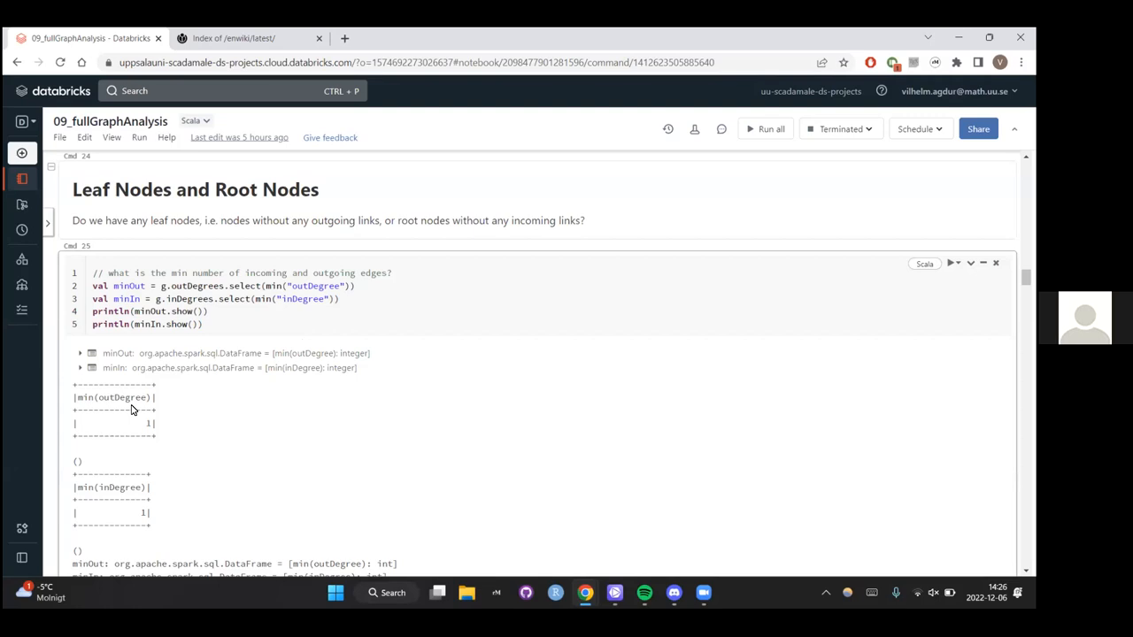
{"action": "scroll", "scroll_direction": "down", "scroll_amount": 3}
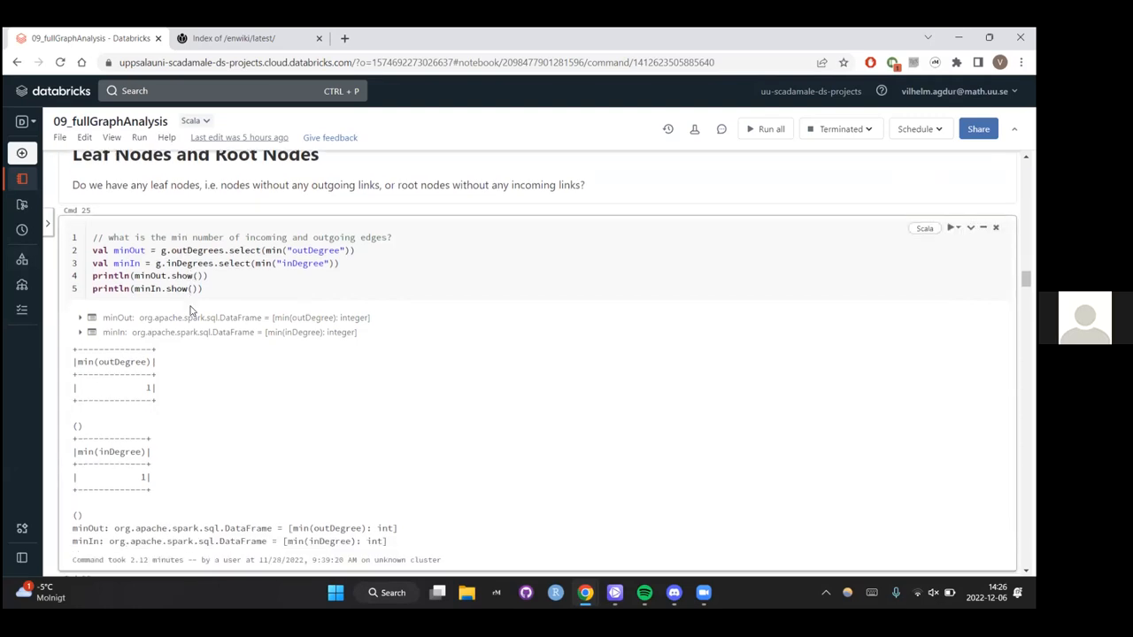
{"action": "scroll", "scroll_direction": "down", "scroll_amount": 3}
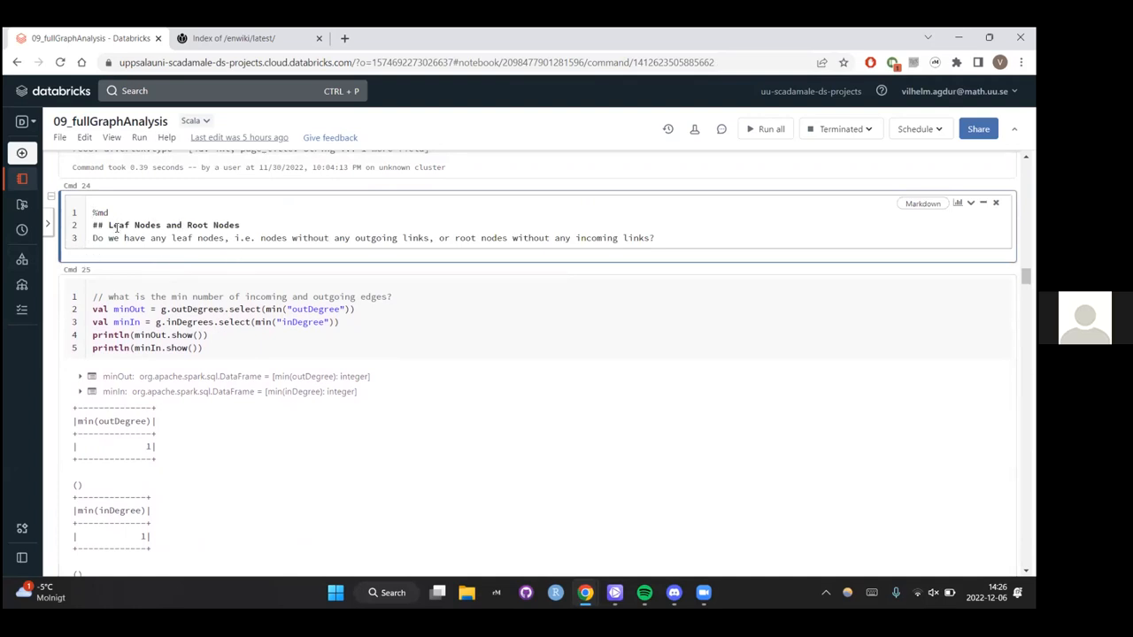
Rename the heading to 'Terminal Nodes and Root Nodes' and scroll to leafNodes count 462 and rootNodes count 49874.
{"action": "double_click", "coordinate": [117, 224]}
{"action": "type", "text": "Terminal"}
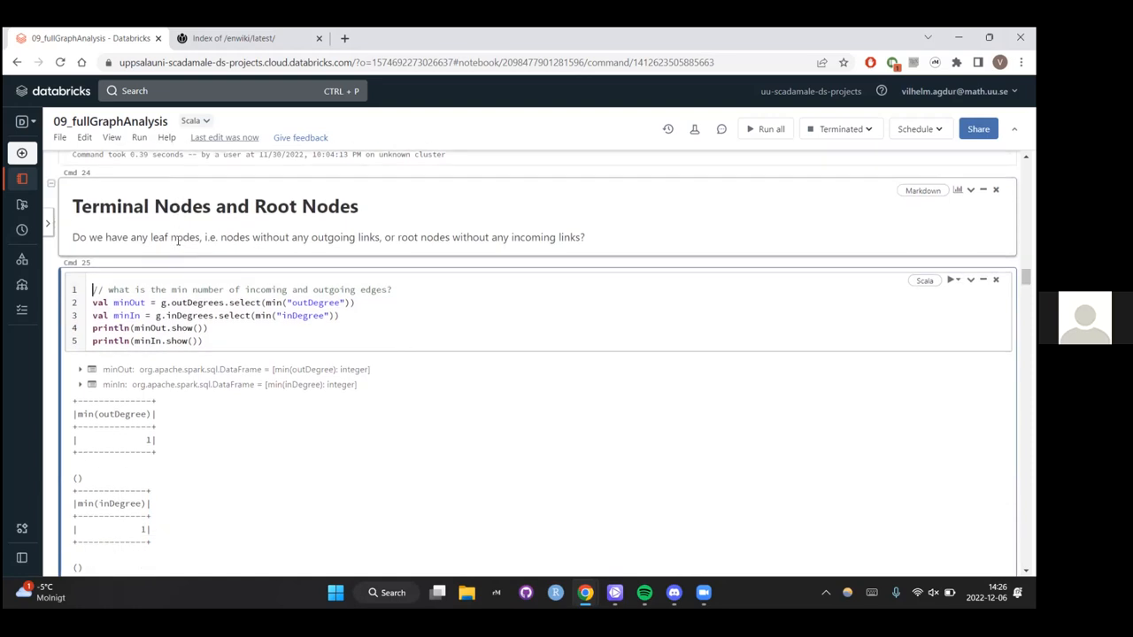
{"action": "scroll", "scroll_direction": "down", "scroll_amount": 3}
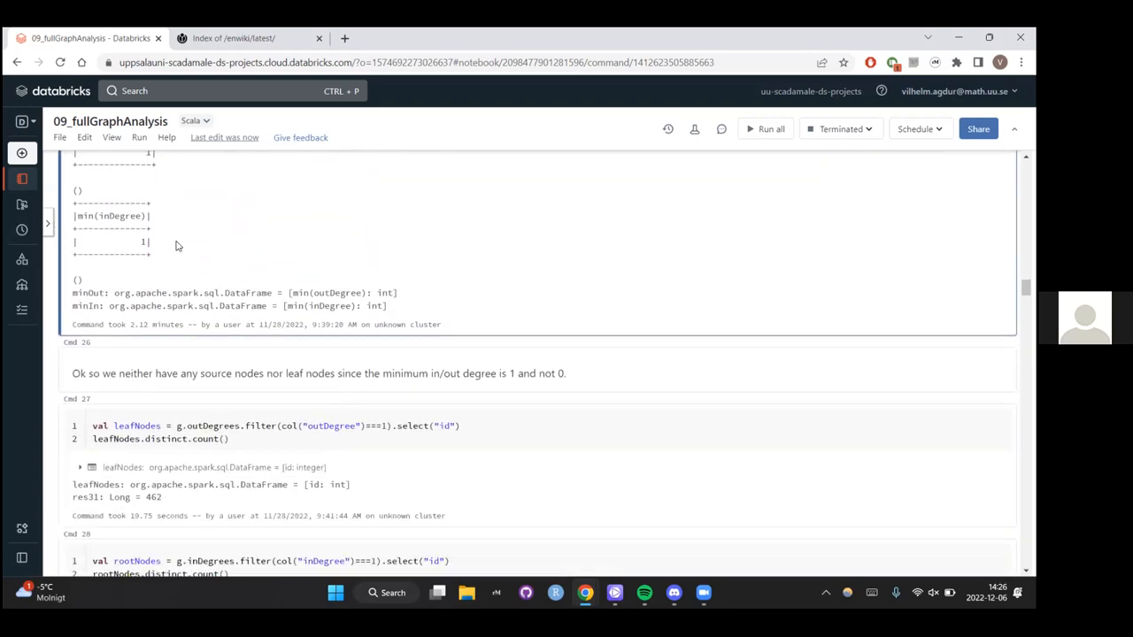
{"action": "scroll", "scroll_direction": "down", "scroll_amount": 3}
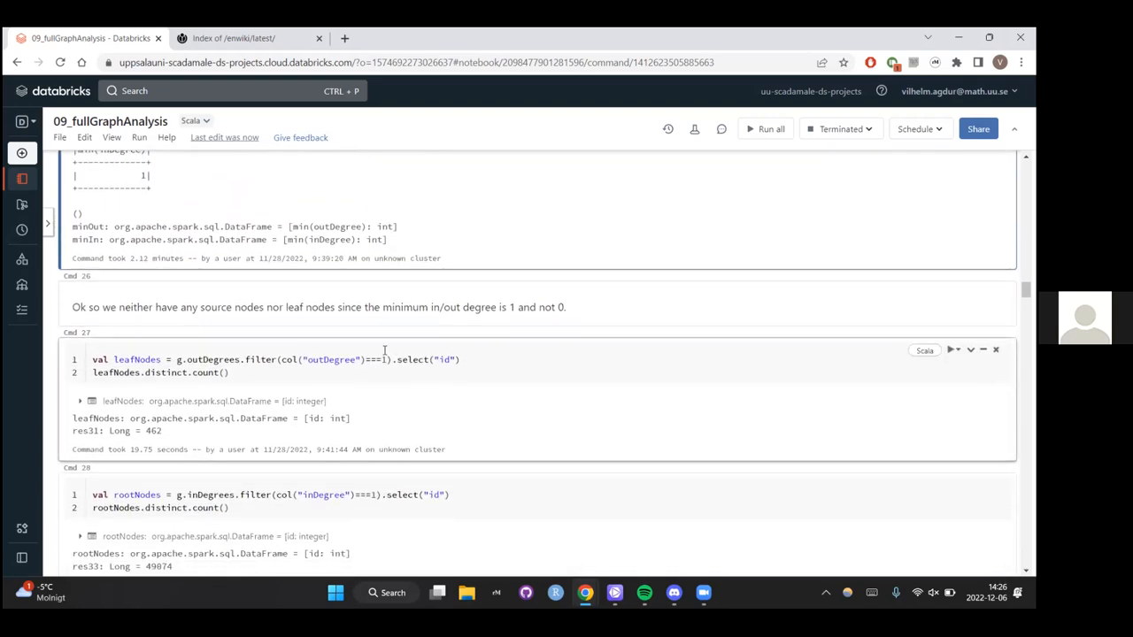
{"action": "scroll", "scroll_direction": "down", "scroll_amount": 3}
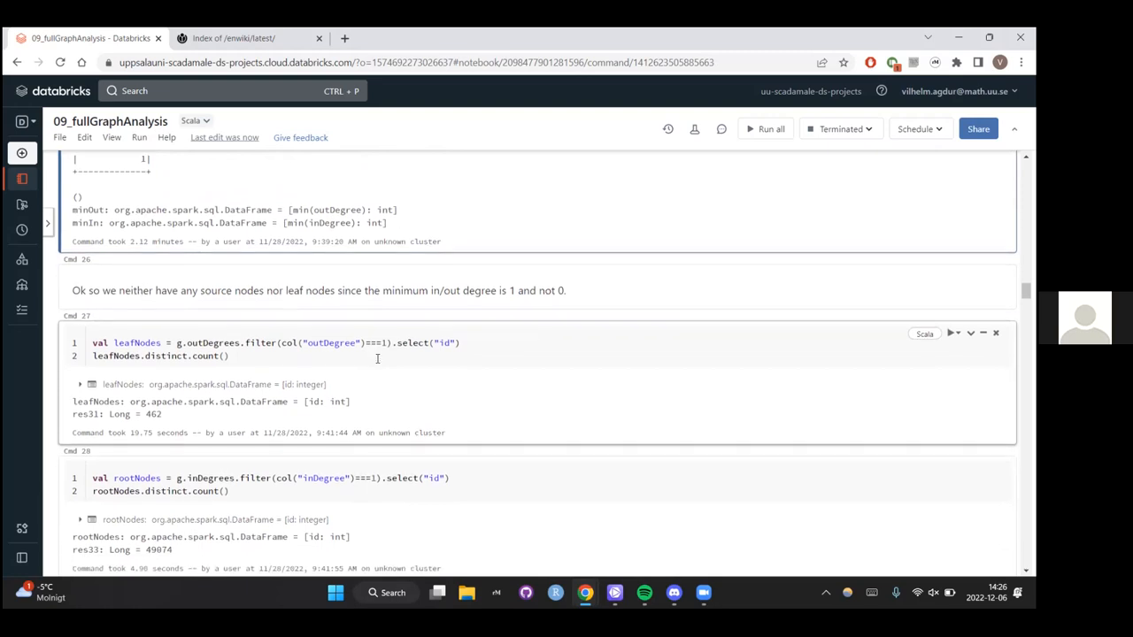
{"action": "scroll", "scroll_direction": "down", "scroll_amount": 3}
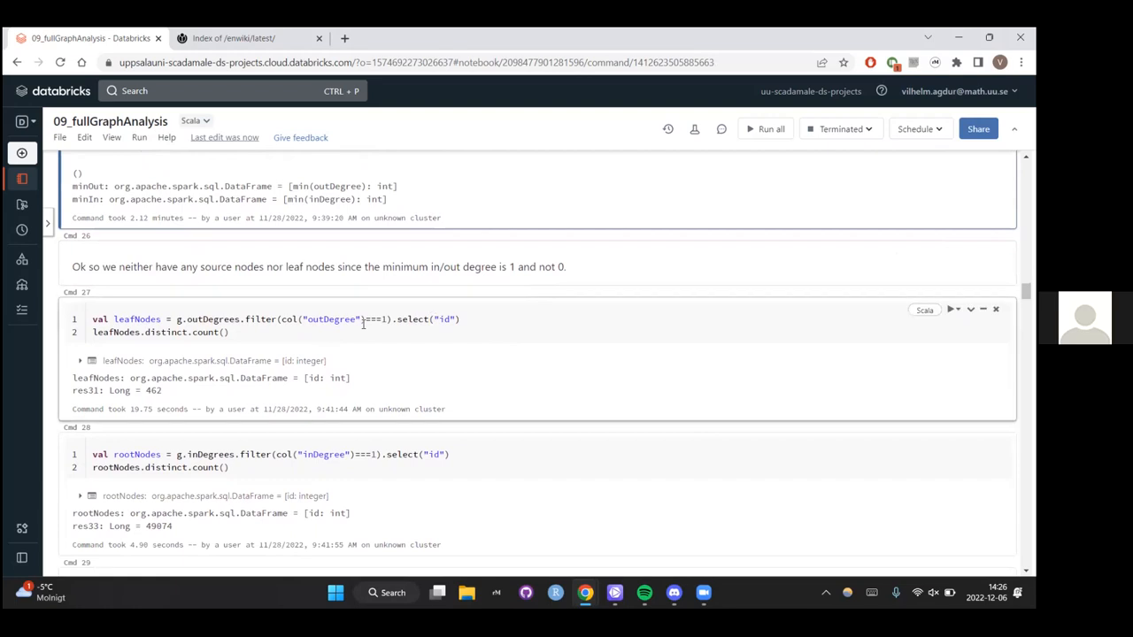
{"action": "mouse_move", "coordinate": [202, 326]}
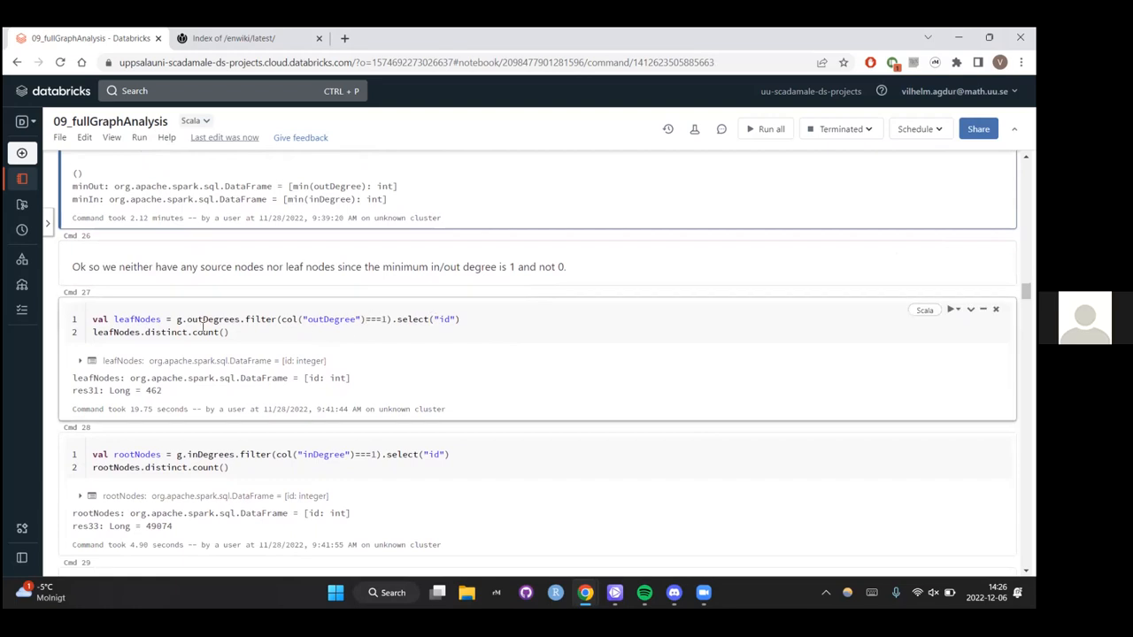